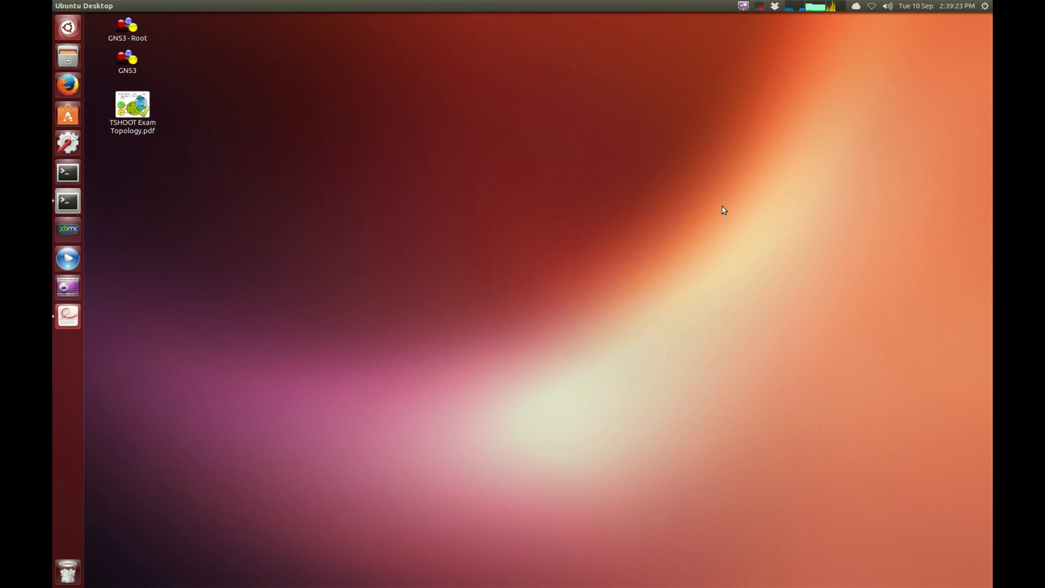
mouse_move(203, 197)
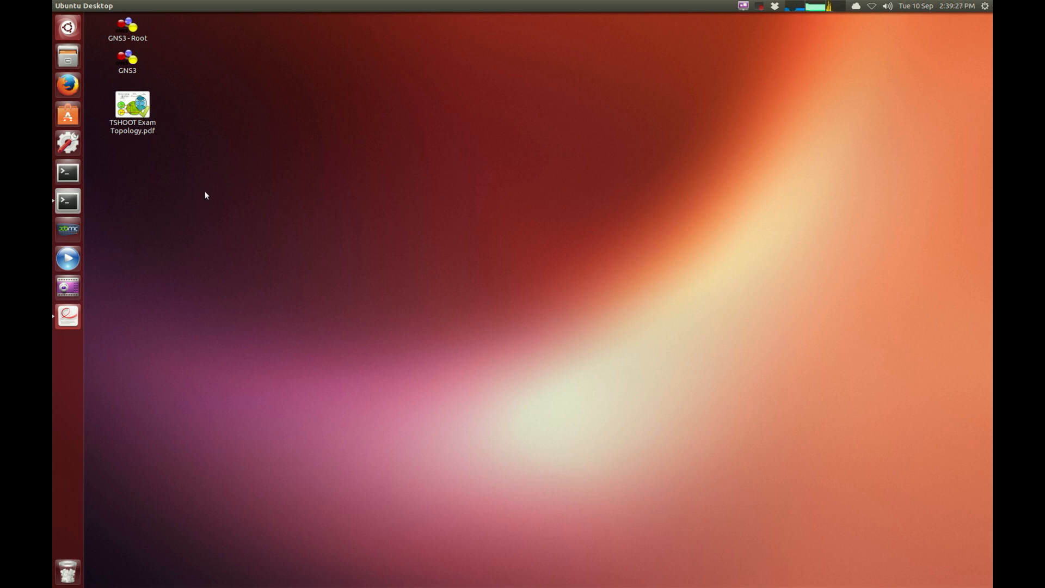
Launch GNS3, dismiss the tips window and load the Ticket 10 tshoot.net project
double_click(127, 60)
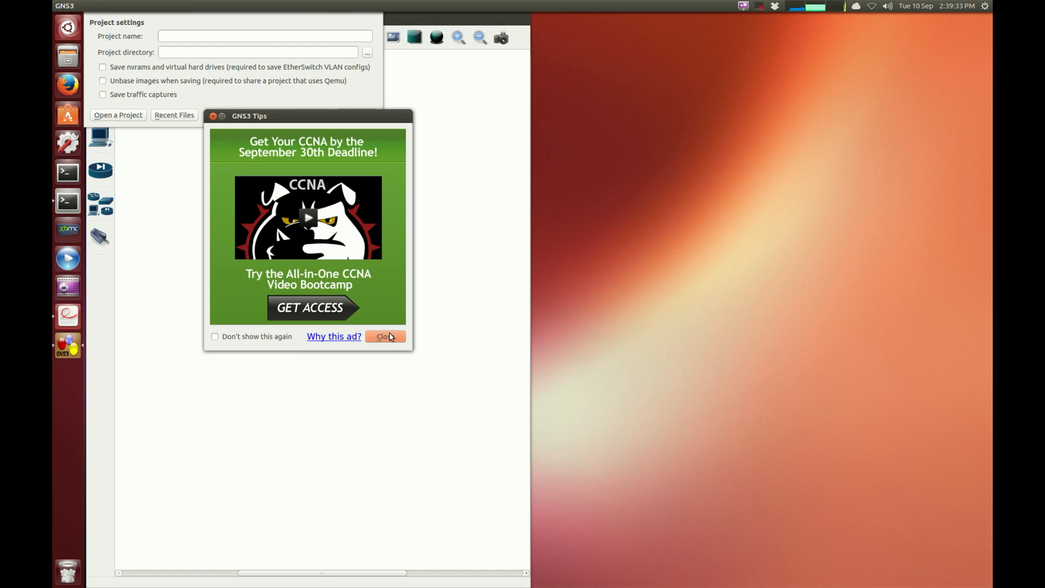
left_click(385, 336)
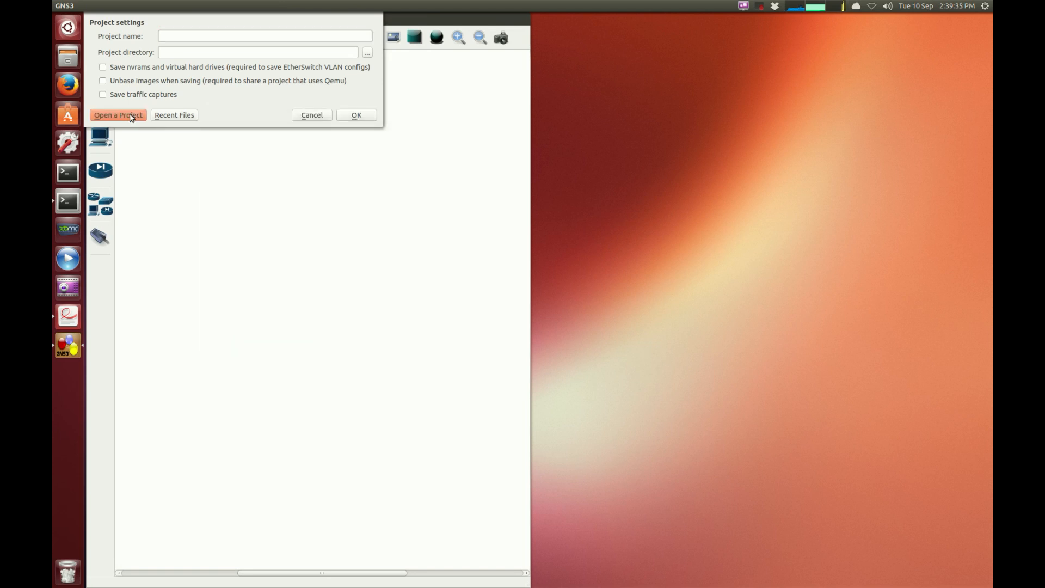
left_click(118, 115)
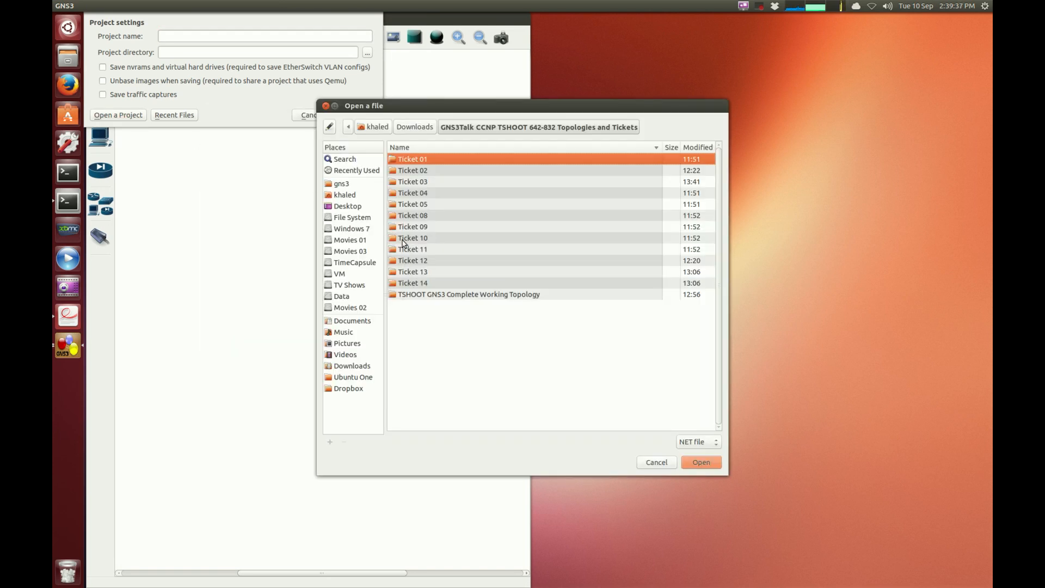
left_click(655, 462)
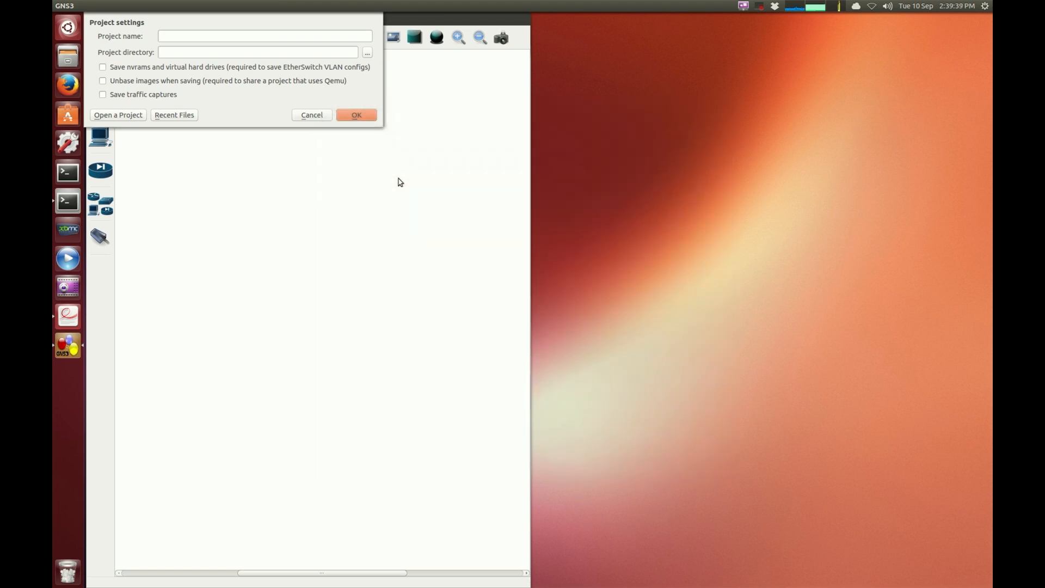
left_click(356, 114)
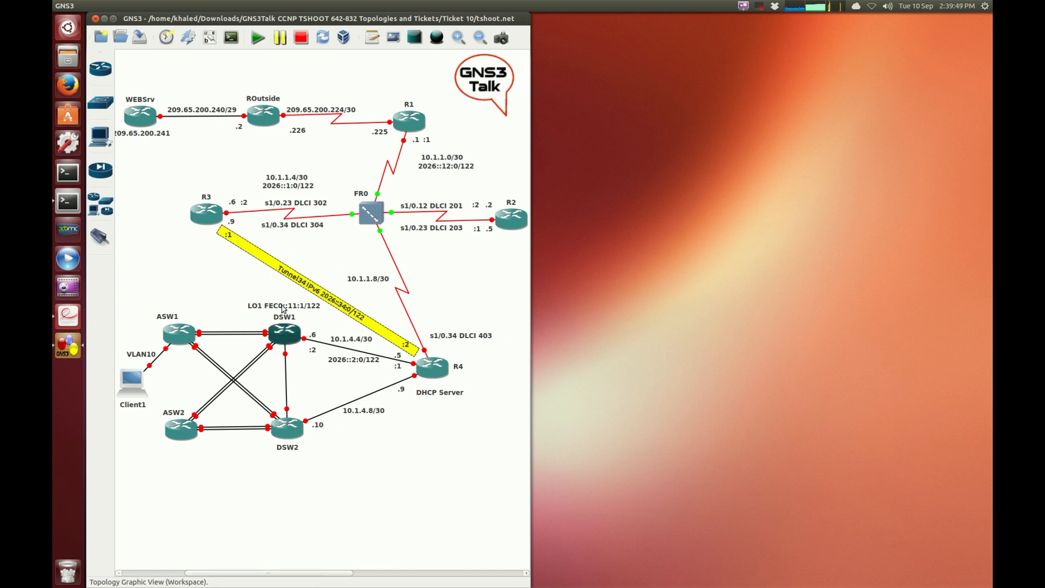
Select the 209.65.200.241 web server label and start all topology devices
left_click(147, 135)
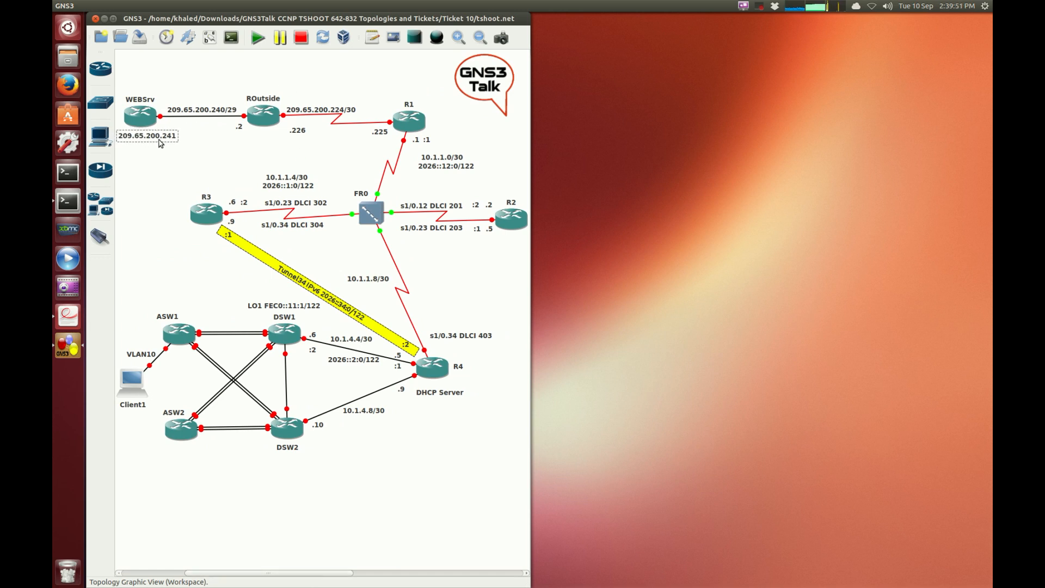
left_click(257, 37)
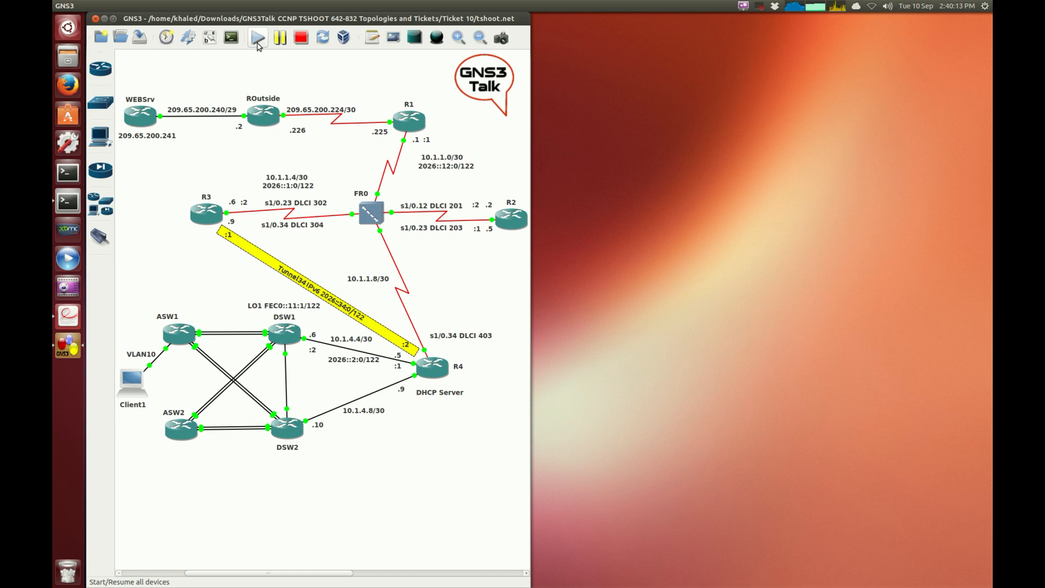
left_click(257, 37)
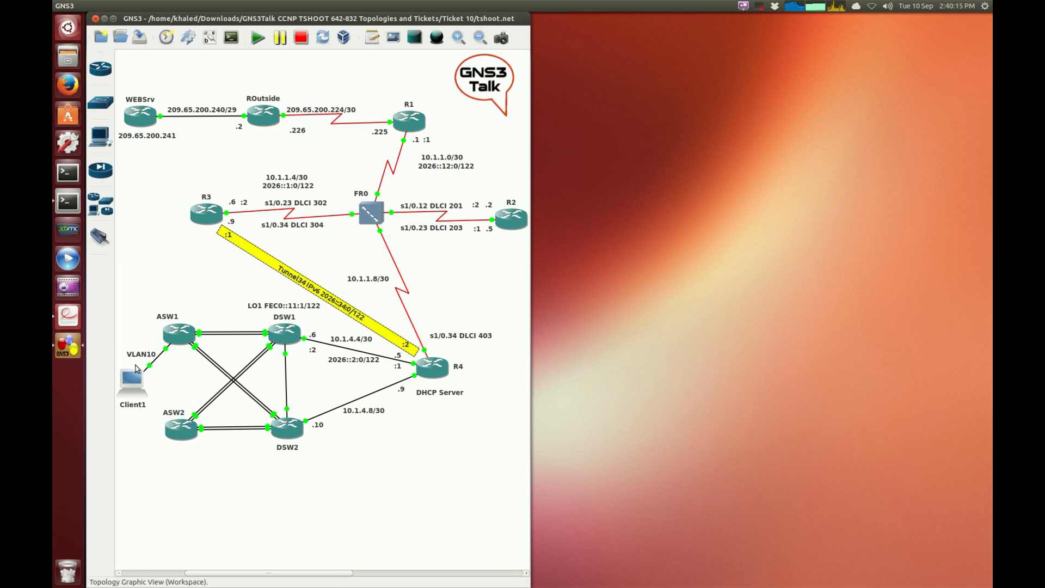
mouse_move(248, 69)
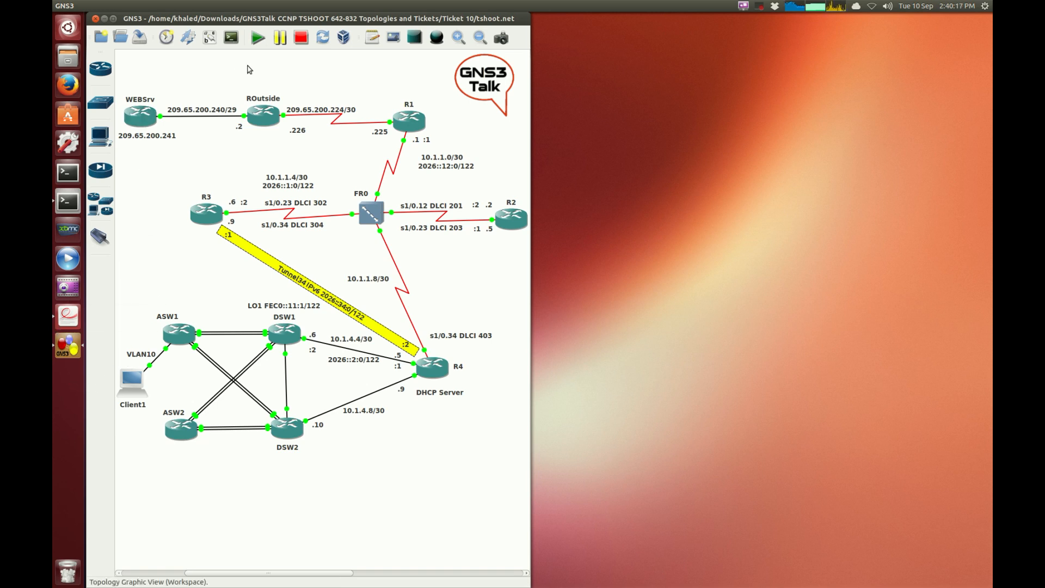
left_click(230, 37)
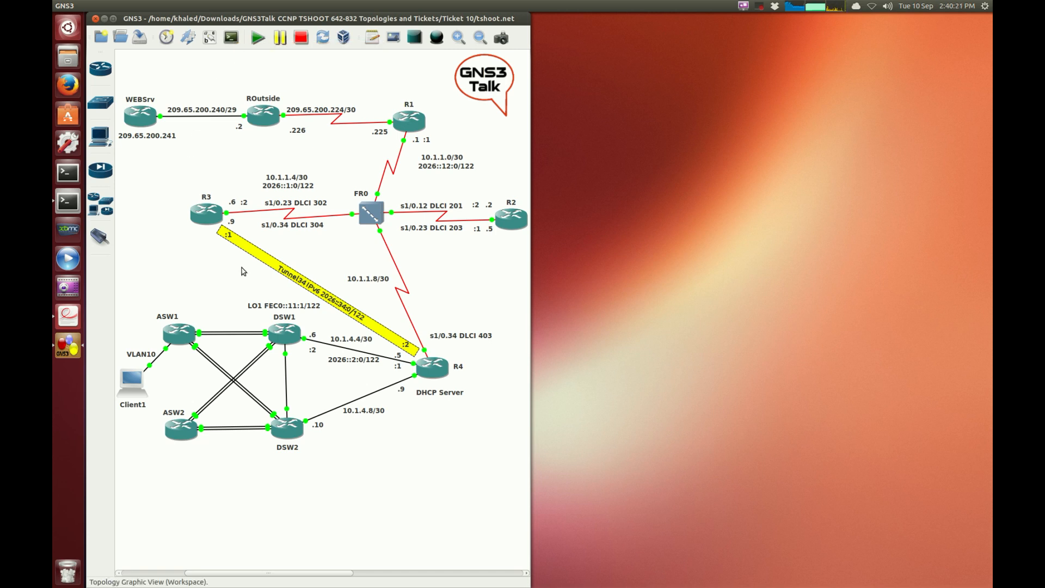
mouse_move(239, 338)
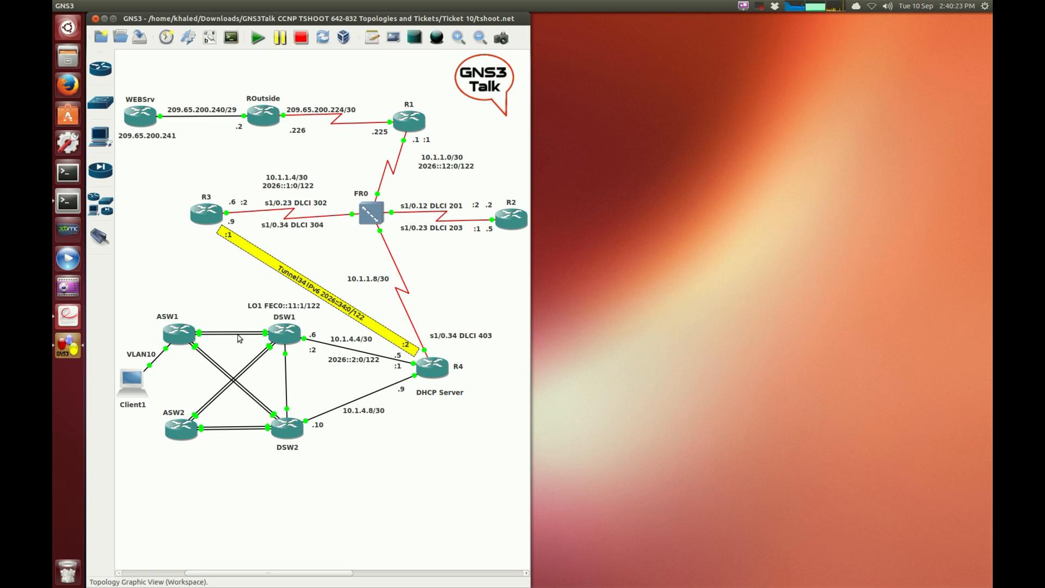
left_click(178, 331)
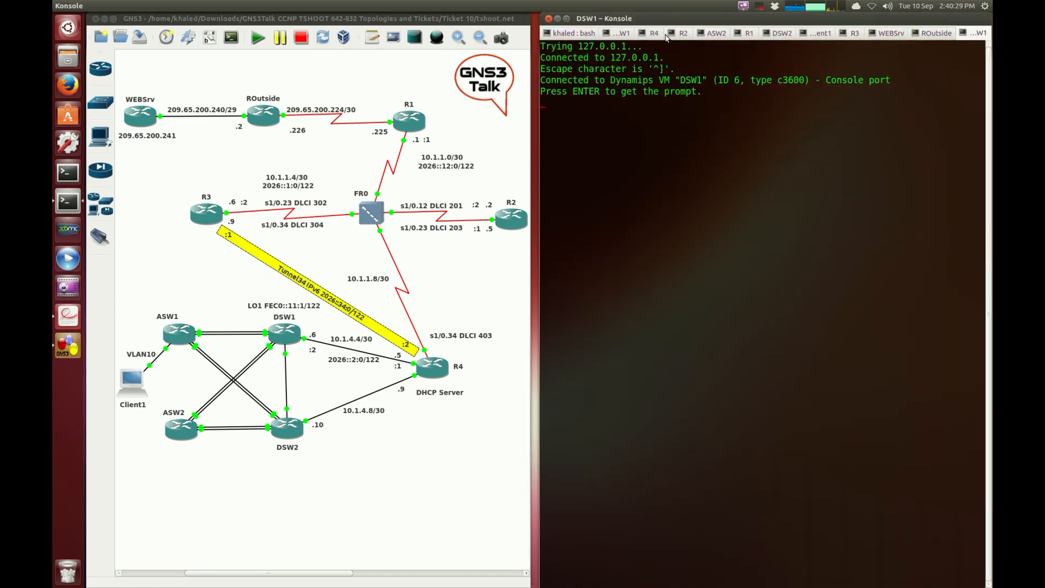
Switch to Client1's console, enter privileged mode with en and begin ipconfig
left_click(816, 33)
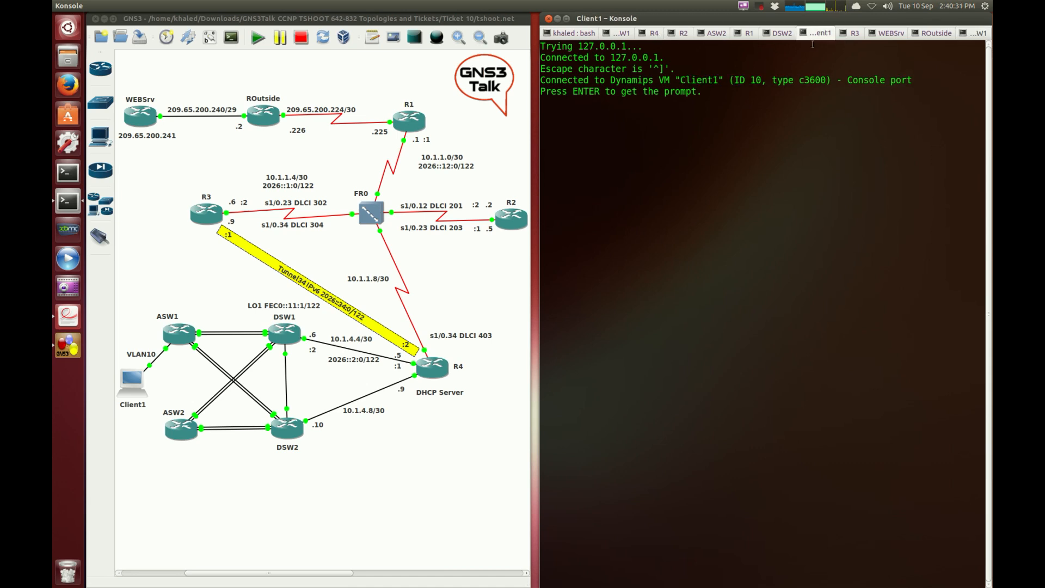
key("Return")
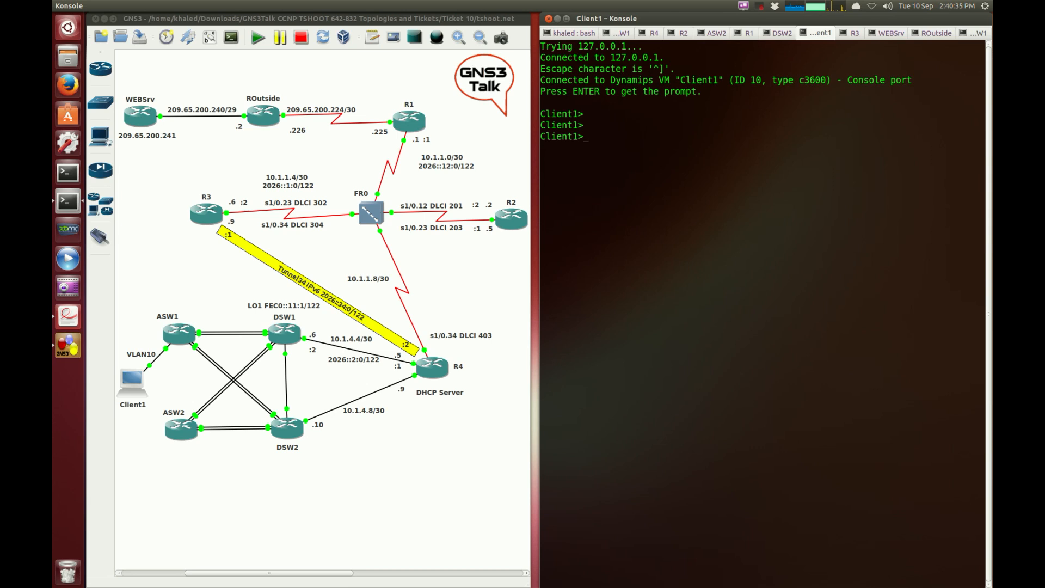
type("en")
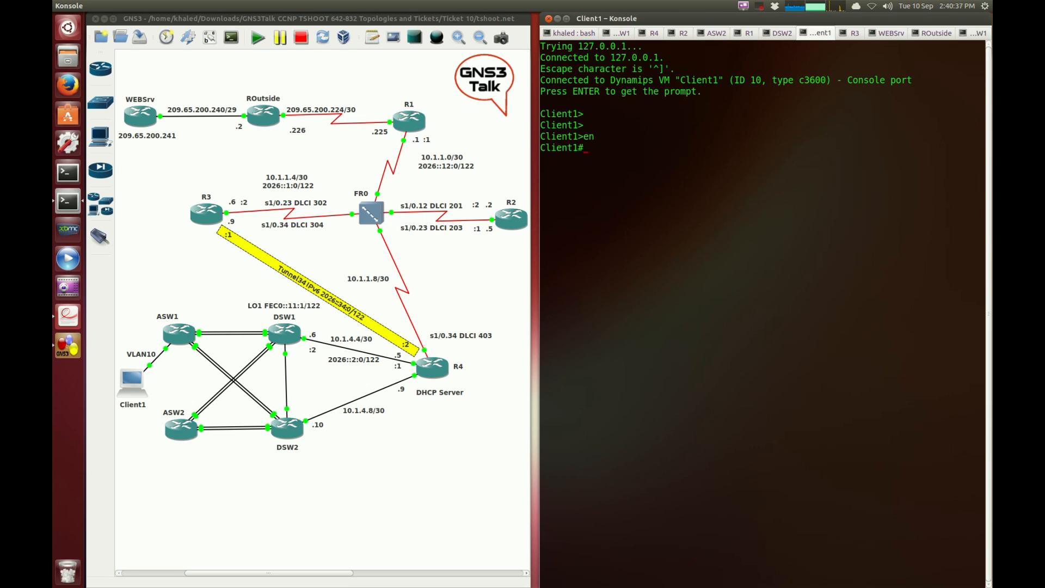
key("Return")
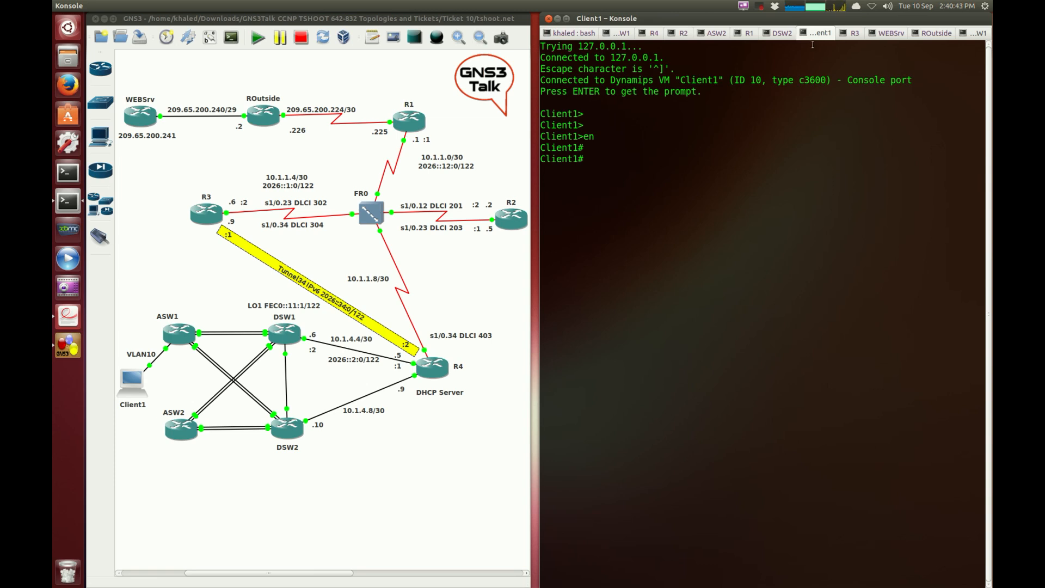
type("ipconfig")
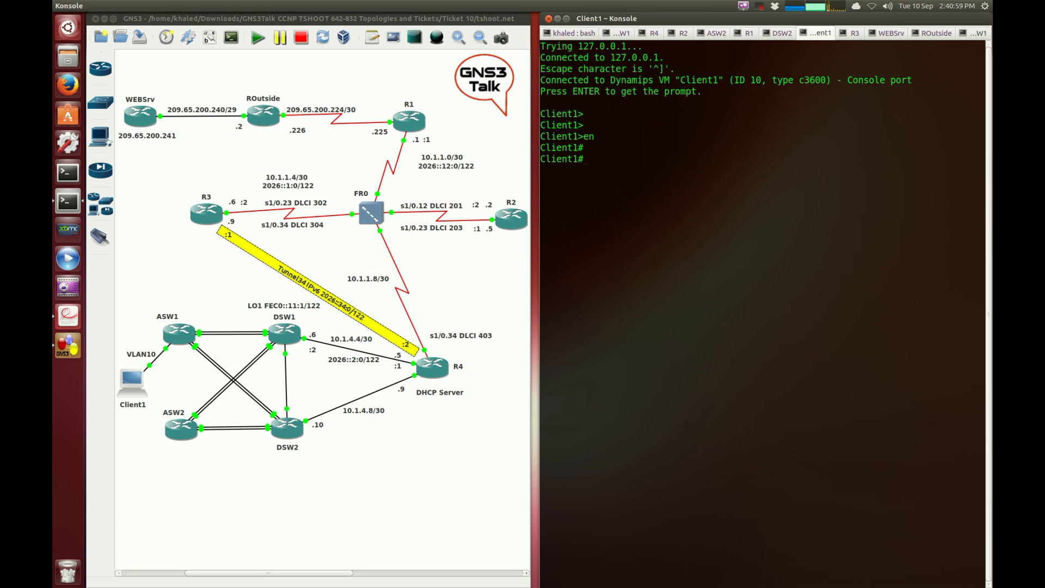
Run show ip int brief on Client1 to check FastEthernet0/0's DHCP address
type("show")
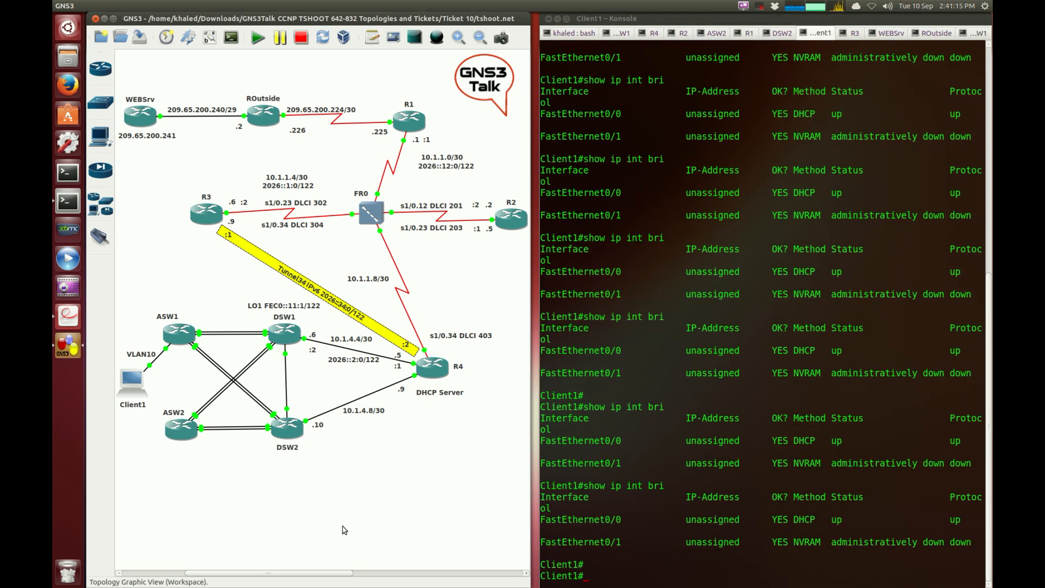
mouse_move(120, 438)
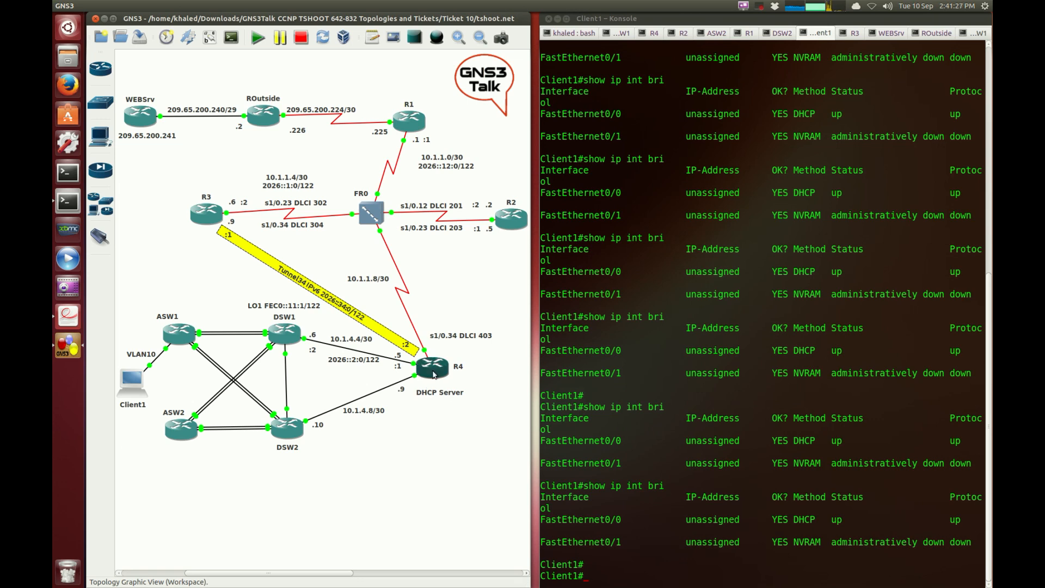
mouse_move(144, 374)
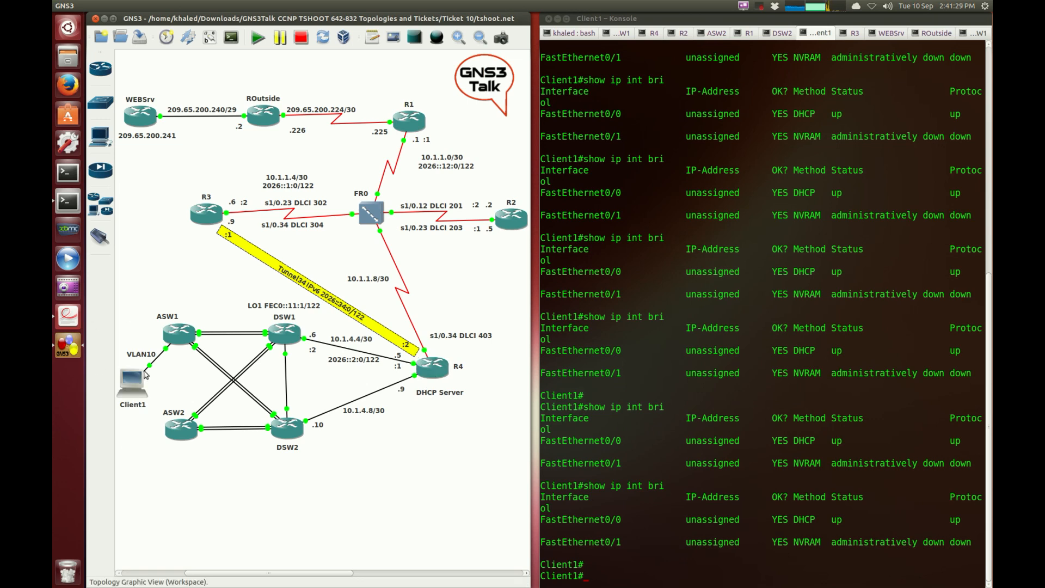
mouse_move(183, 305)
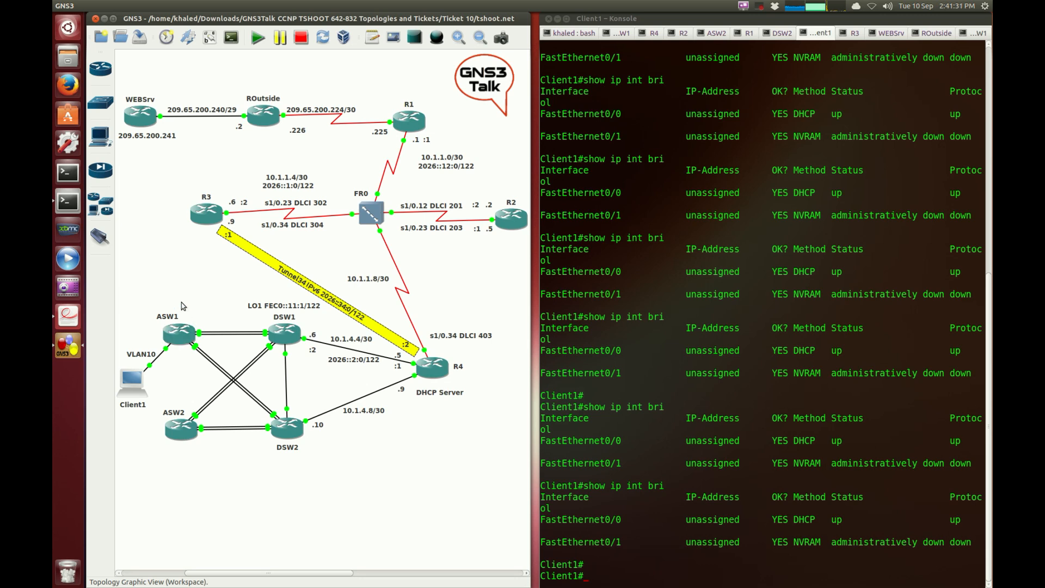
mouse_move(420, 383)
type("show ip int bri")
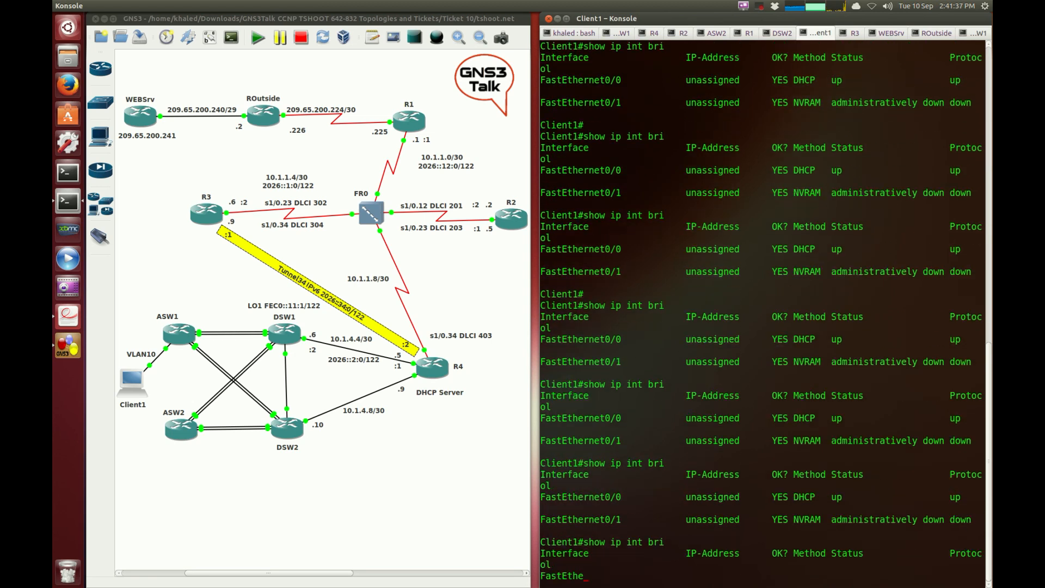
scroll("down", 3)
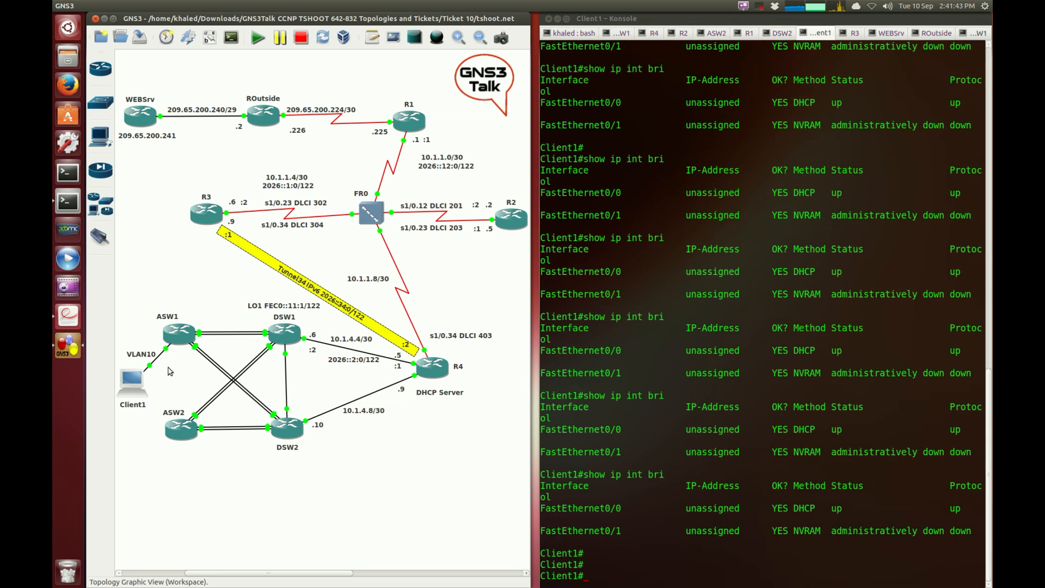
mouse_move(168, 352)
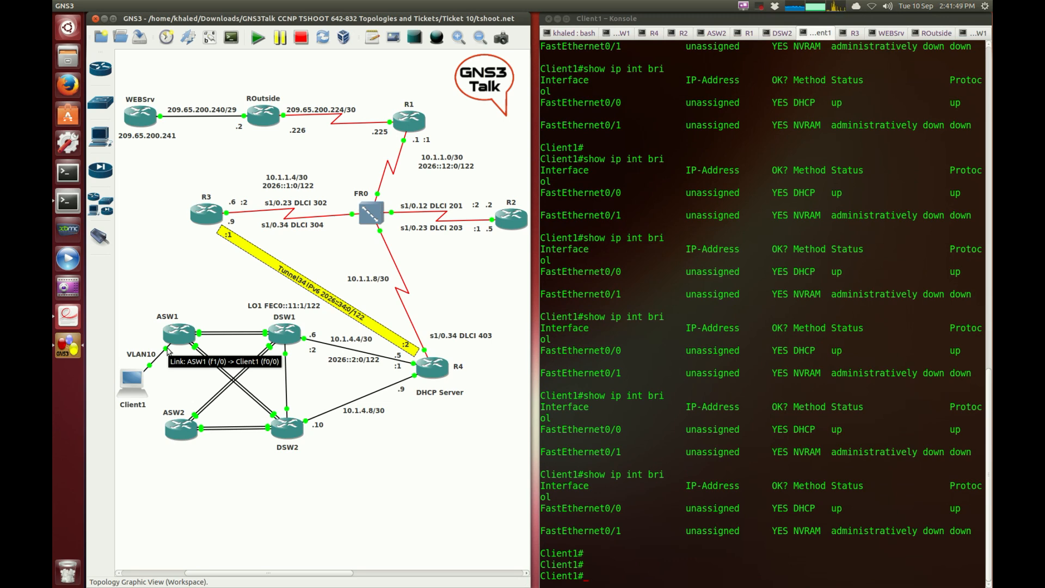
mouse_move(221, 327)
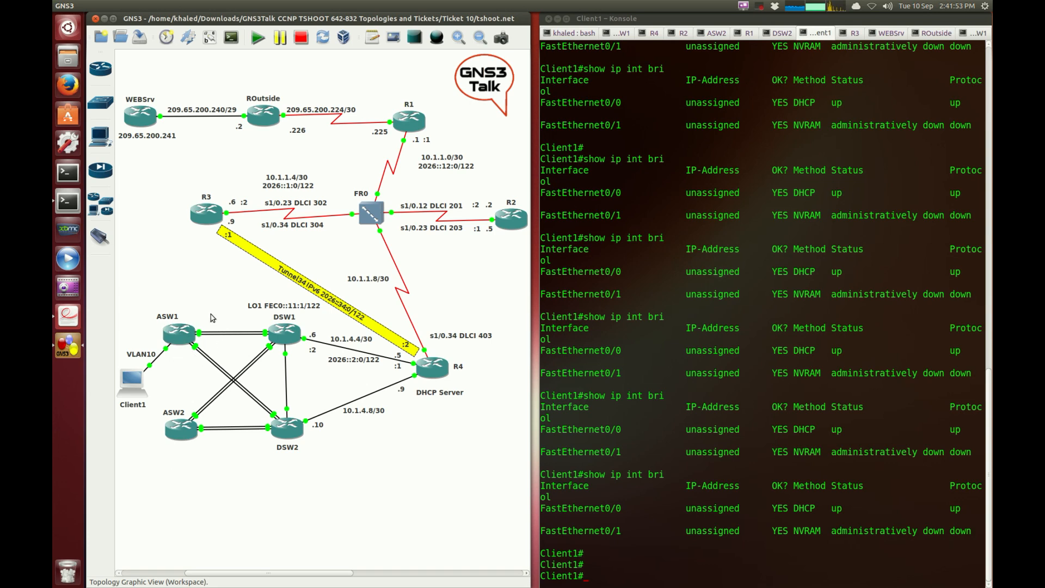
mouse_move(180, 353)
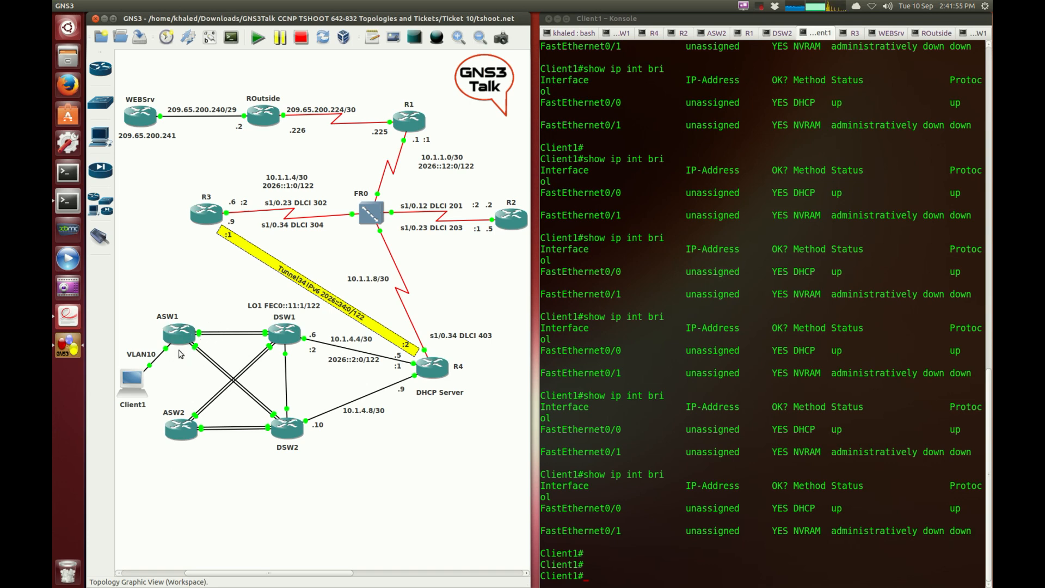
mouse_move(159, 351)
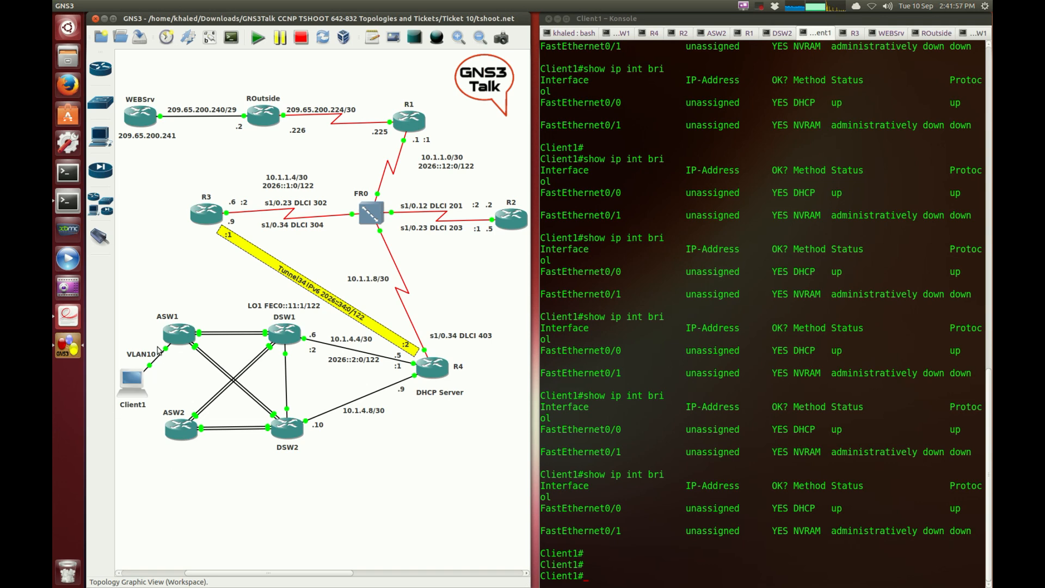
mouse_move(236, 333)
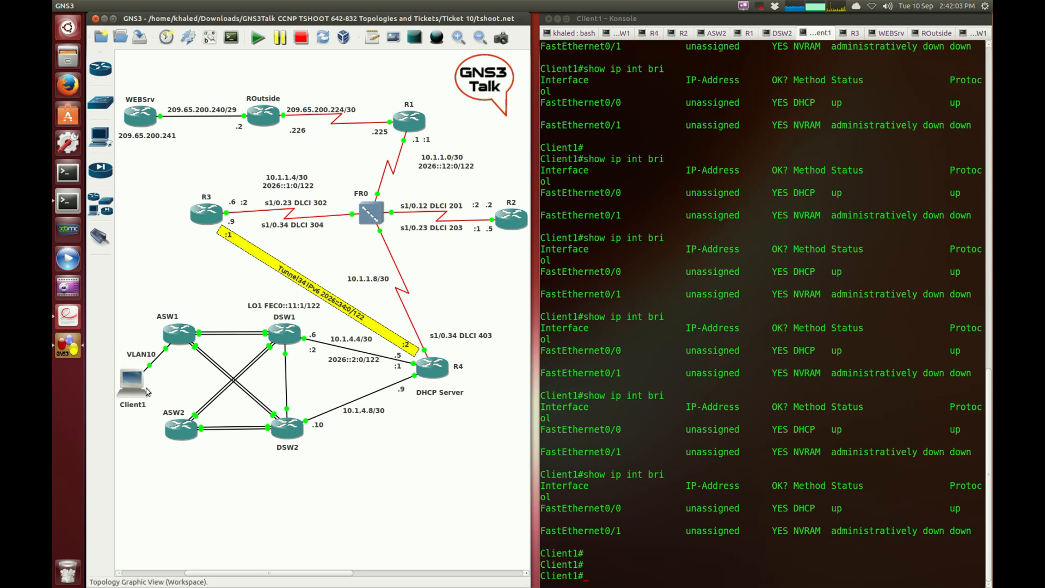
mouse_move(129, 398)
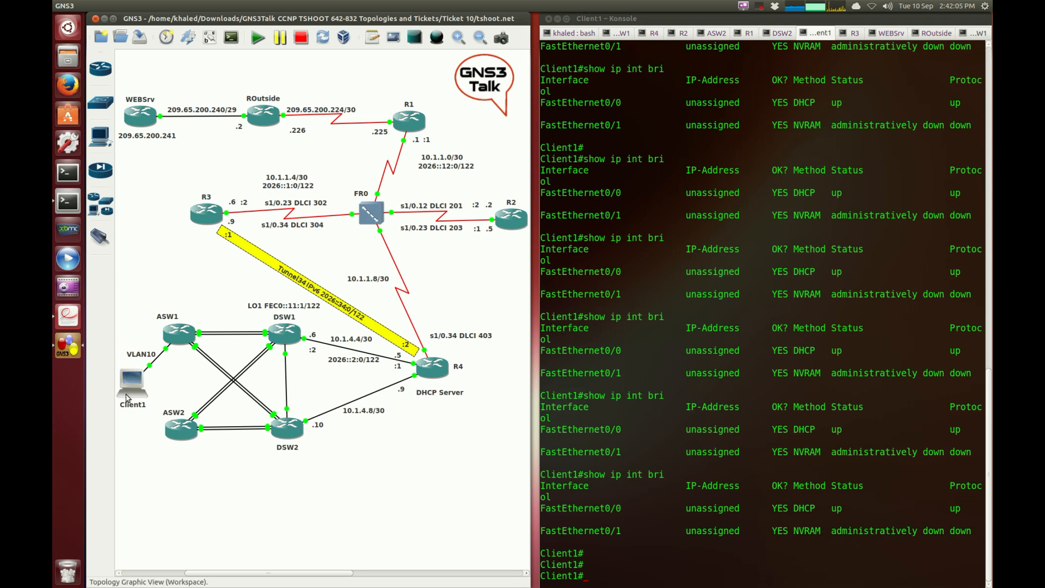
mouse_move(179, 333)
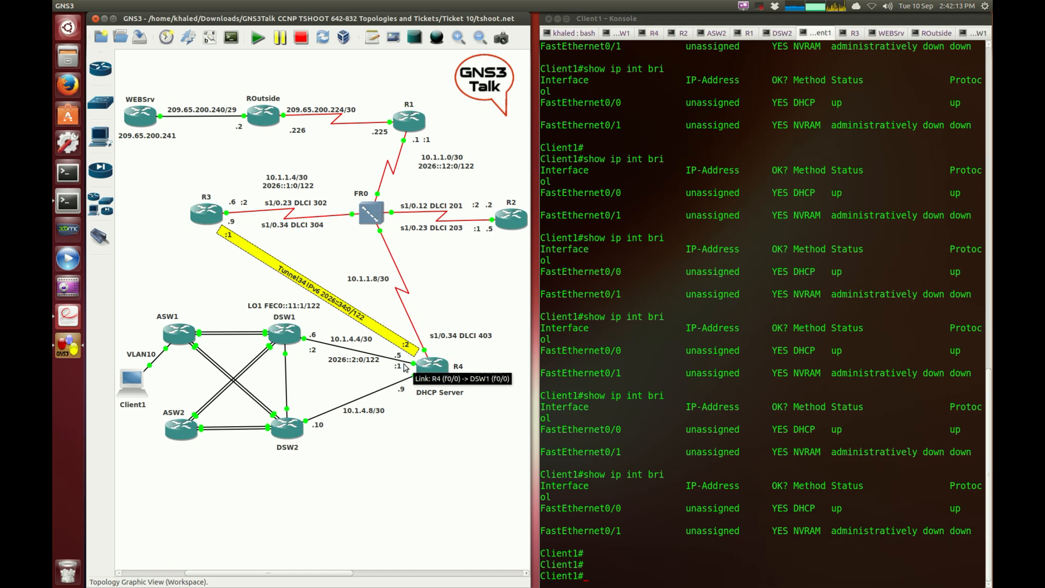
mouse_move(252, 319)
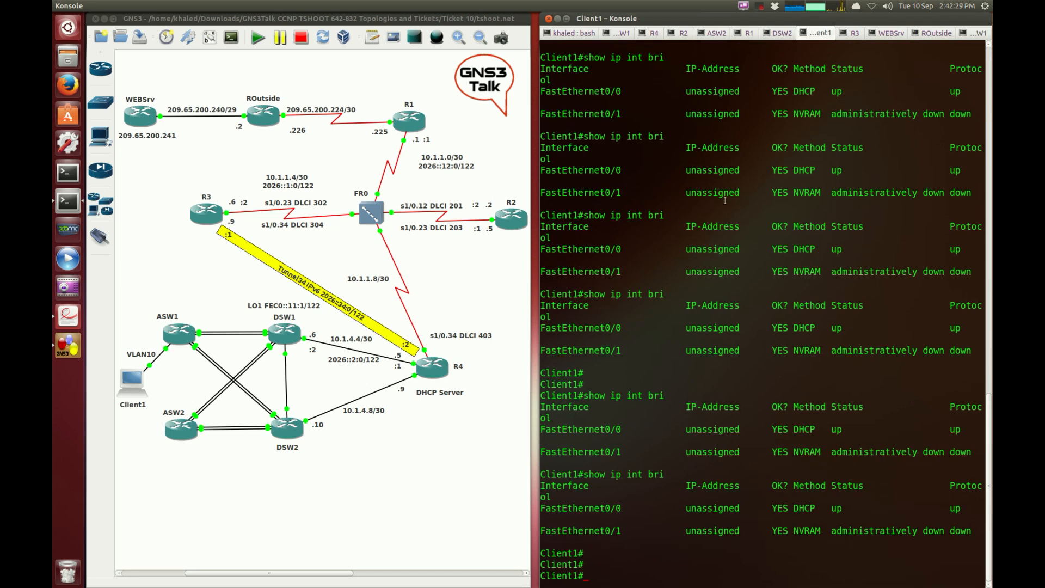
On ASW1 enter privileged mode and run show vlan-switch through its full output
left_click(620, 33)
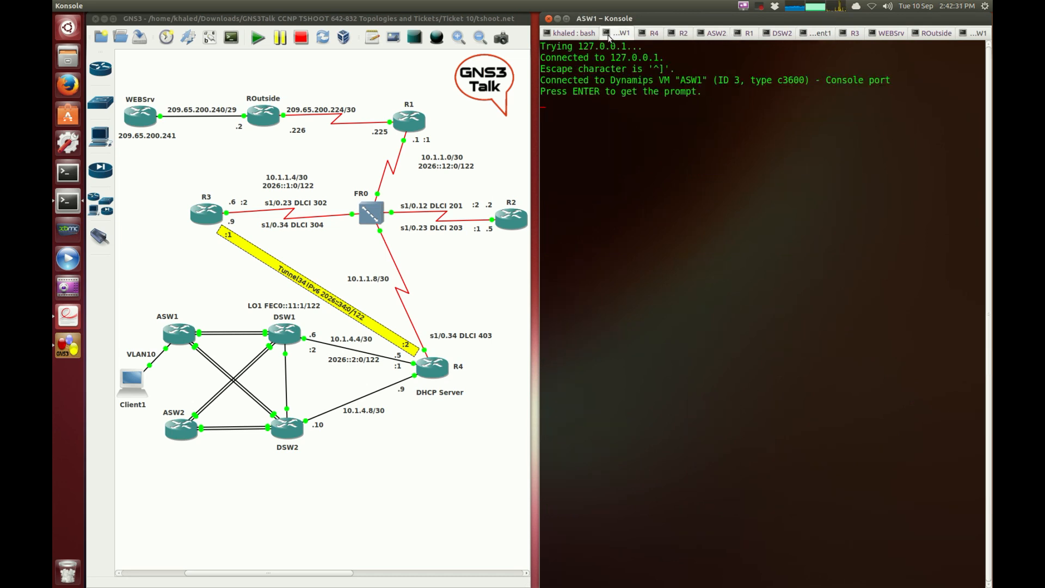
type("en")
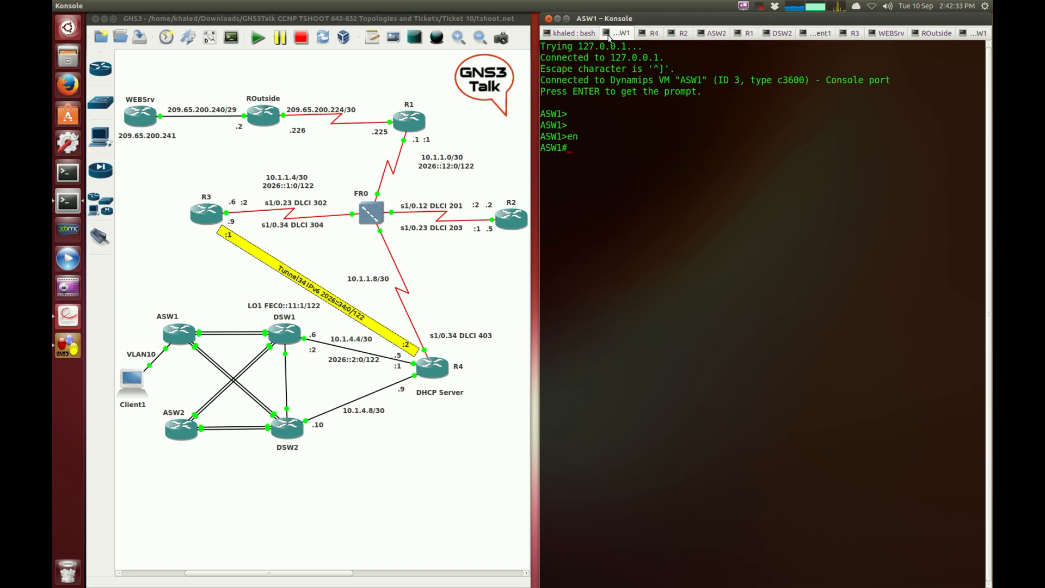
type("show vlan")
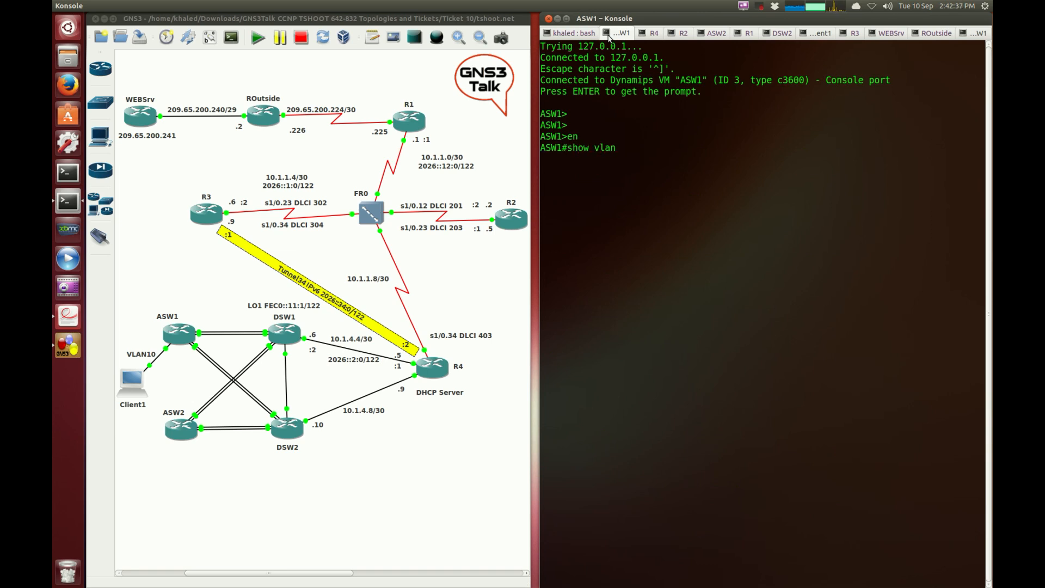
type("-swi")
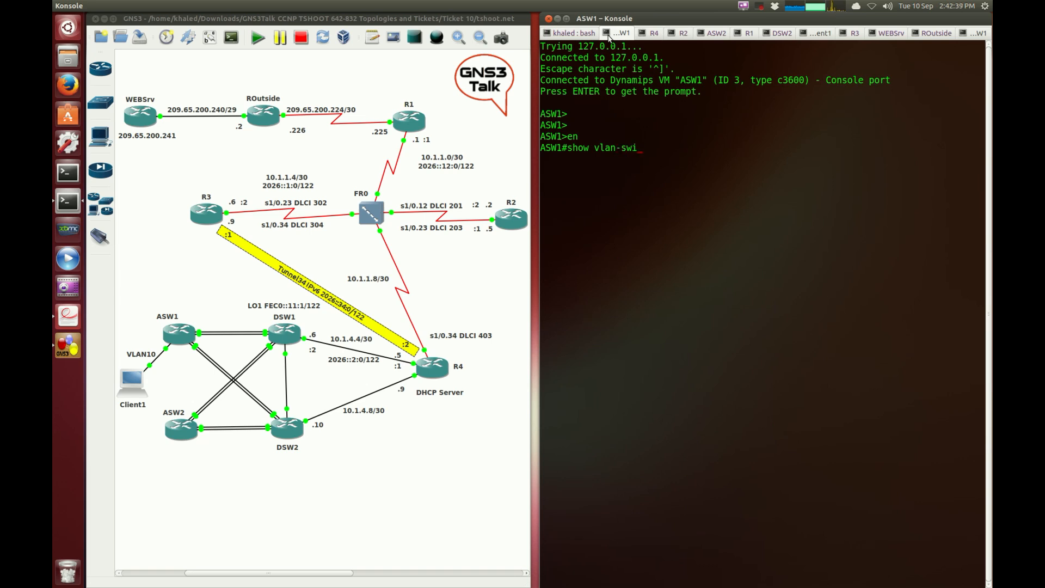
type("tch")
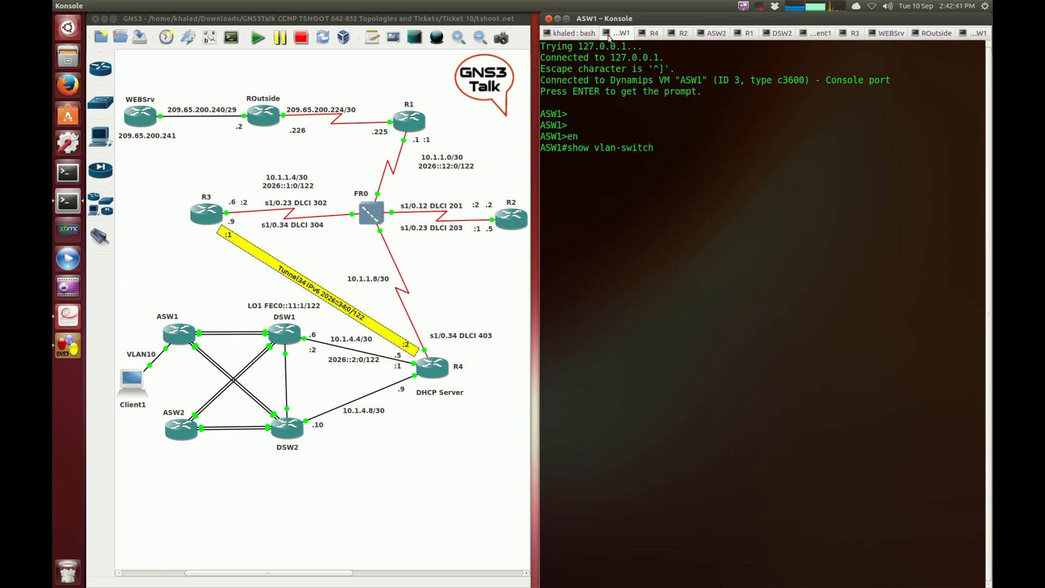
key("Return")
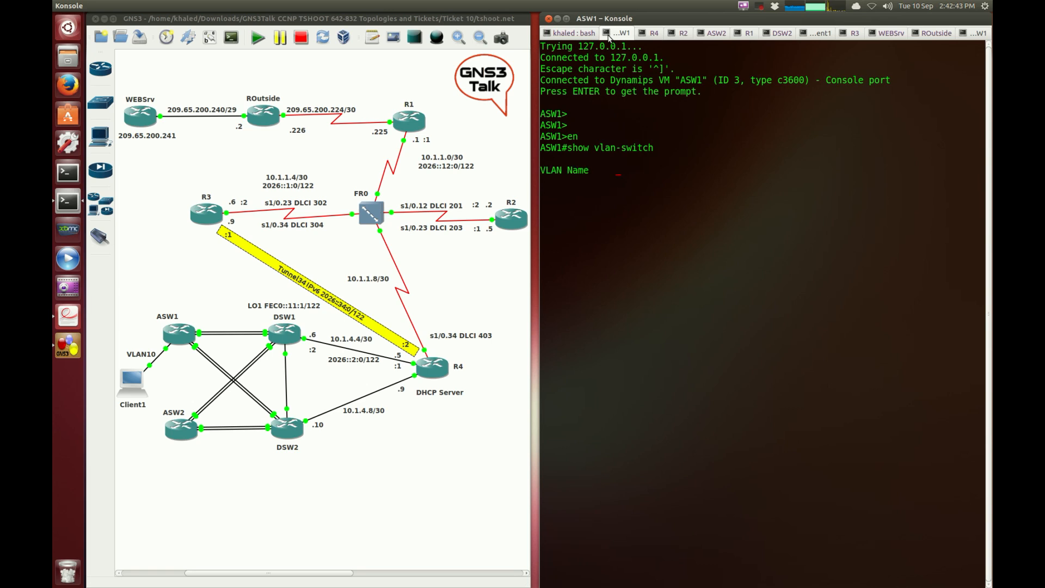
key("Return")
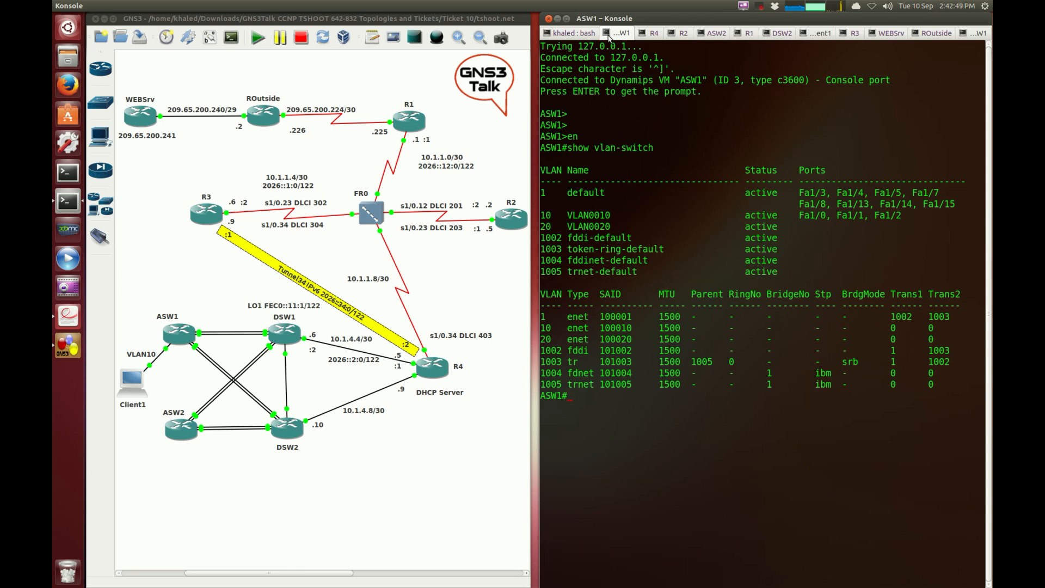
Discard a repeated show vlan-switch and pick out port Fa1/0 under VLAN10
key("Return")
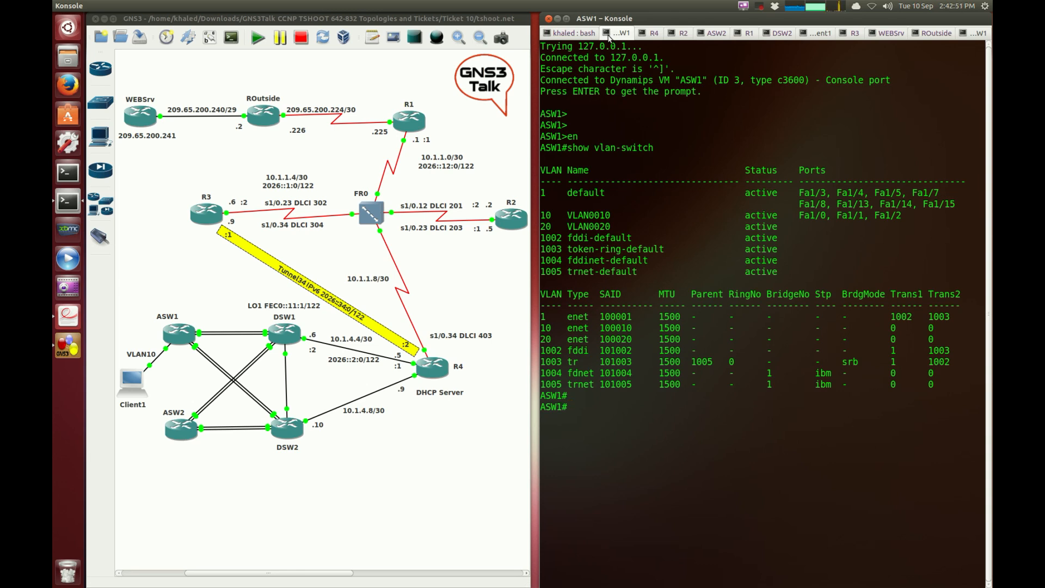
type("show vlan-switch")
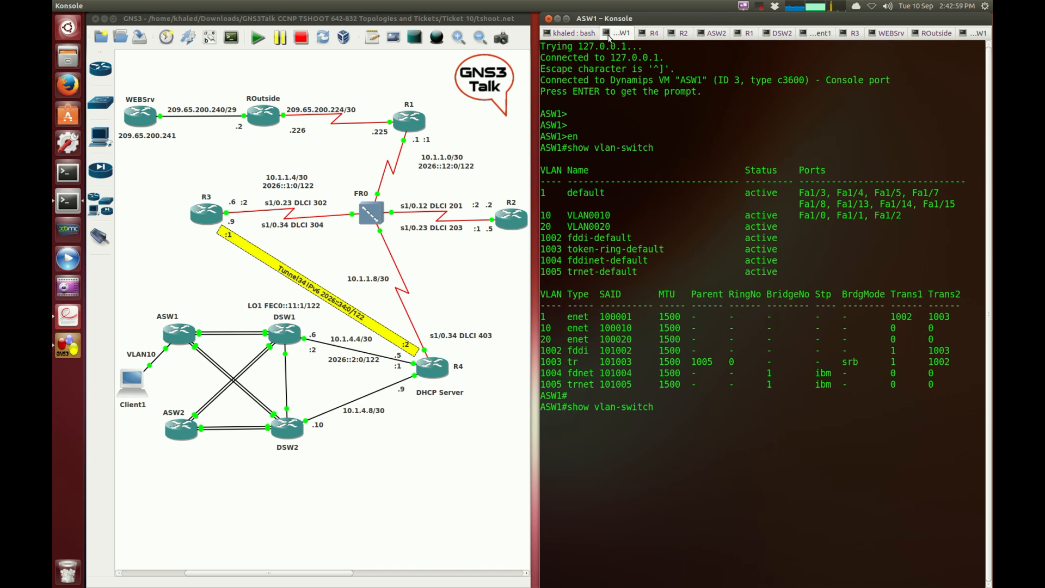
key("BackSpace")
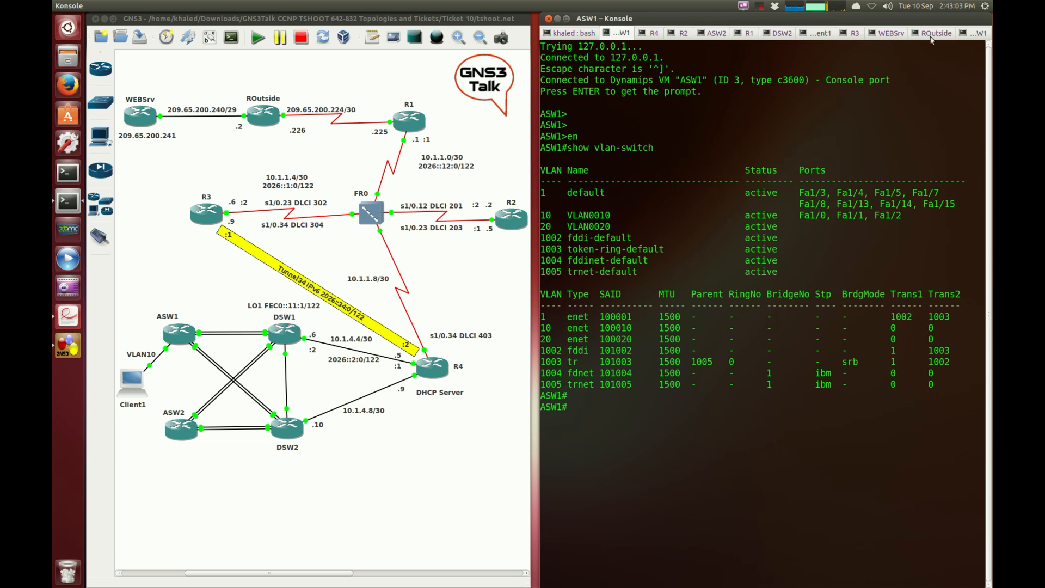
double_click(585, 215)
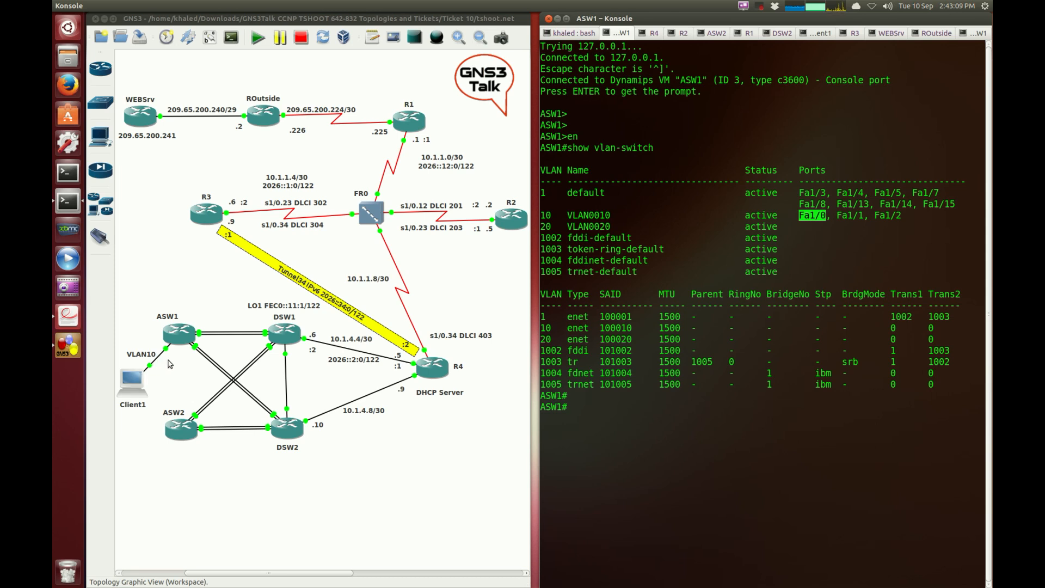
mouse_move(165, 353)
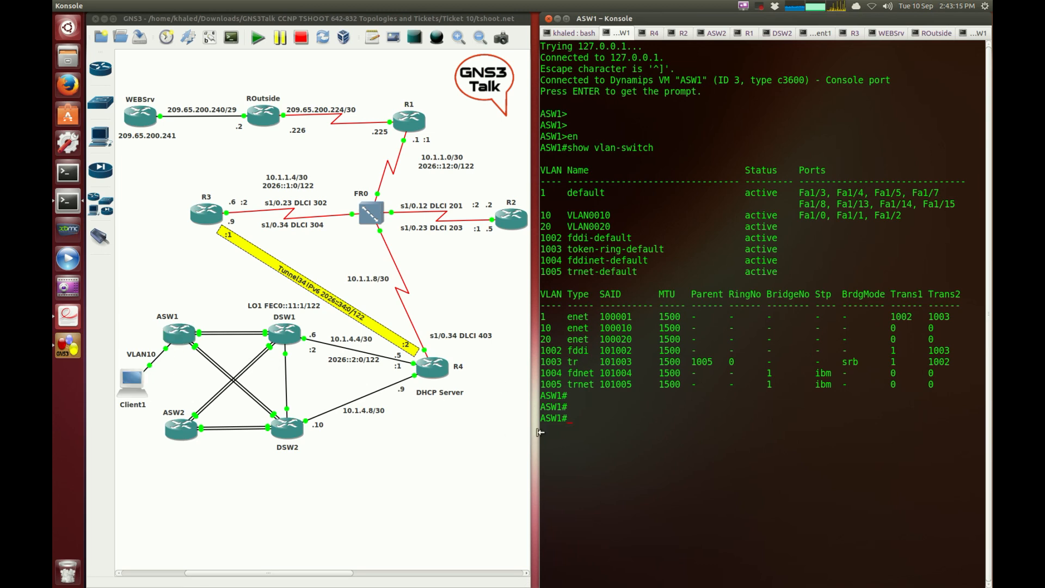
mouse_move(653, 428)
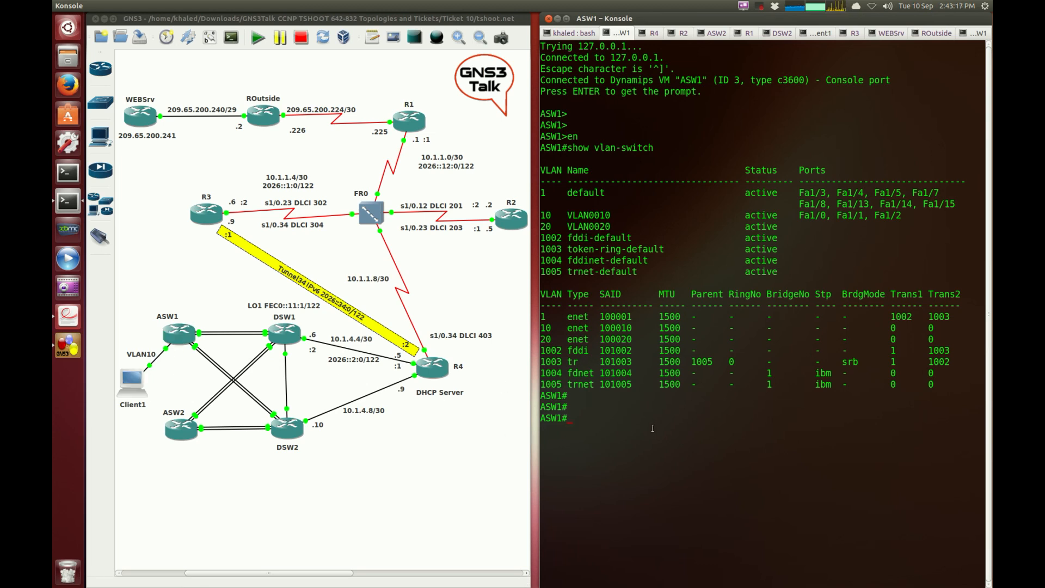
type("show")
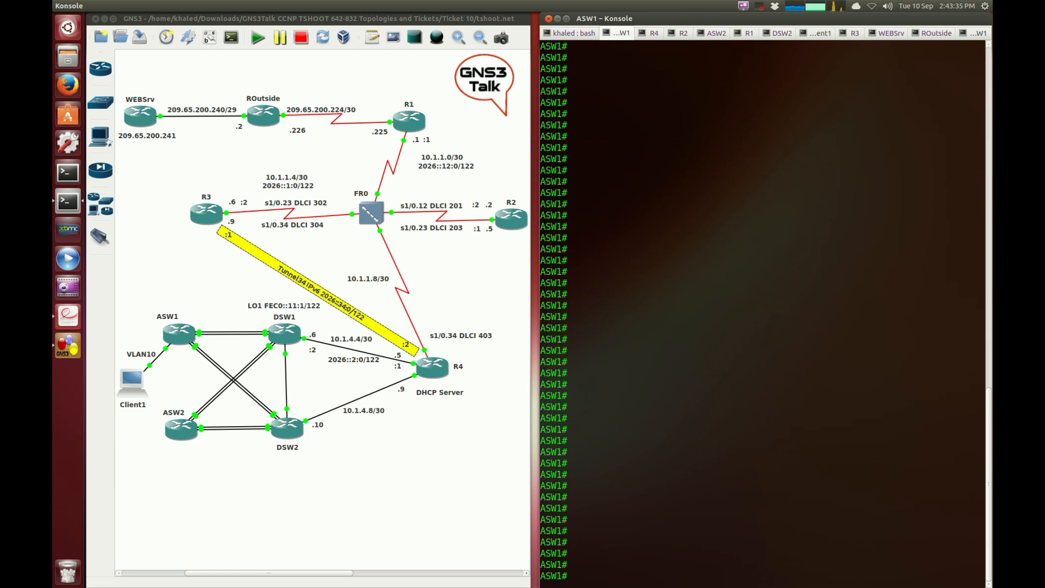
Run show interfaces trunk on ASW1 and point out VLAN 10 on Po4 and Po5
type("show tr")
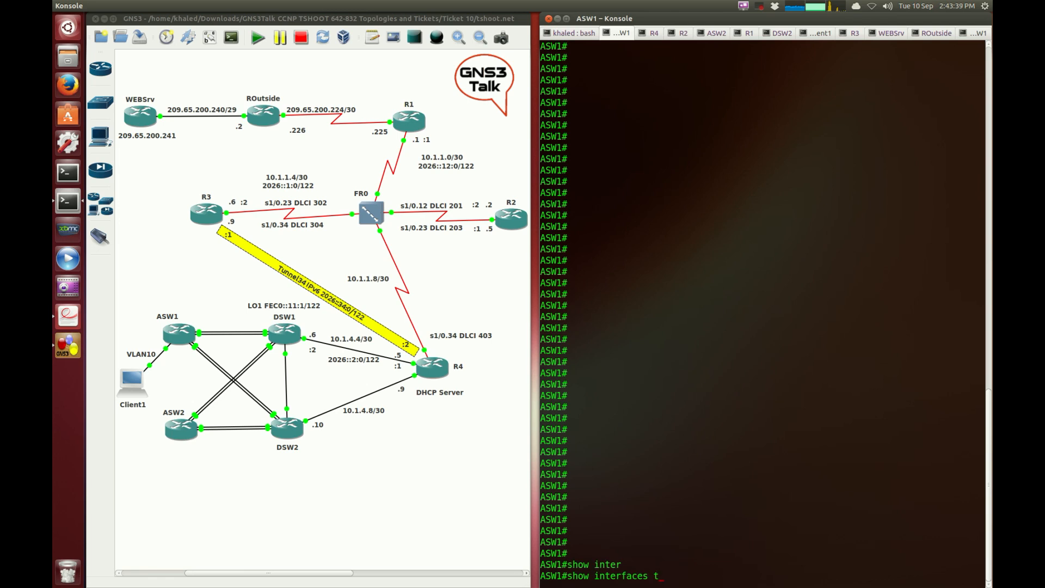
key("Return")
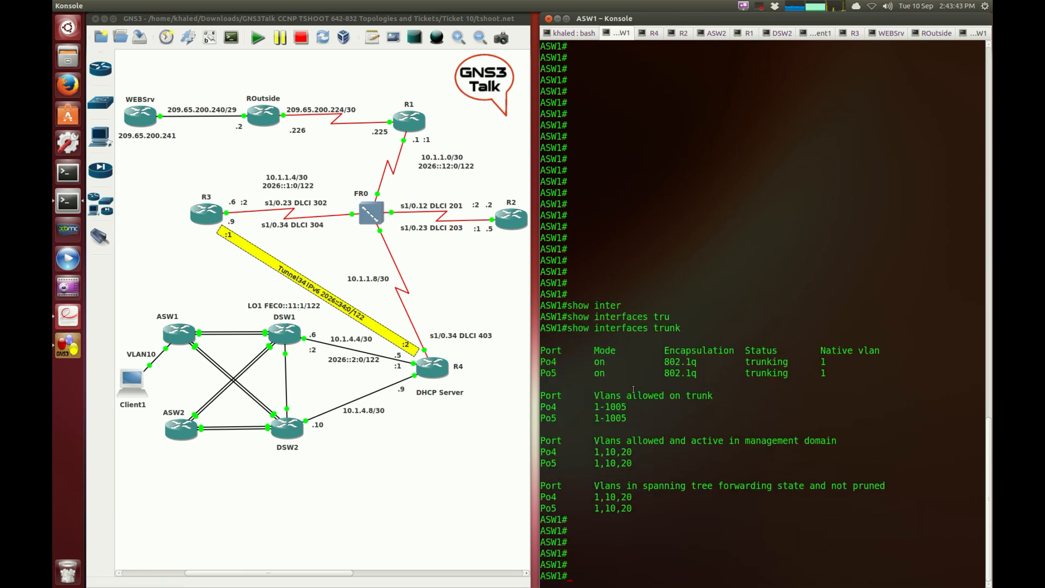
double_click(607, 406)
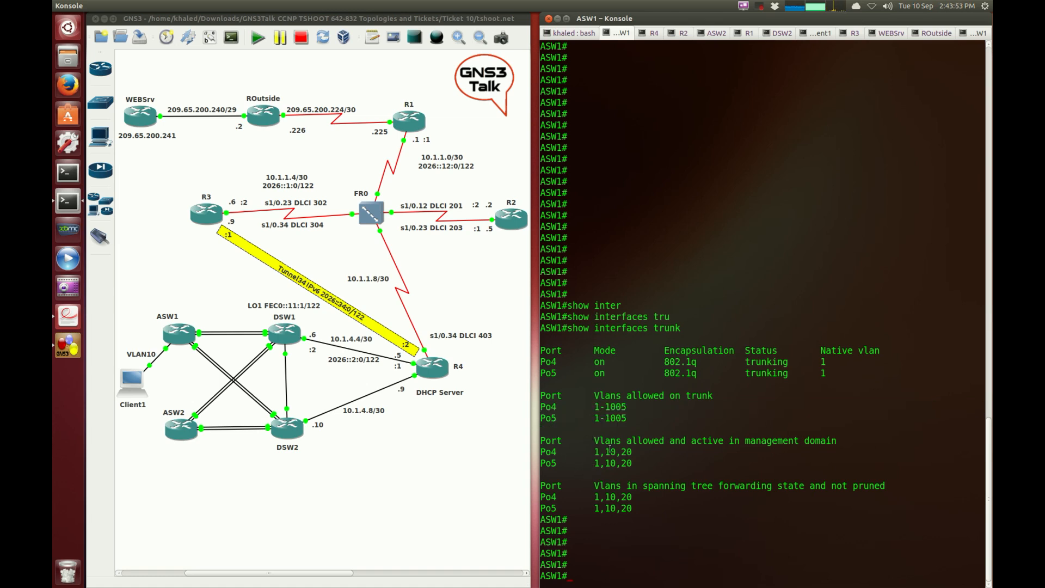
double_click(714, 440)
type("show")
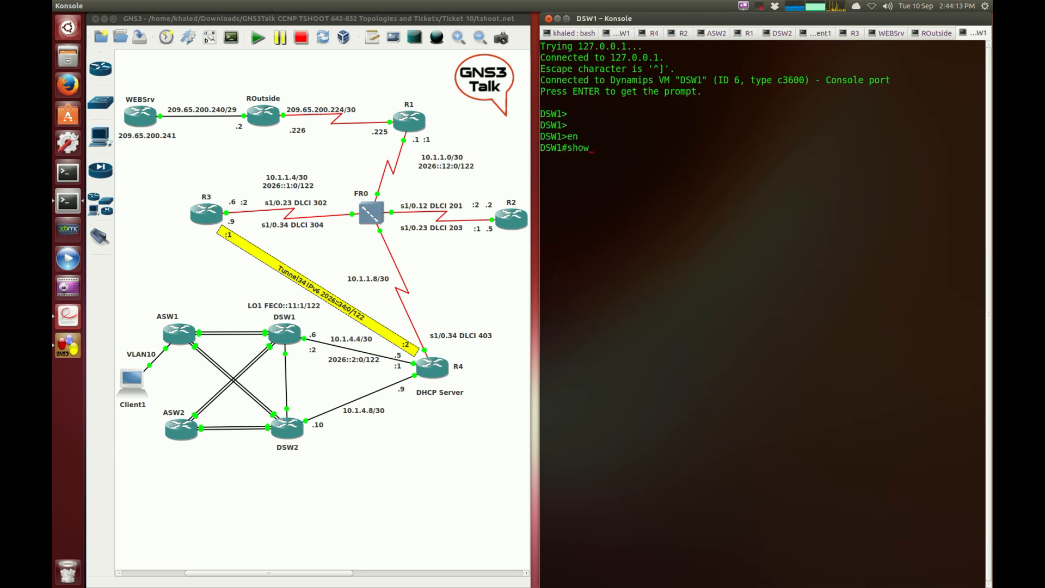
Run show vlan-switch on DSW1 to list VLANs 10 and 20
type("ip i")
type(" vlan-switch")
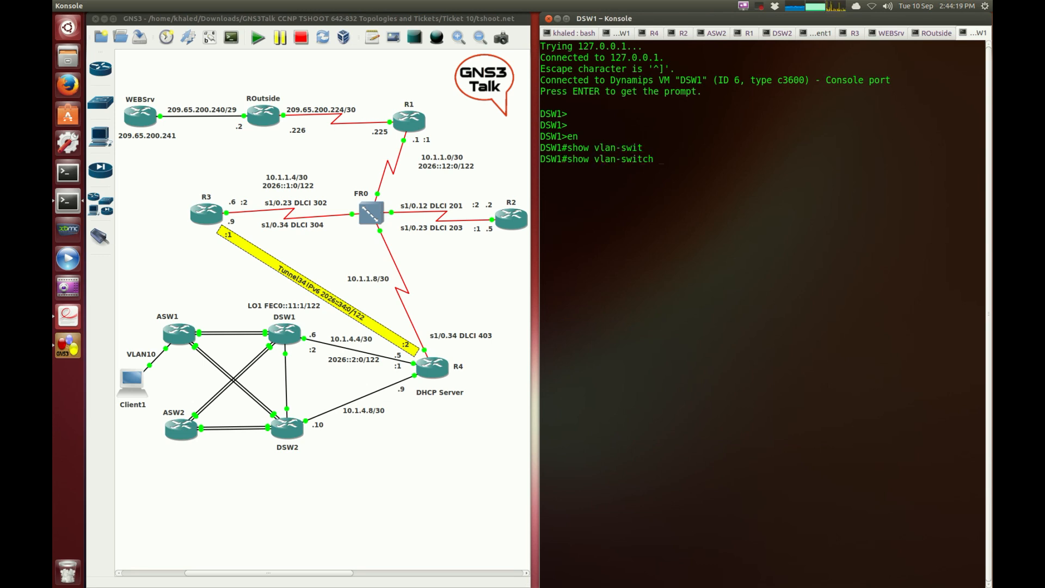
key("Return")
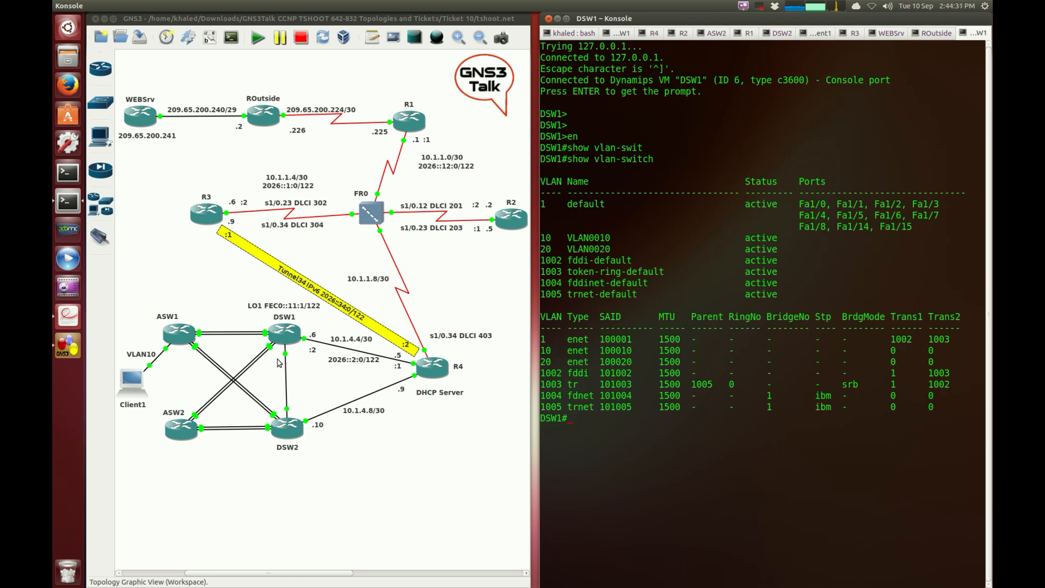
mouse_move(296, 360)
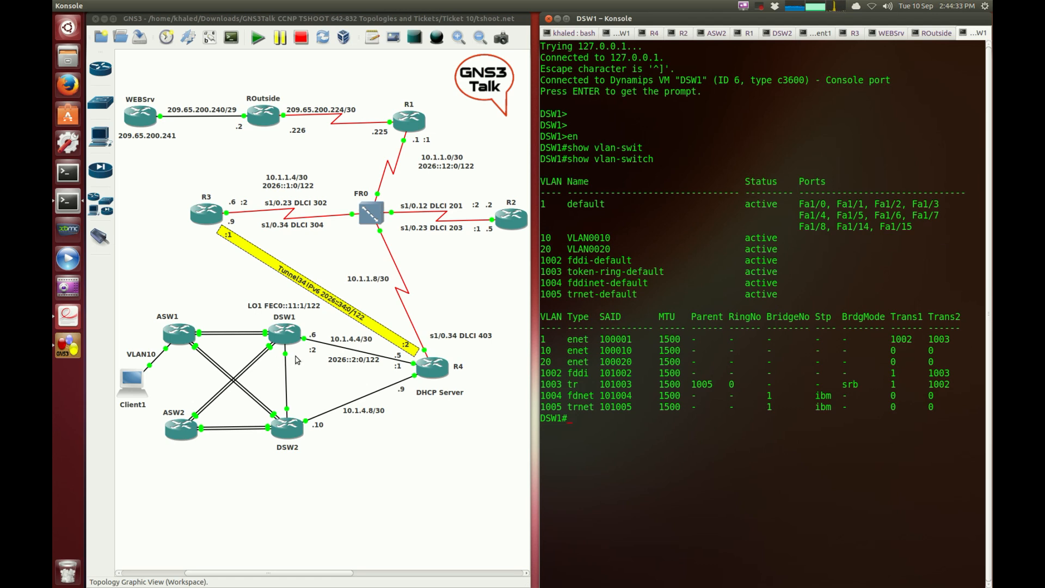
mouse_move(251, 327)
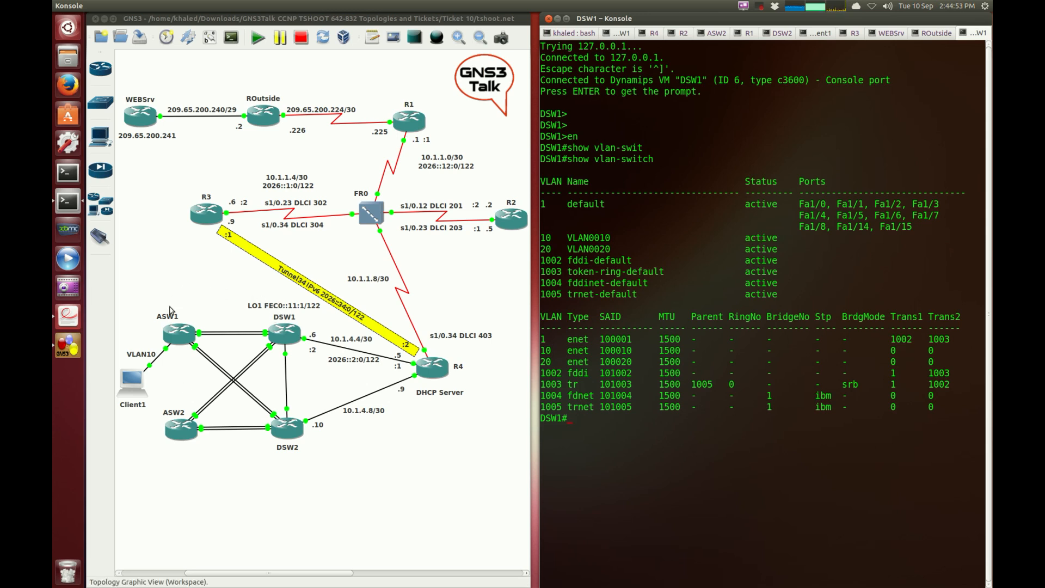
mouse_move(242, 313)
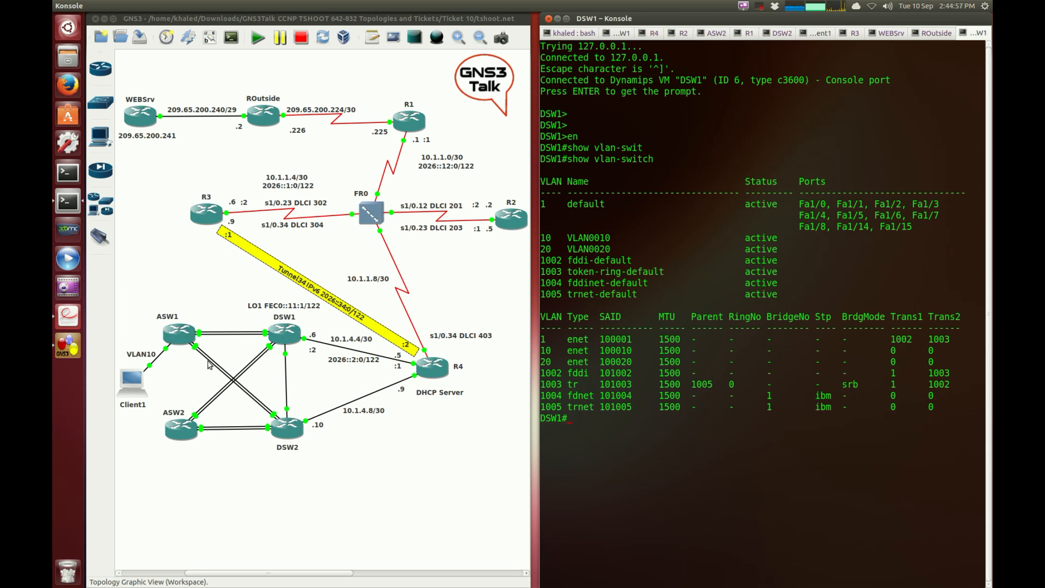
mouse_move(321, 379)
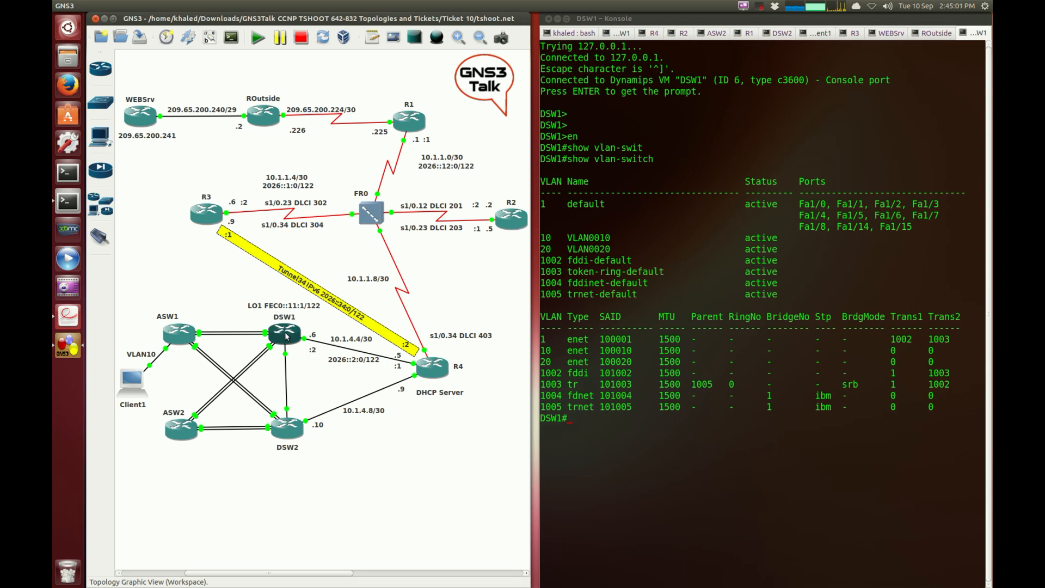
mouse_move(432, 374)
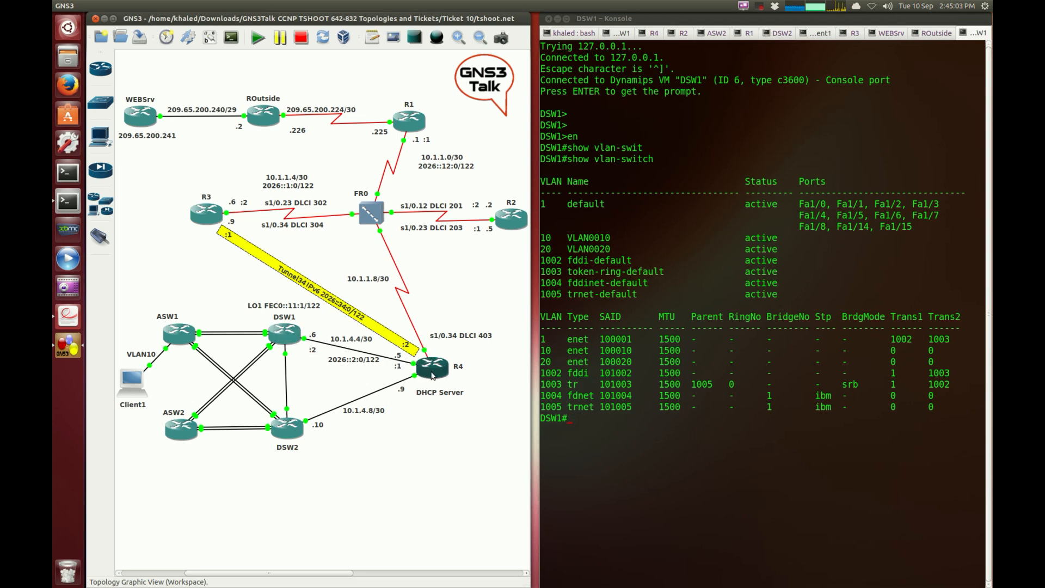
Ping 10.1.4.5 from DSW1 successfully, then begin 'ping 10.1.4.5 source'
type("s")
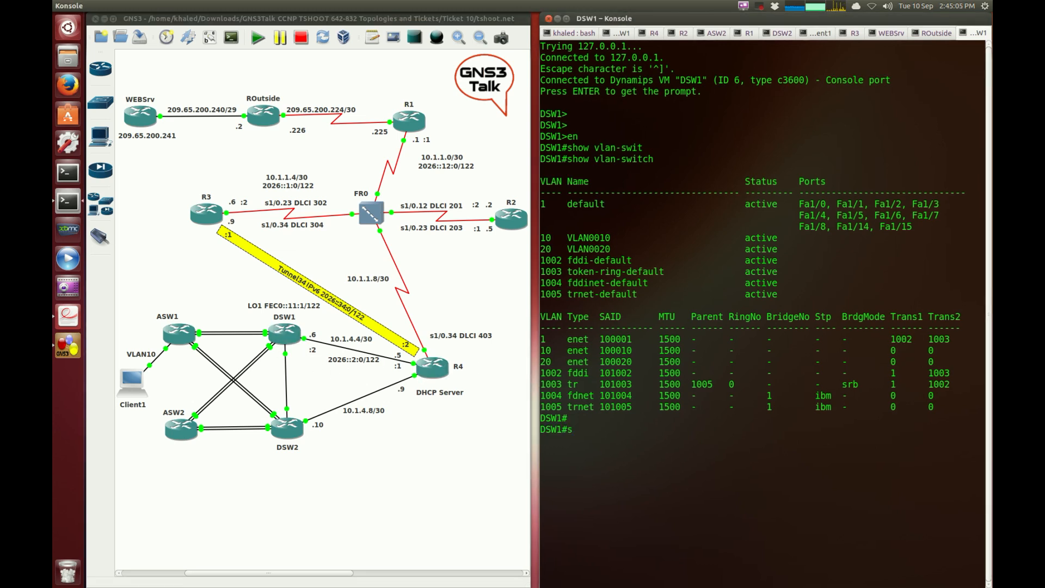
type("ping 10.")
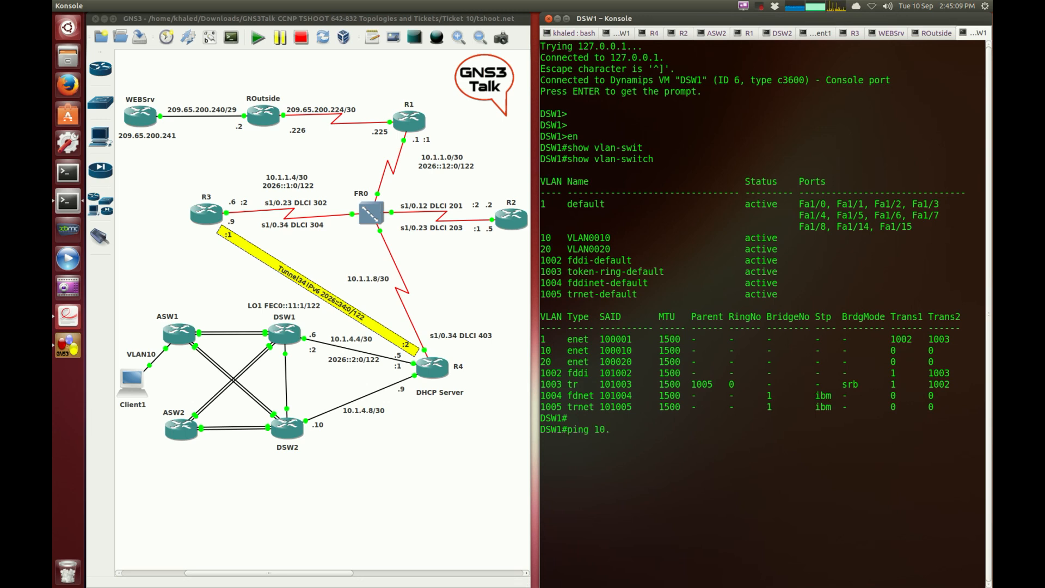
key("Return")
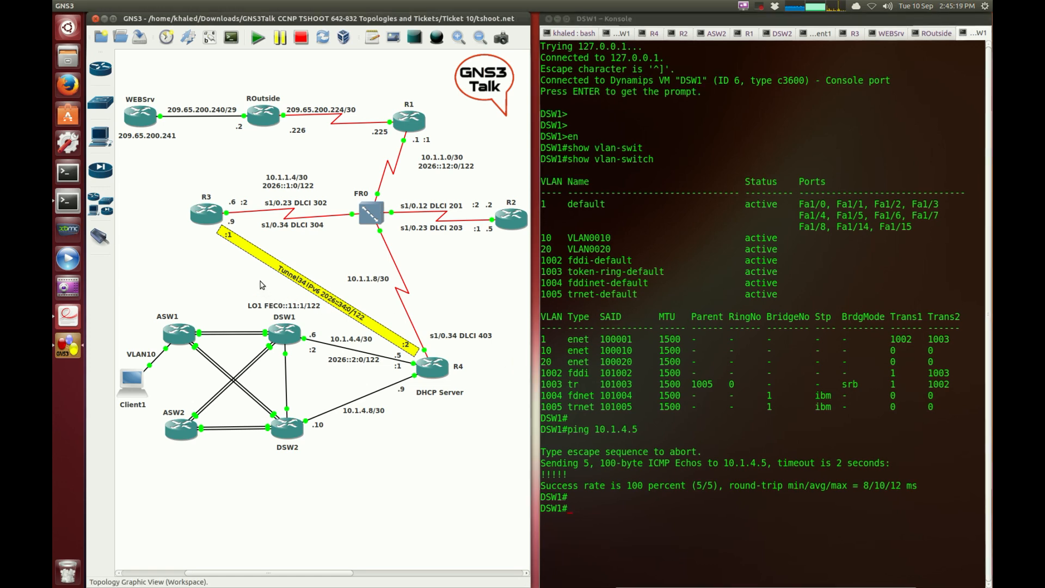
mouse_move(329, 361)
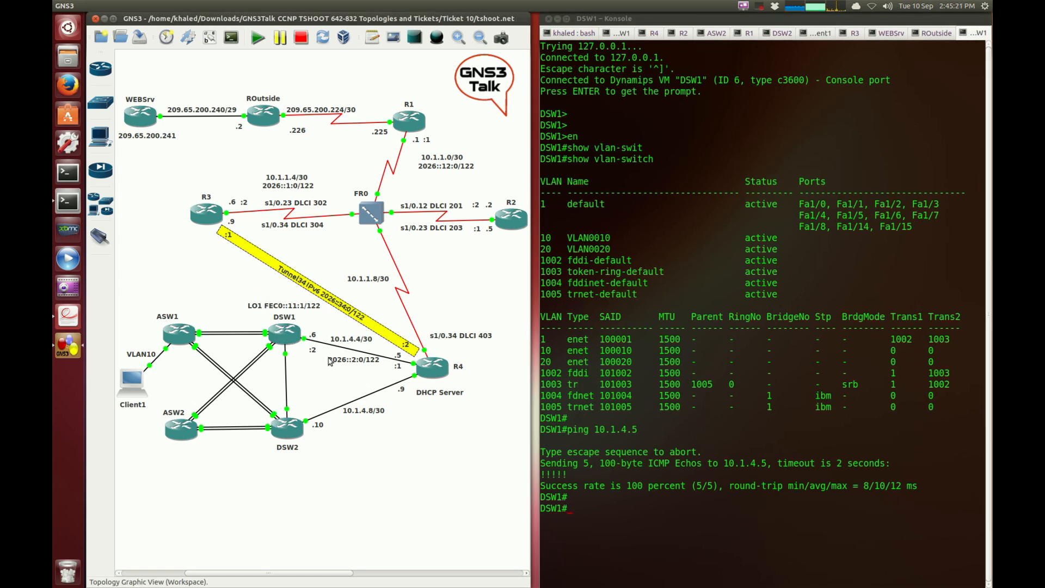
mouse_move(320, 340)
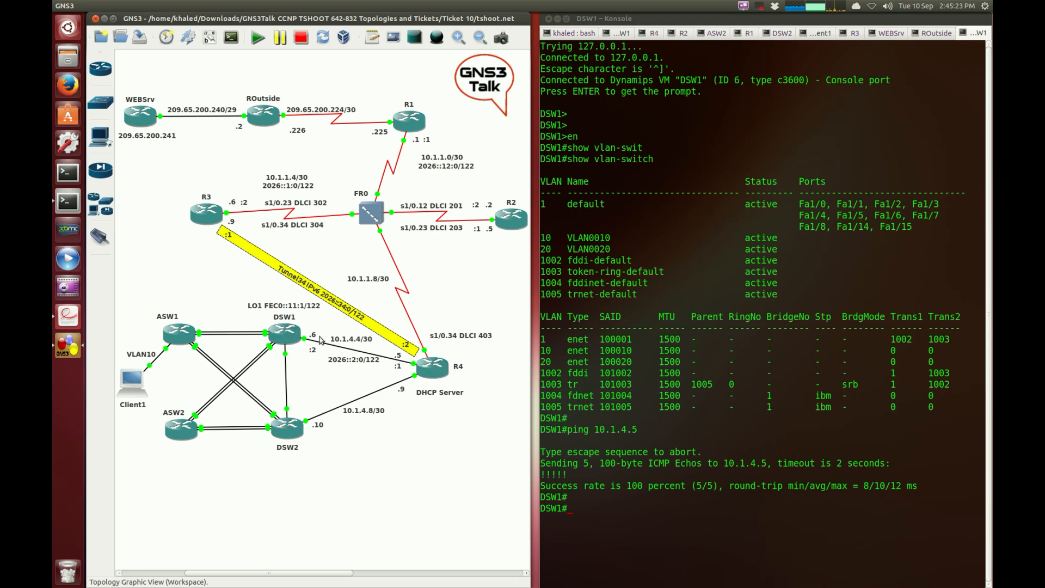
mouse_move(267, 328)
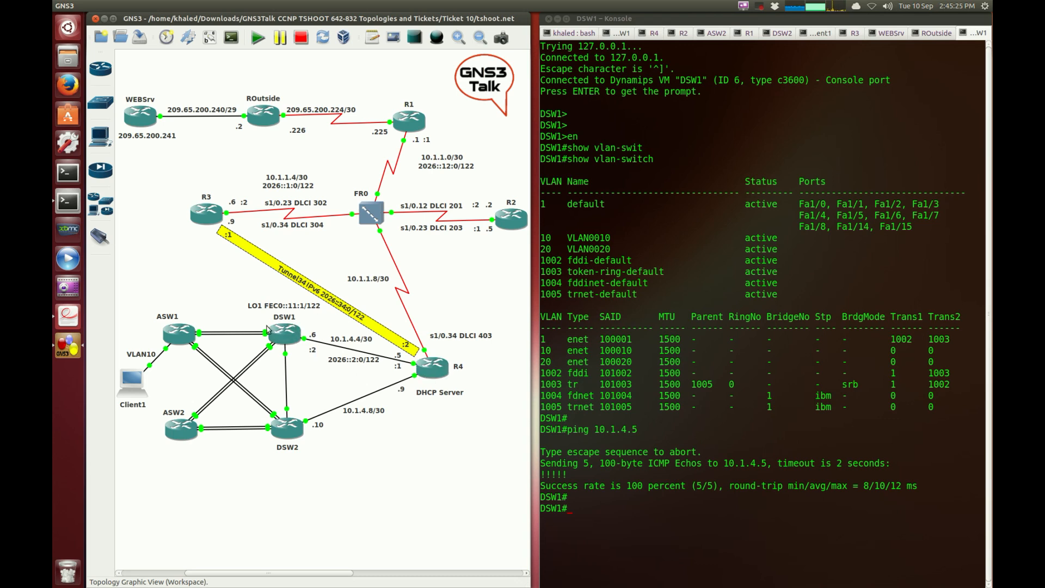
mouse_move(254, 316)
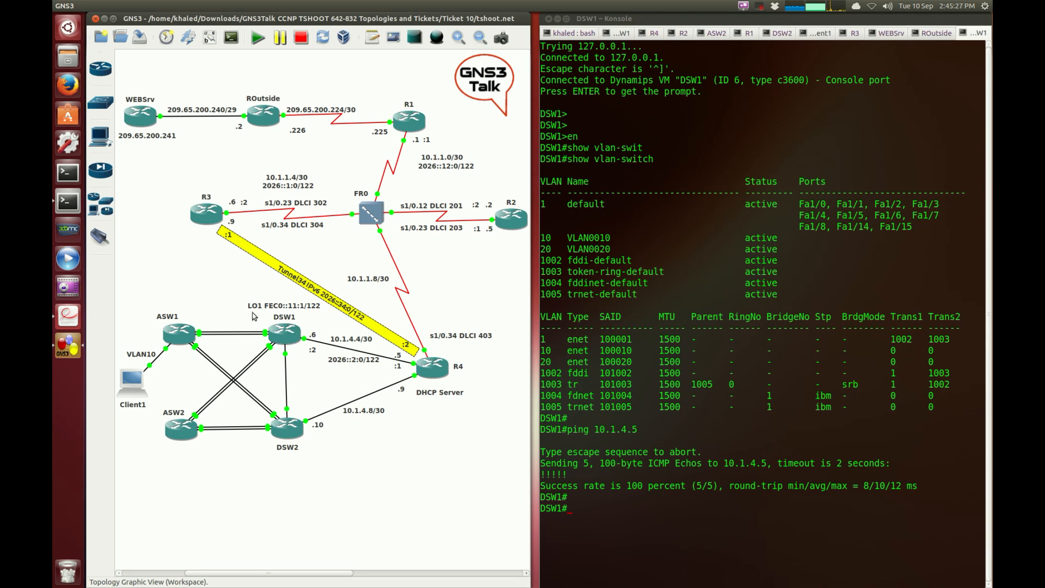
mouse_move(247, 357)
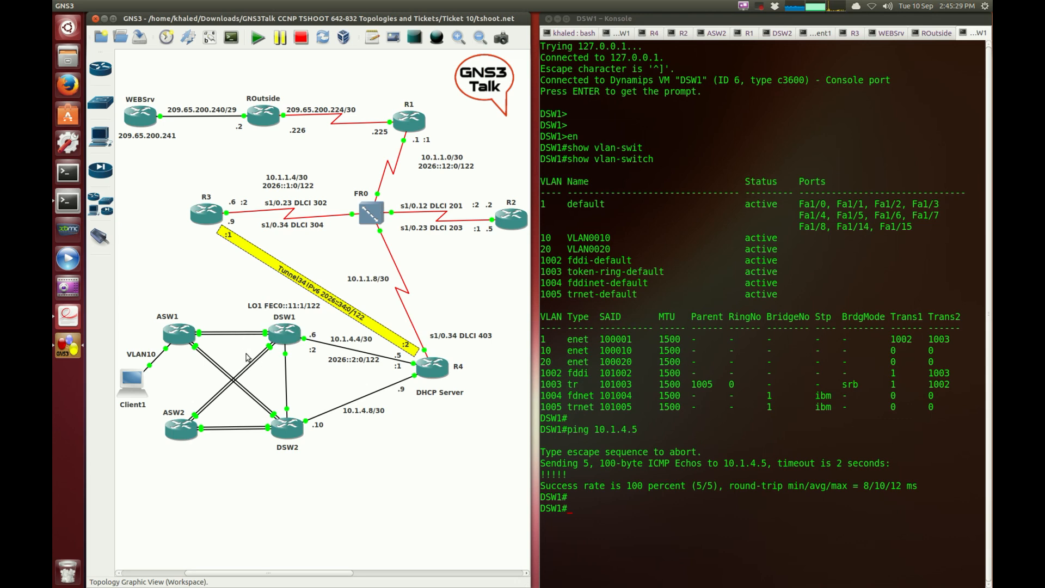
type("ping 10.1.4.5")
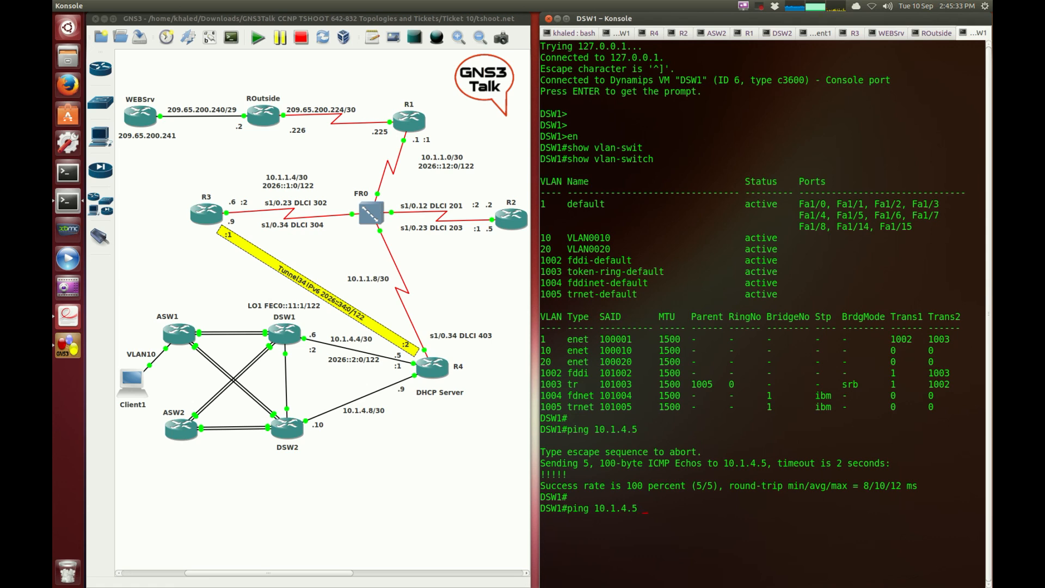
type("source")
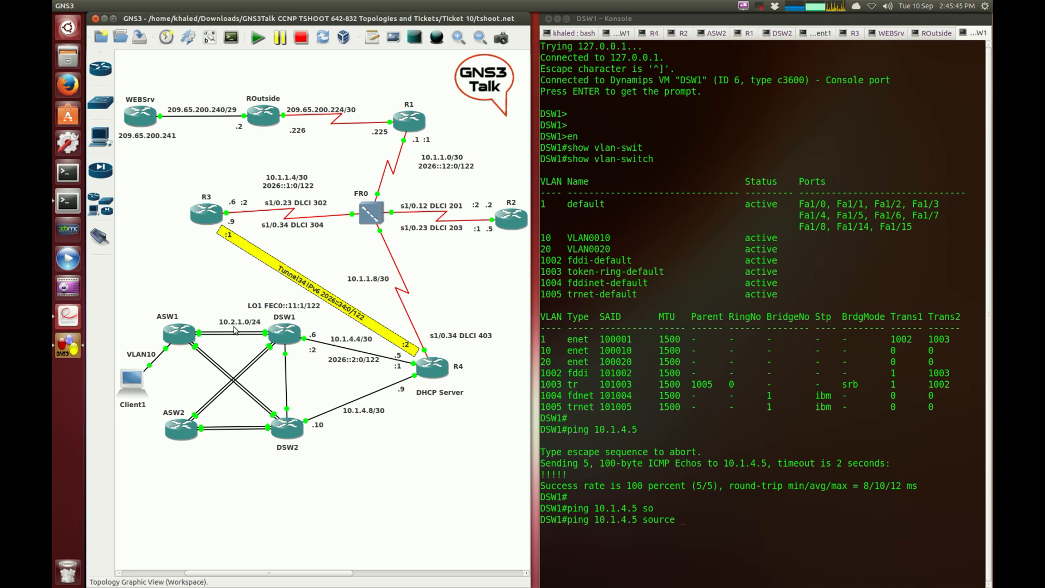
left_click(284, 333)
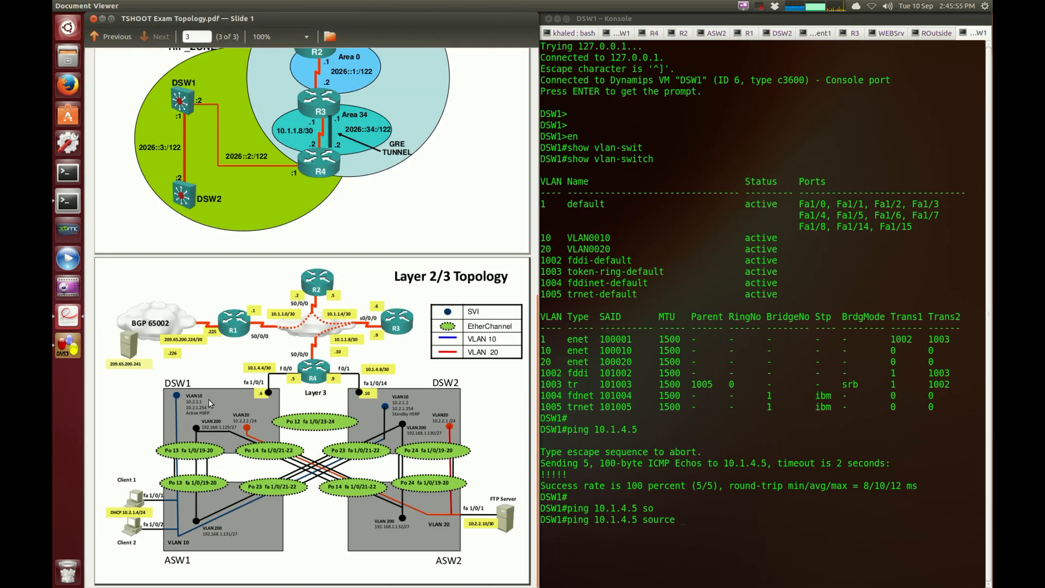
left_click(304, 37)
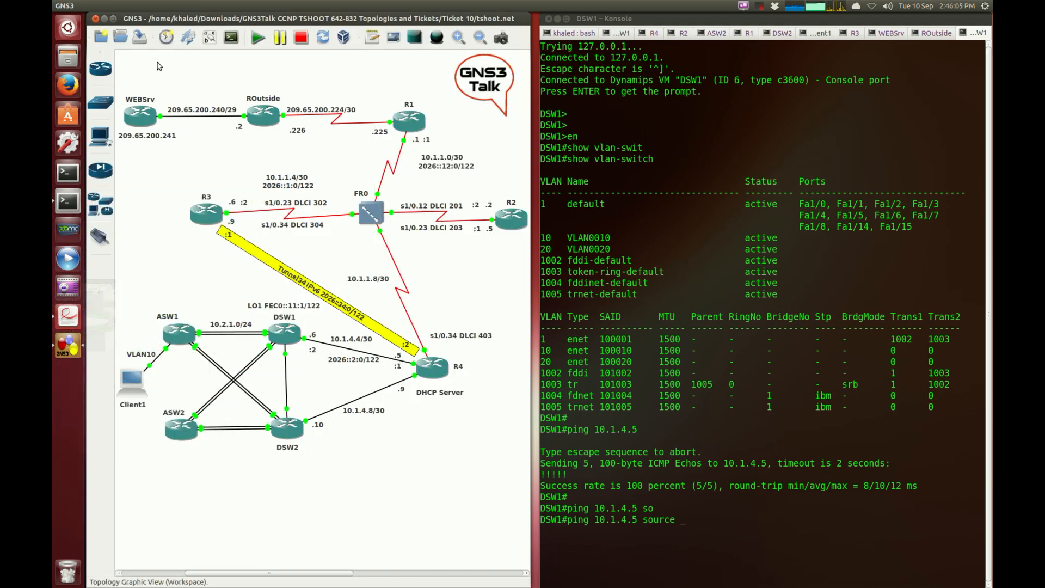
Run 'ping 10.1.4.5 source 10.2.1.1' on DSW1, which fails 0 of 5
type("10.")
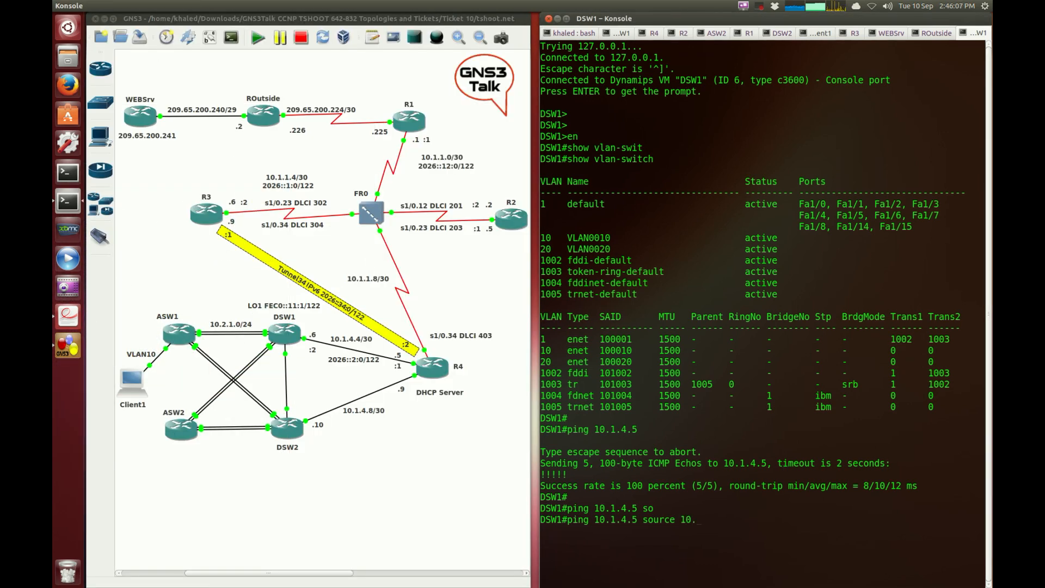
key("Return")
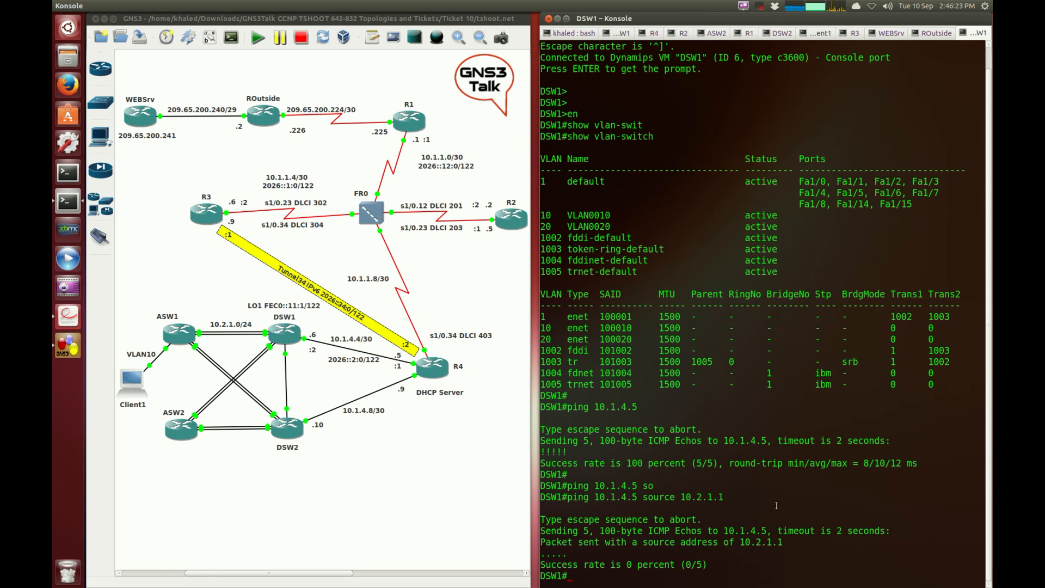
mouse_move(291, 385)
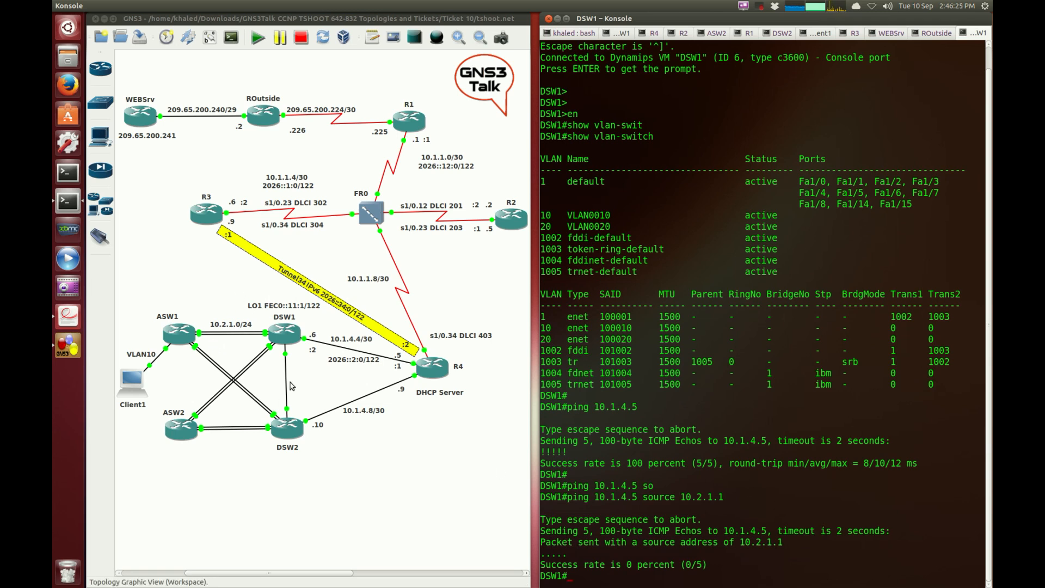
mouse_move(209, 367)
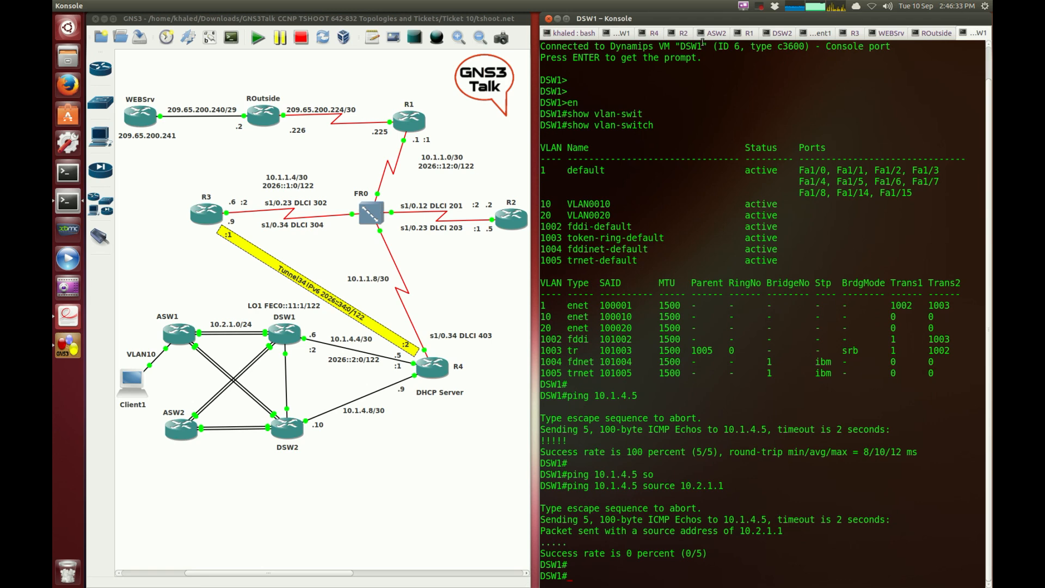
Switch to R4's console and reach privileged mode with en and an empty password
left_click(570, 32)
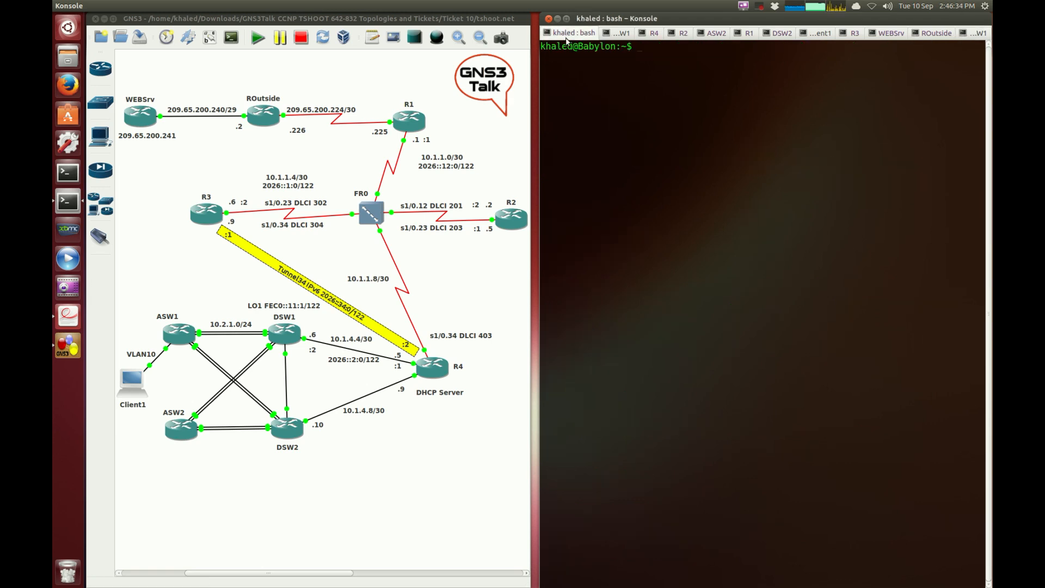
left_click(654, 33)
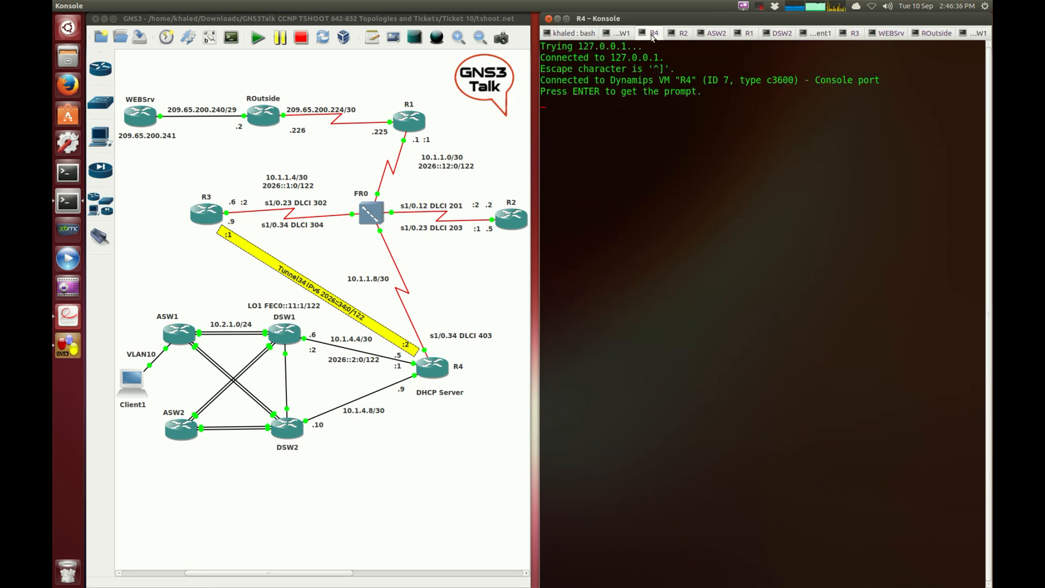
key("Return")
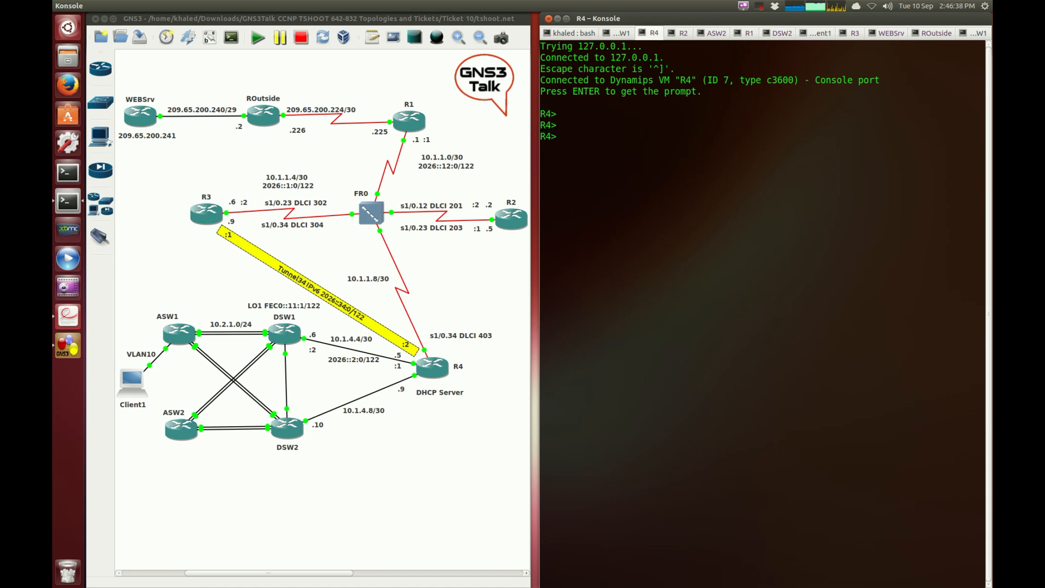
type("en")
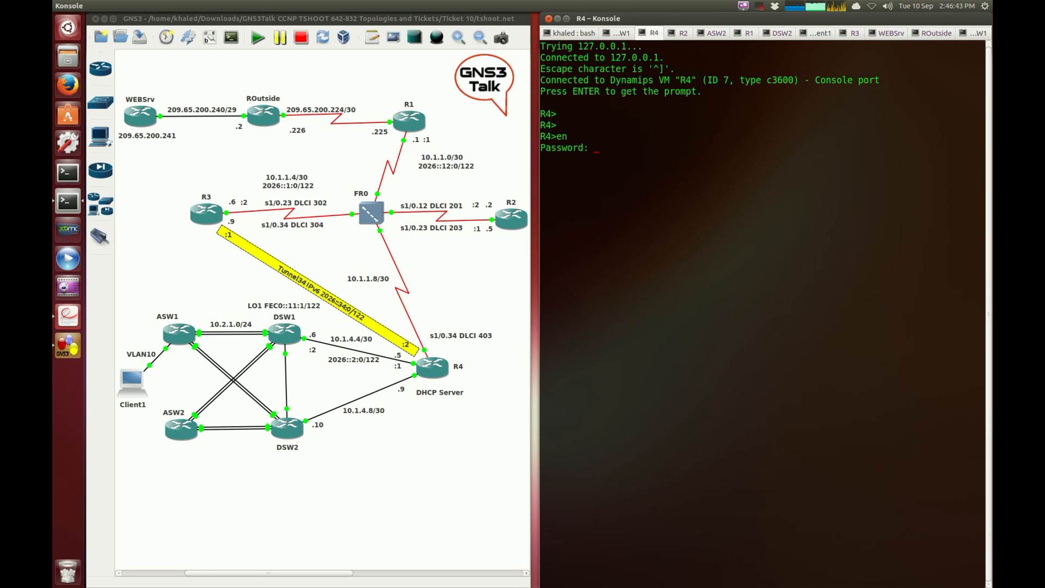
key("Return")
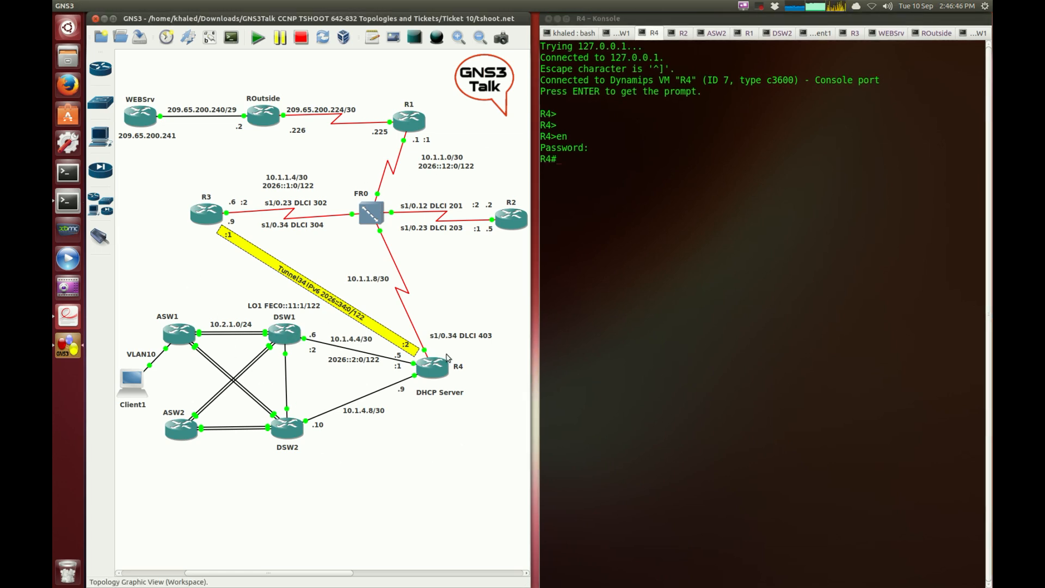
mouse_move(379, 427)
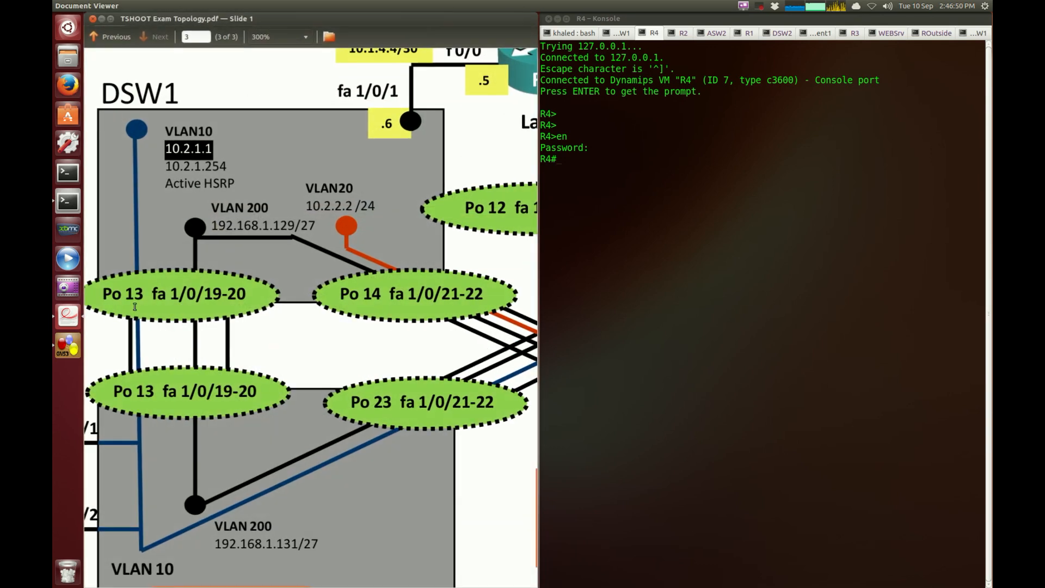
Zoom the topology PDF out and jump to the IPv4 Layer 3 page showing R4's EIGRP 10 domain
left_click(273, 37)
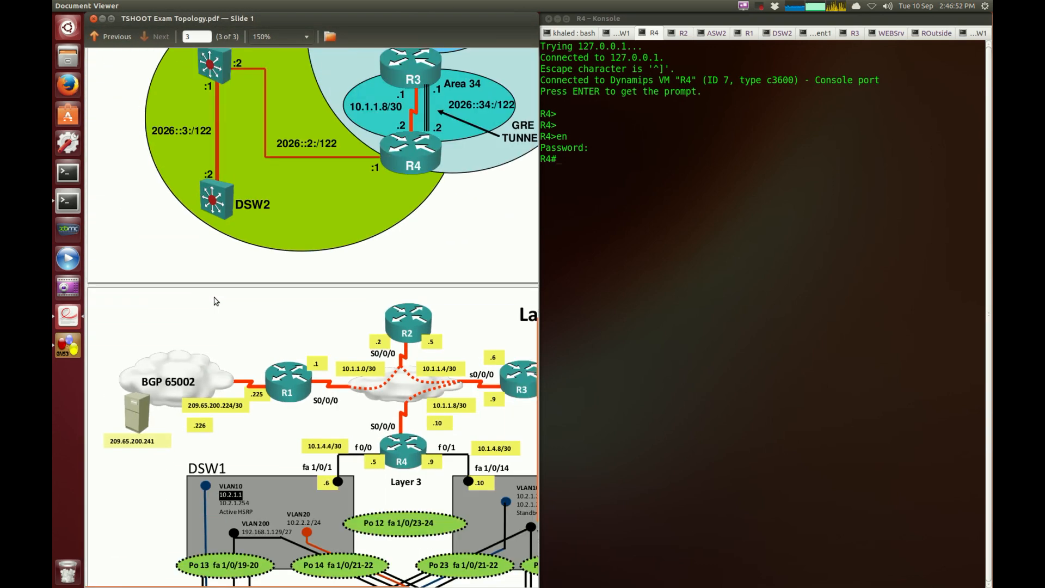
left_click(117, 35)
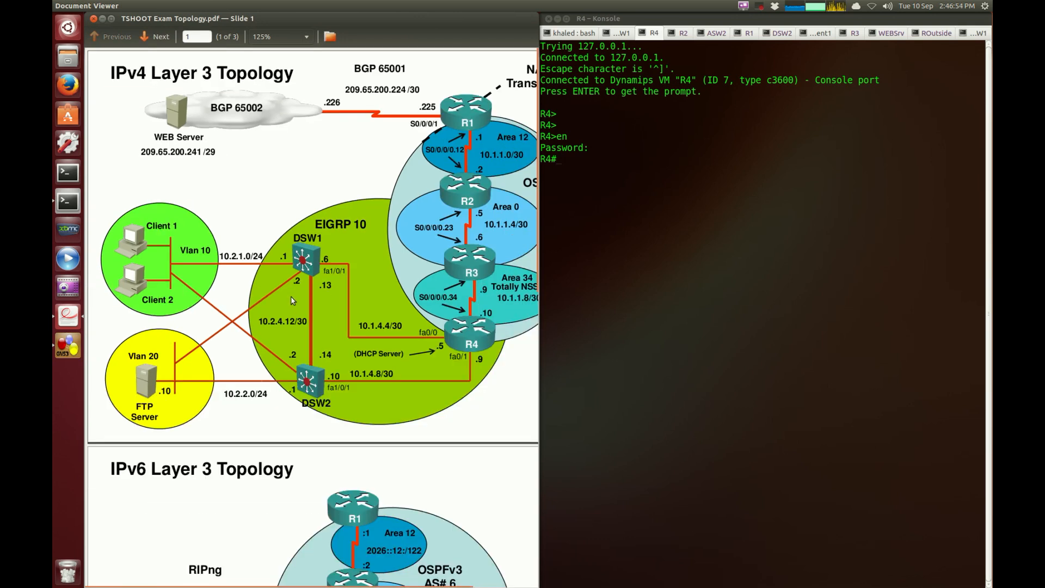
mouse_move(328, 219)
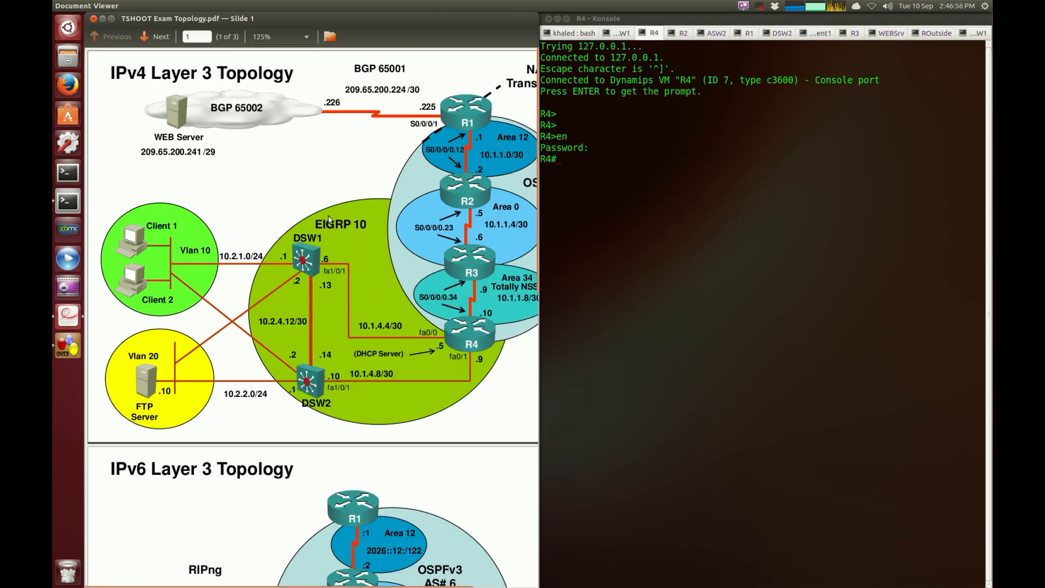
mouse_move(372, 248)
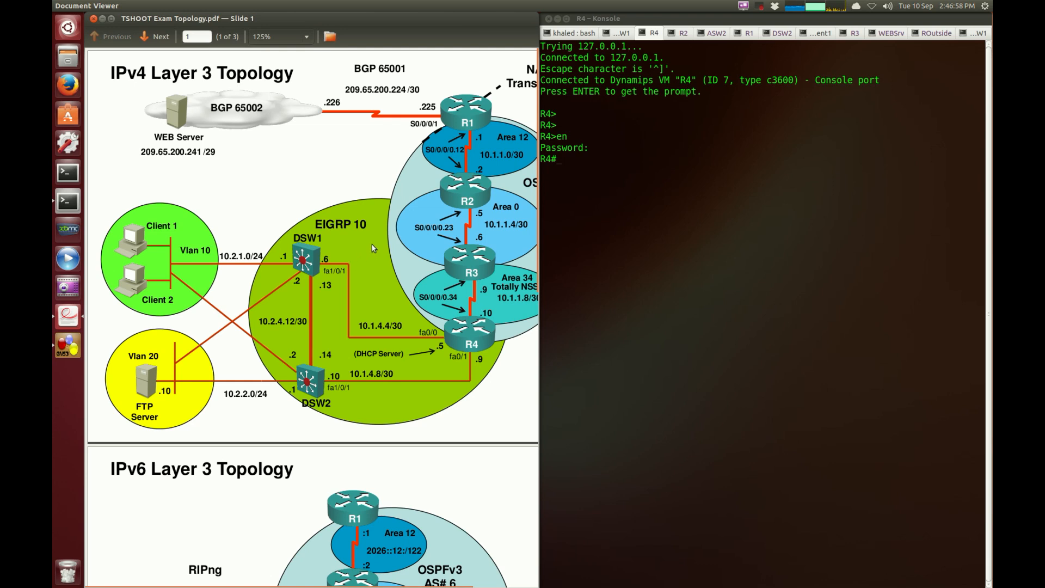
mouse_move(432, 370)
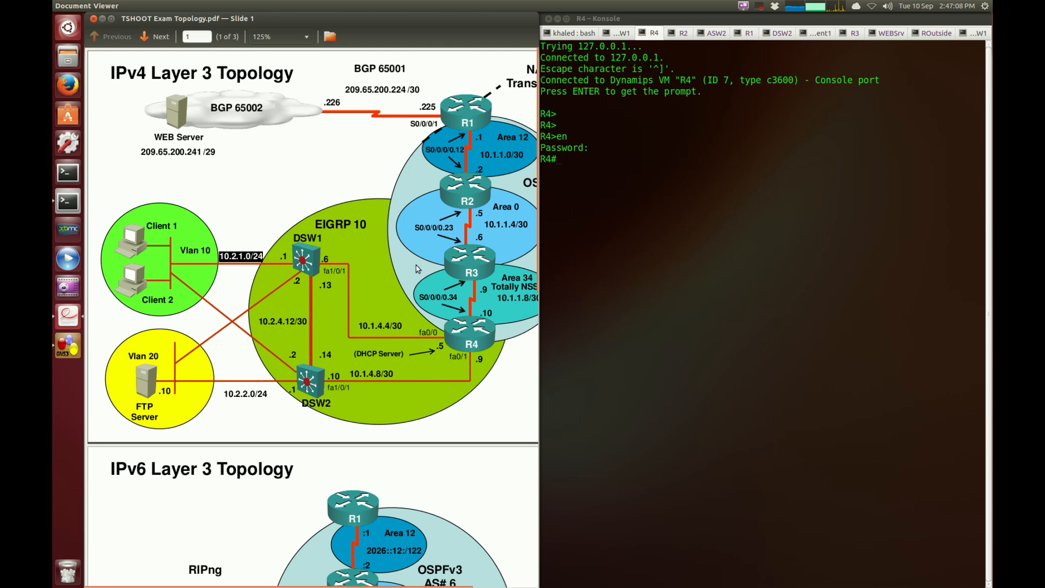
Query R4's EIGRP routes and neighbors, revealing process 1 has no neighbors
left_click(600, 194)
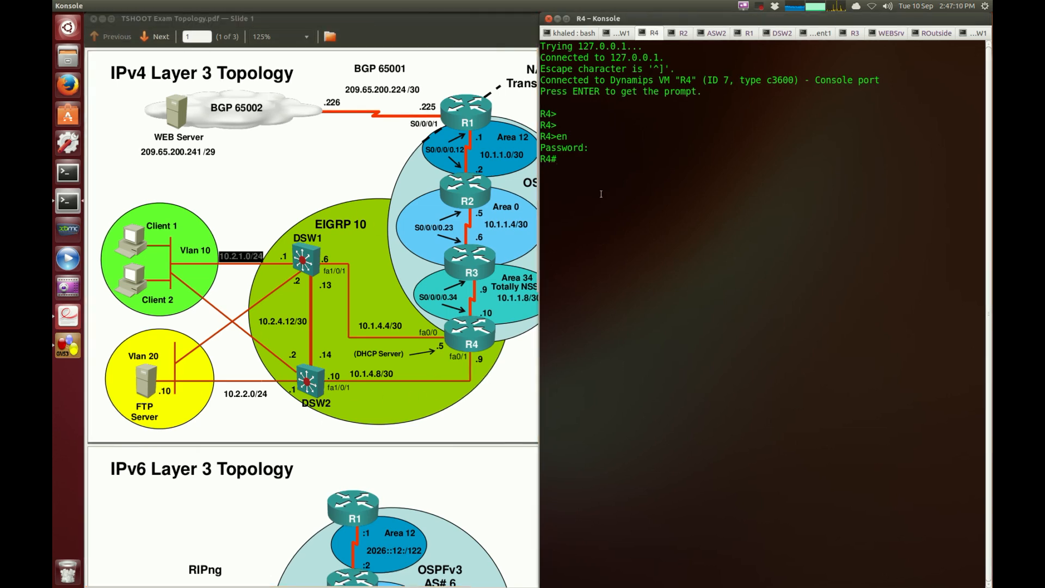
type("show ip route eigrp")
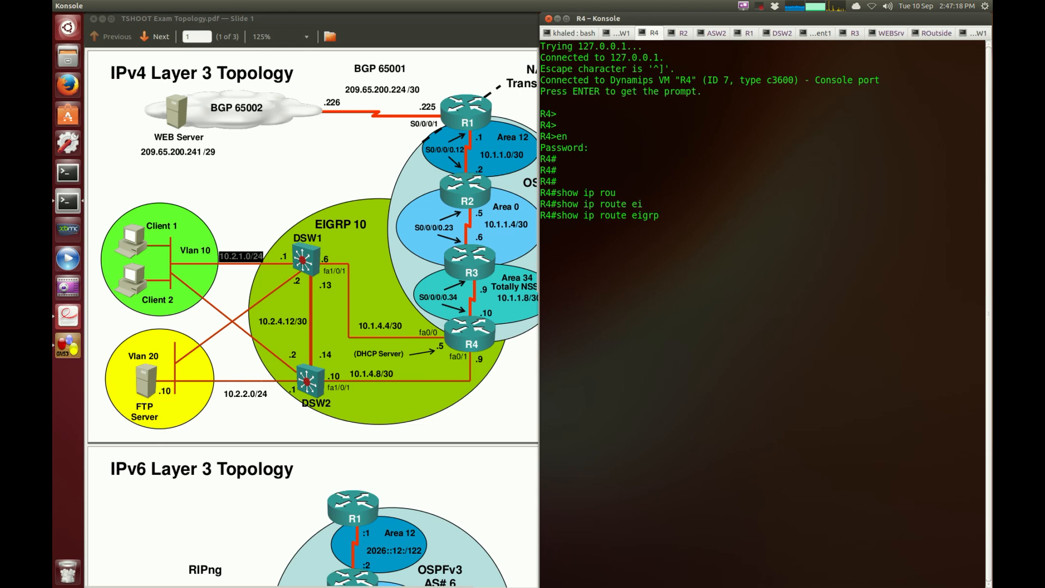
key("Return")
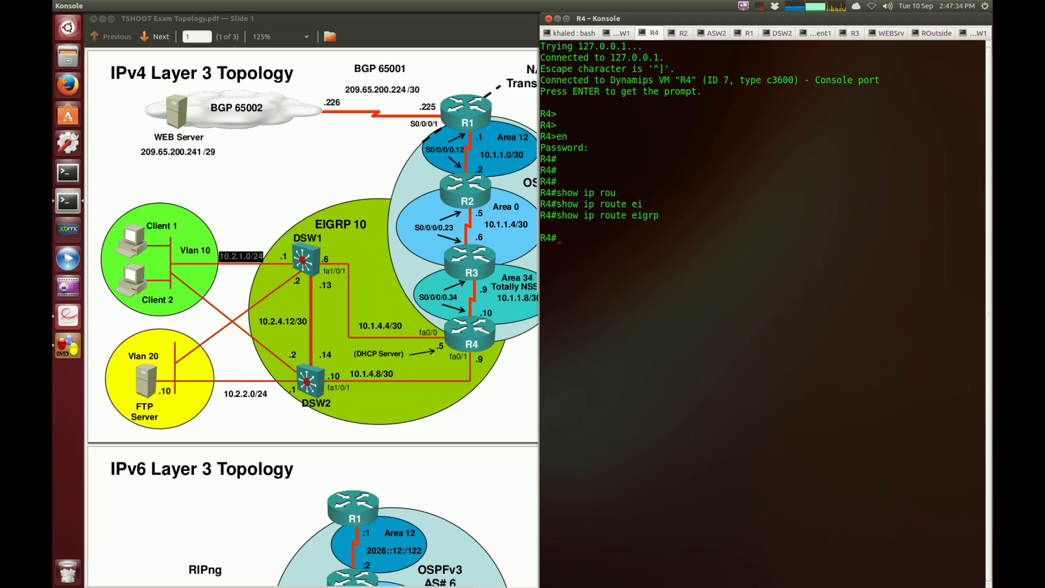
type("show ip eigrp neighbors")
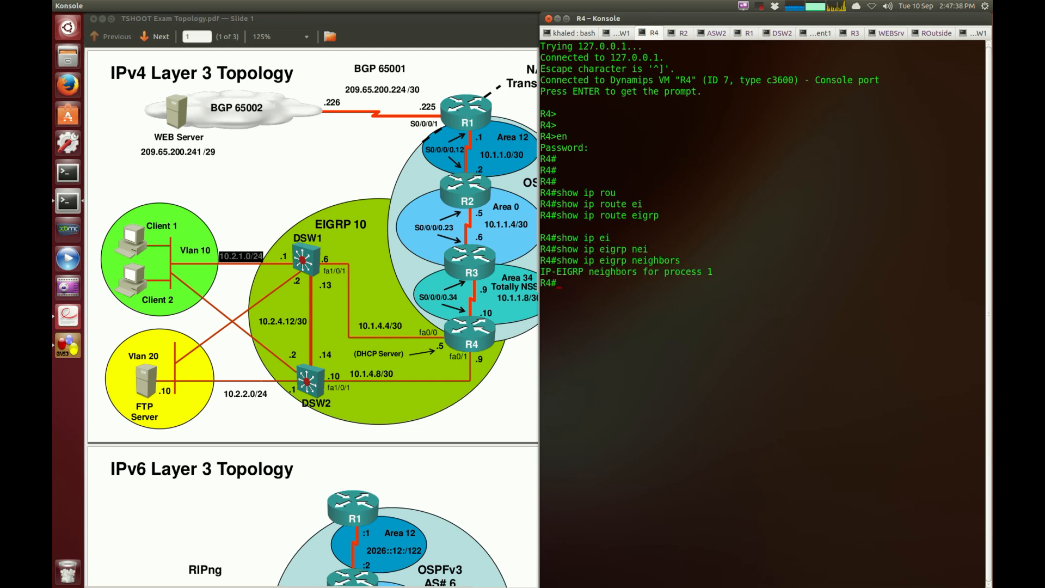
mouse_move(948, 301)
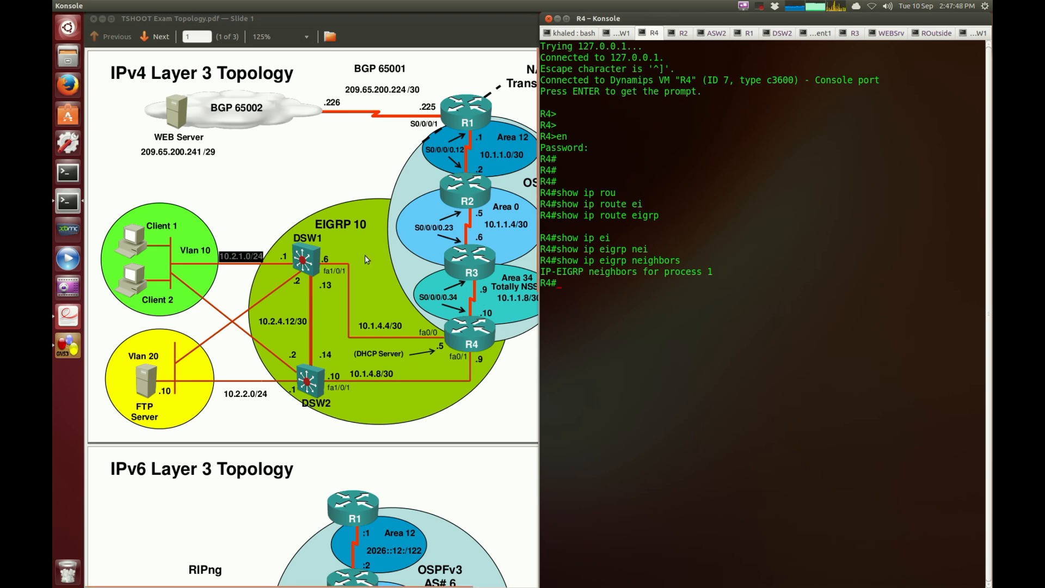
mouse_move(750, 242)
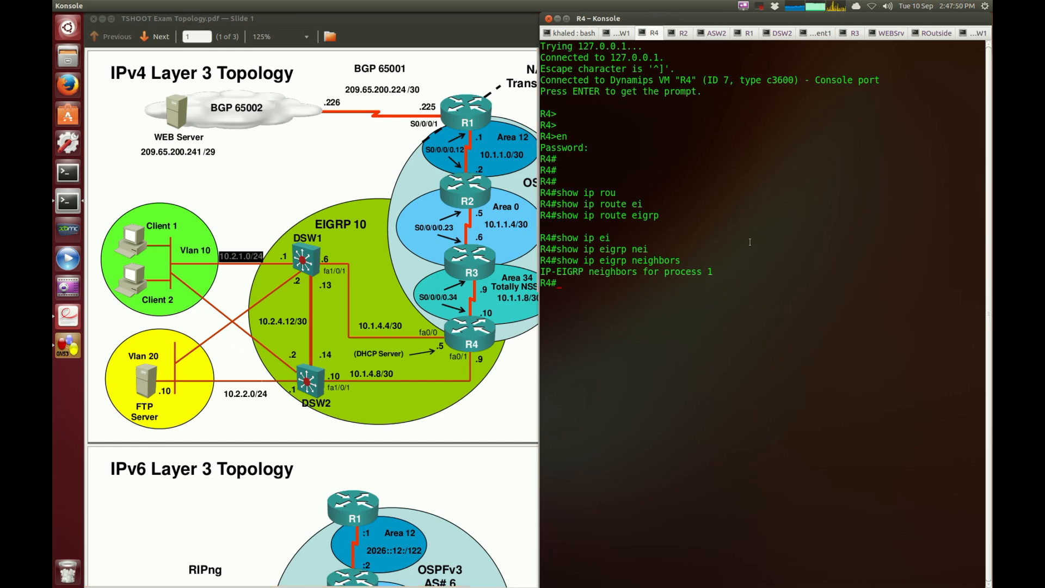
mouse_move(688, 40)
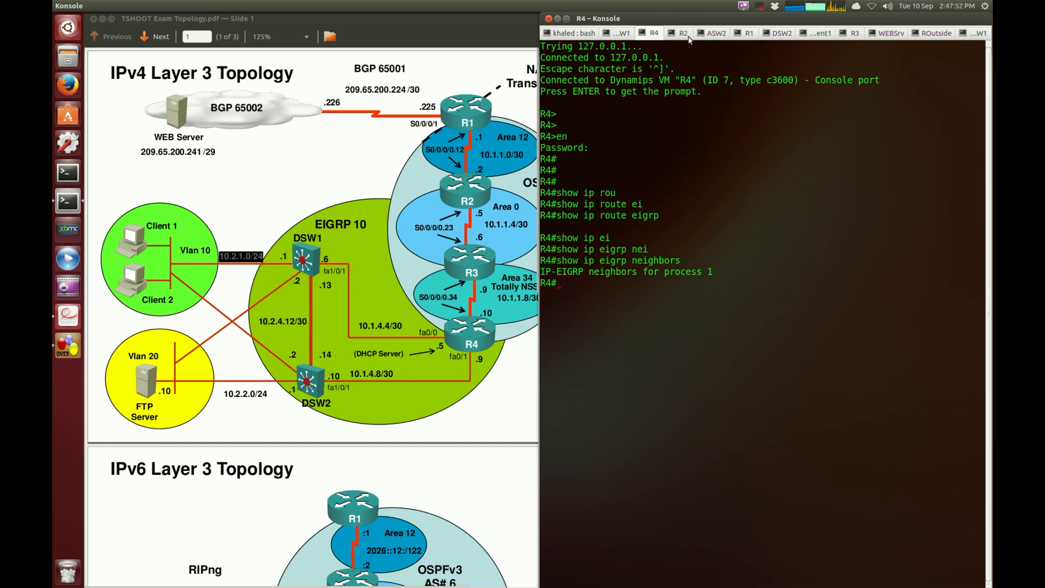
List DSW1's EIGRP neighbors, noting process 10 with 10.2.4.14 on Fa1/13
left_click(778, 32)
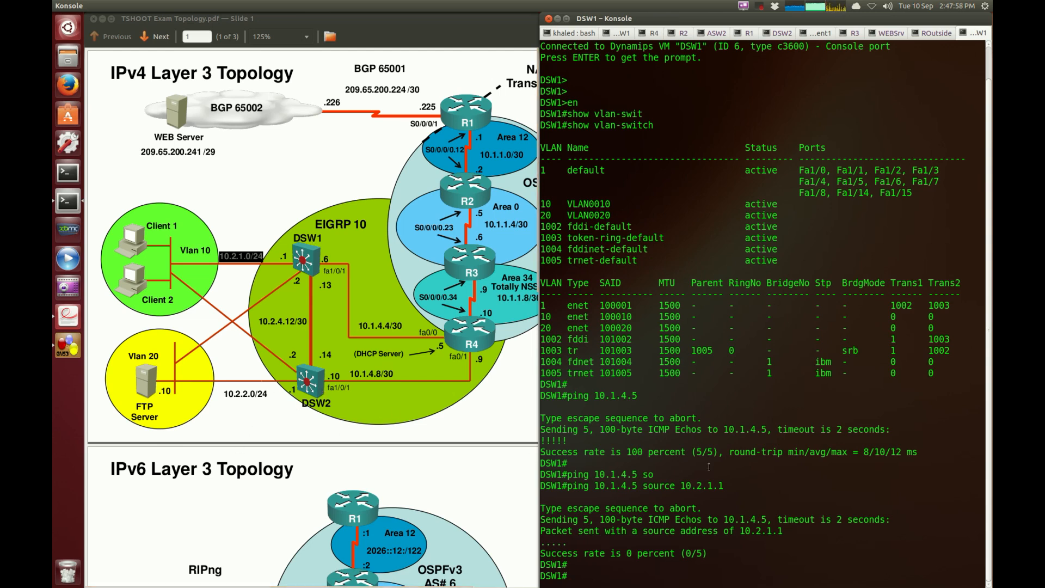
type("show ip e")
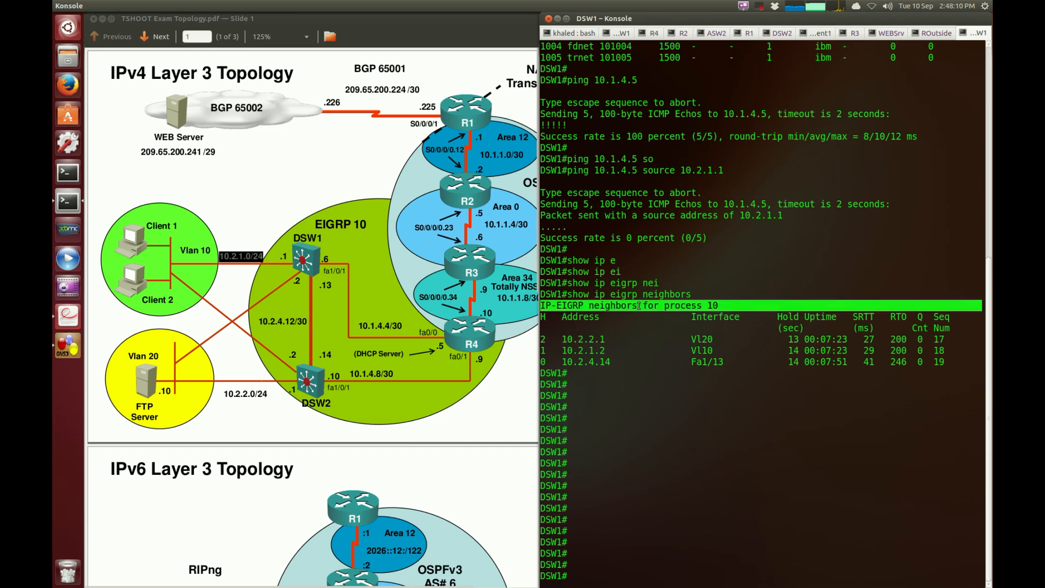
mouse_move(792, 83)
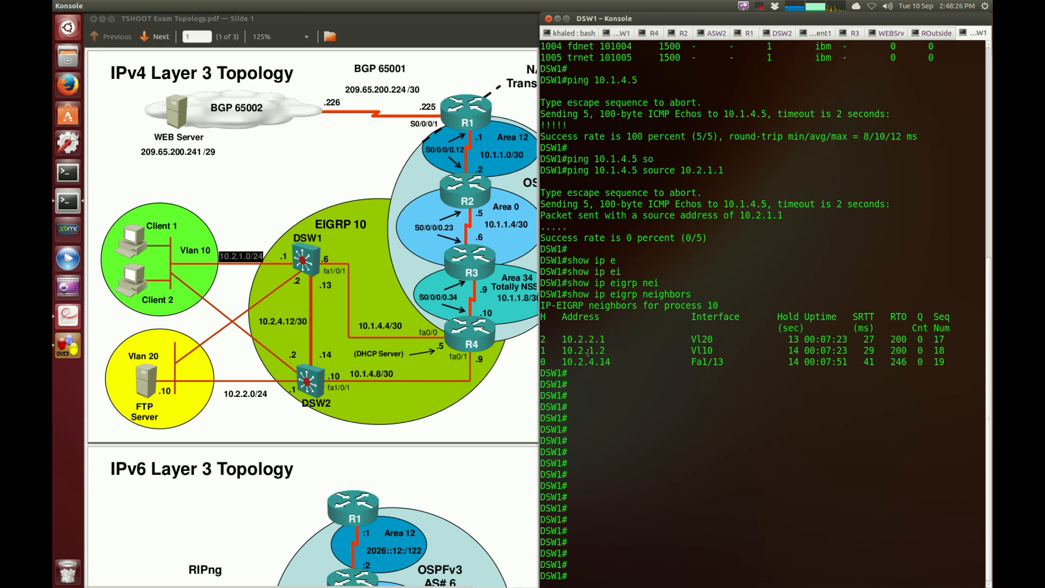
double_click(701, 349)
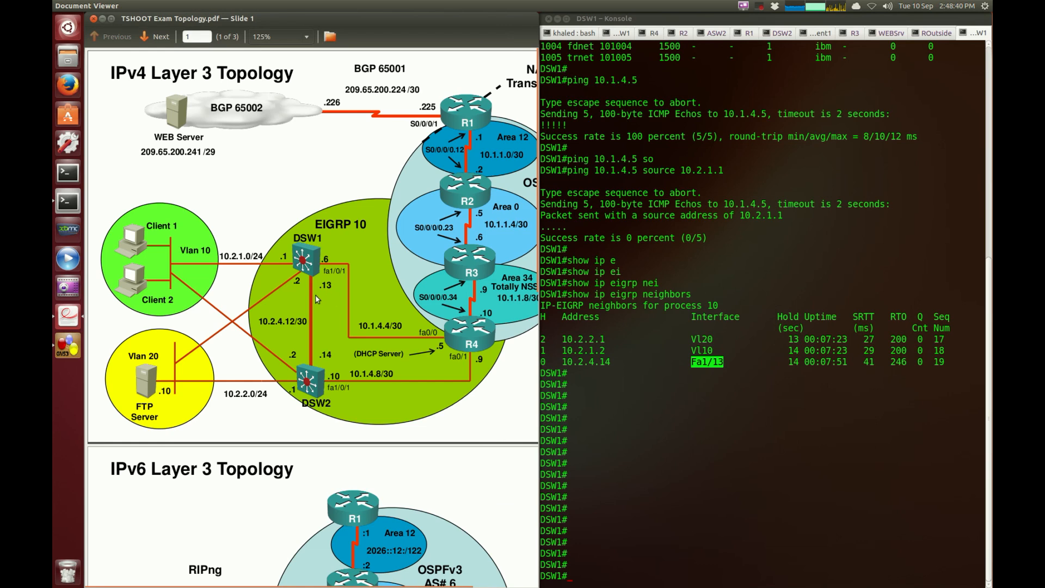
mouse_move(304, 305)
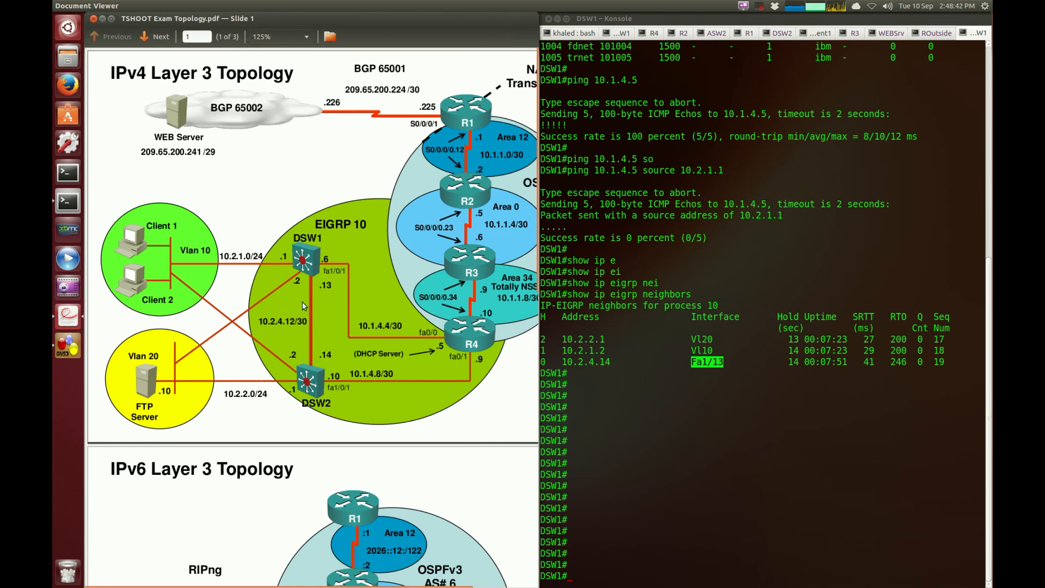
mouse_move(299, 362)
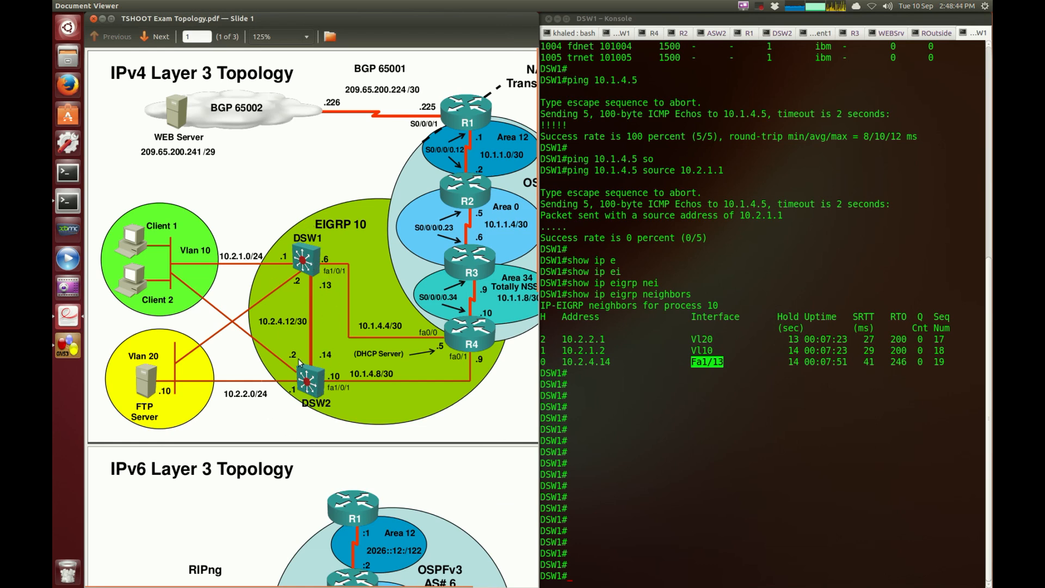
mouse_move(288, 226)
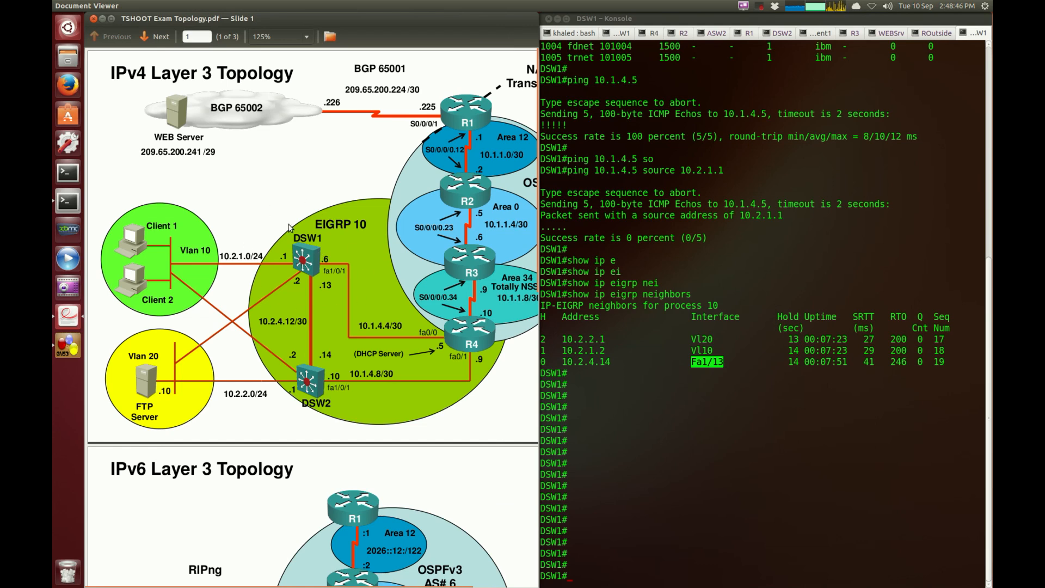
mouse_move(302, 429)
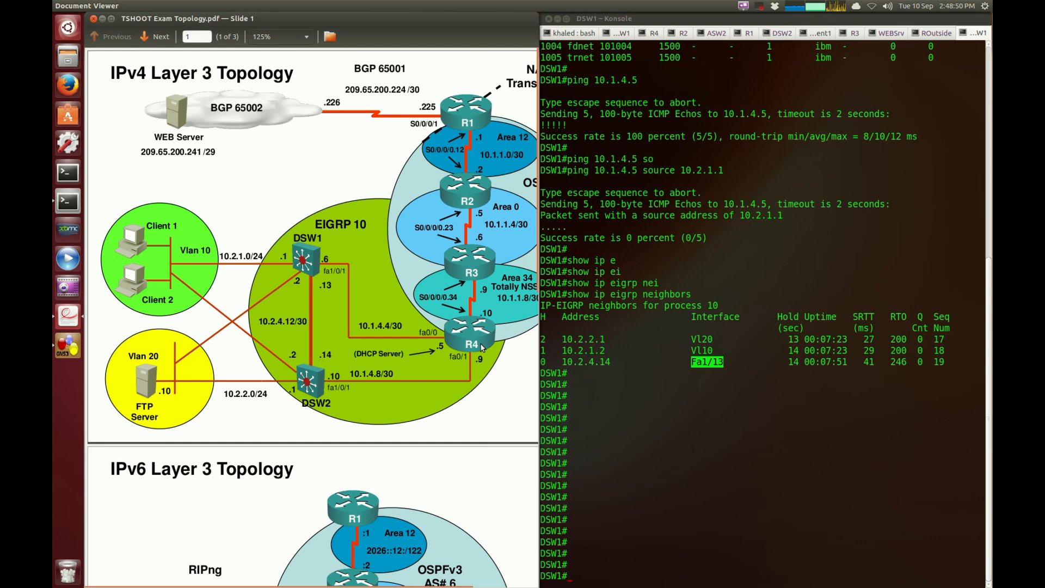
left_click(666, 373)
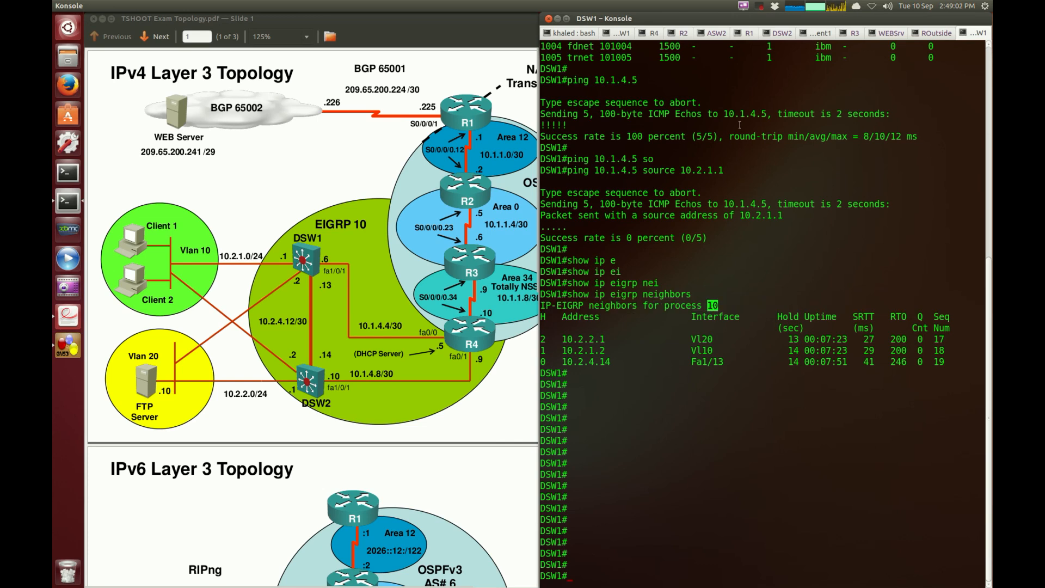
Show R4's running-config EIGRP section: router eigrp 1 redistributing OSPF with networks 10.1.4.4 and 10.1.4.8
left_click(652, 33)
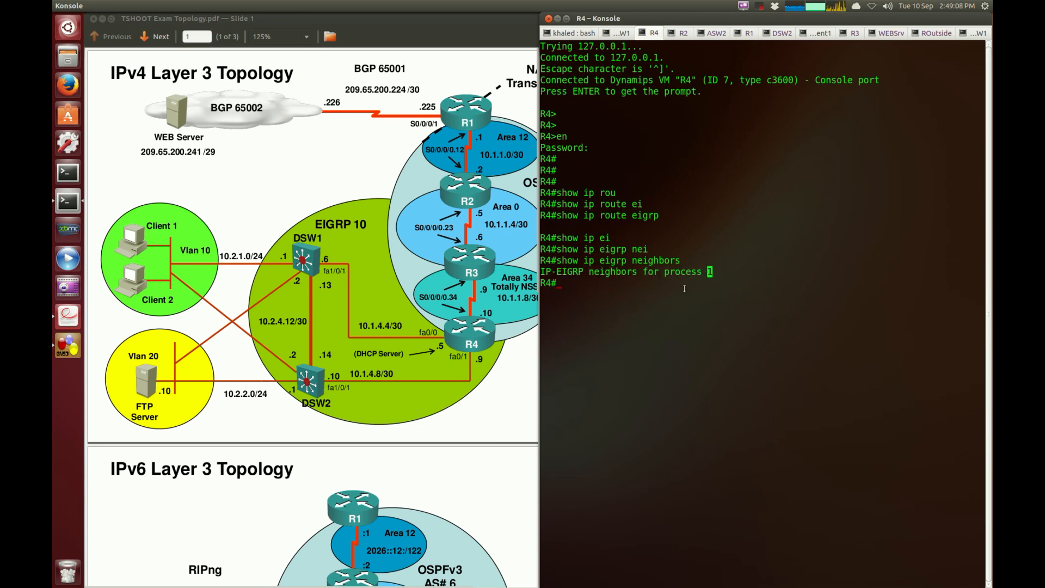
double_click(681, 271)
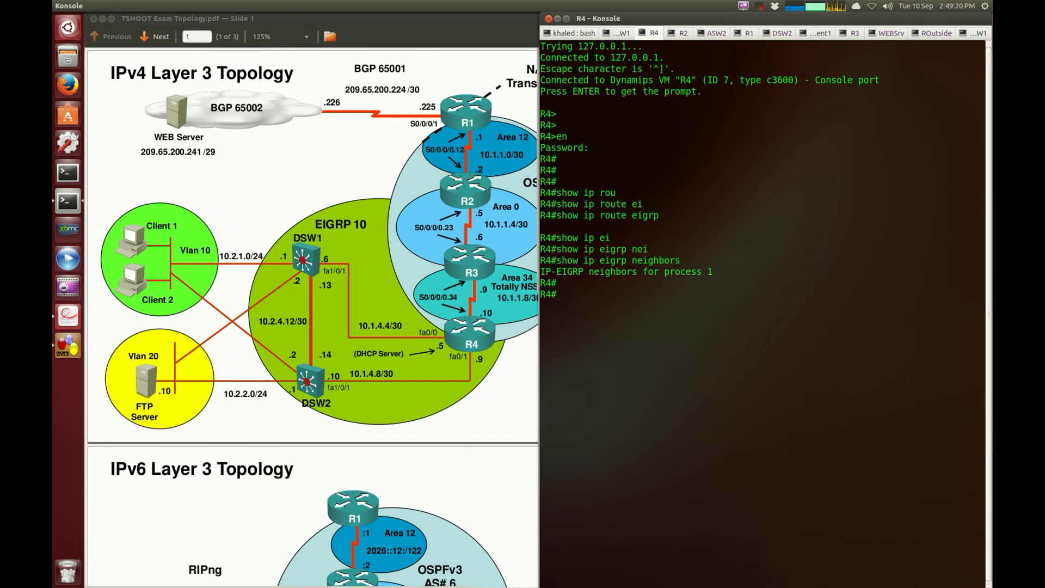
type("show running-config")
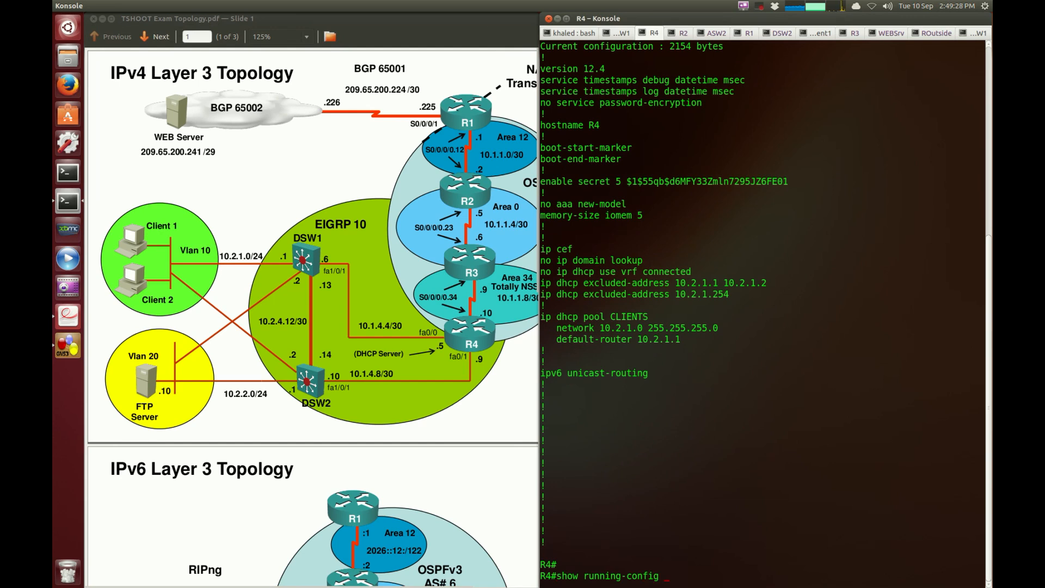
type("| section eigrp")
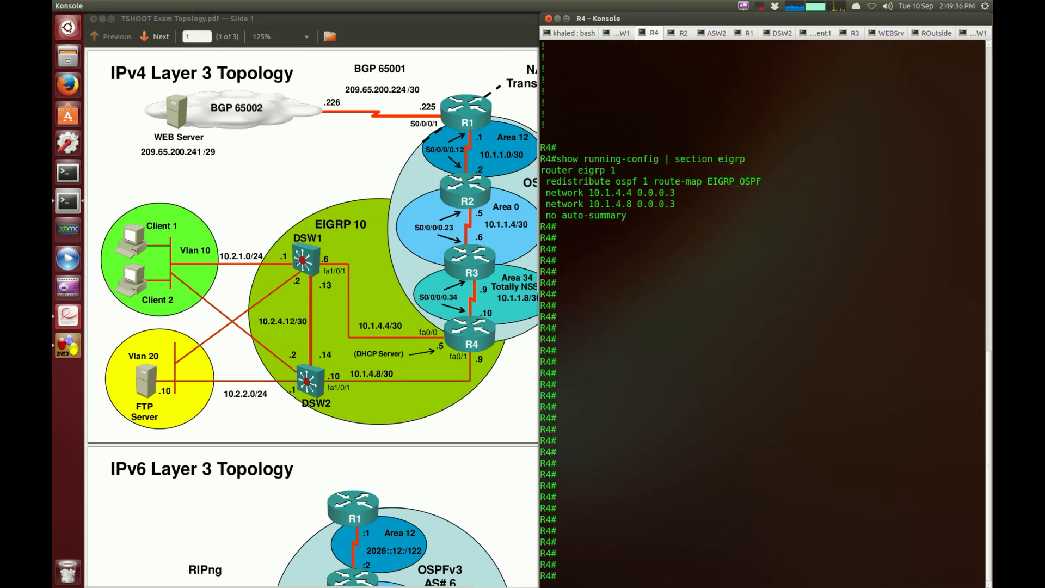
double_click(559, 170)
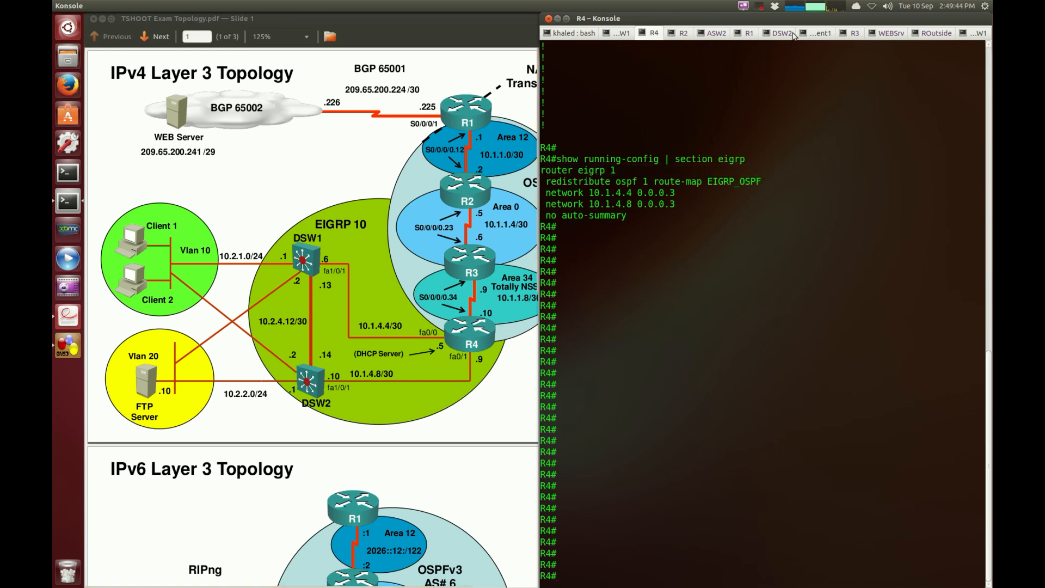
Show DSW1's running-config EIGRP section: router eigrp 10 with its five networks
left_click(776, 33)
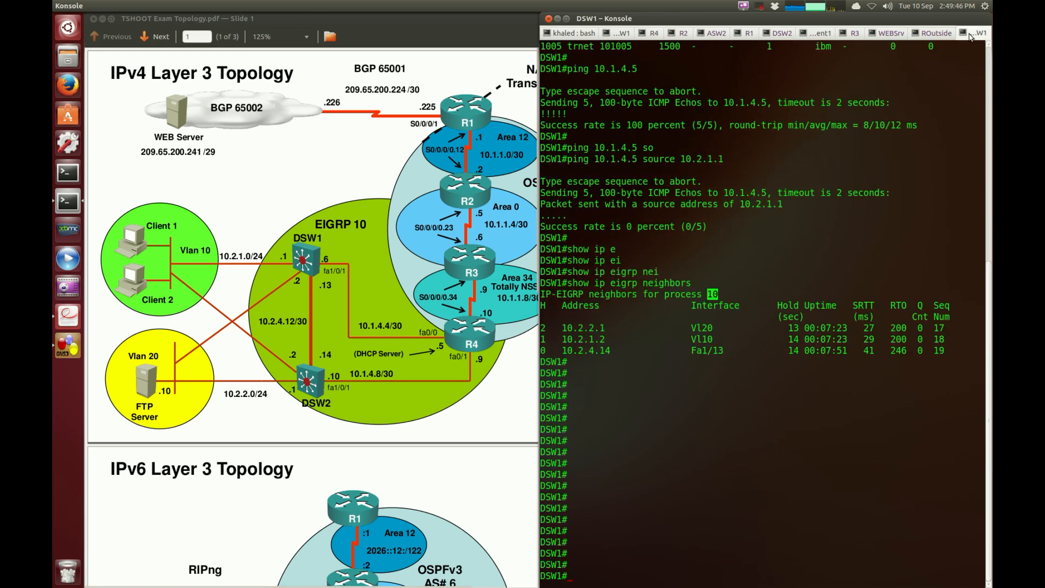
type("show run")
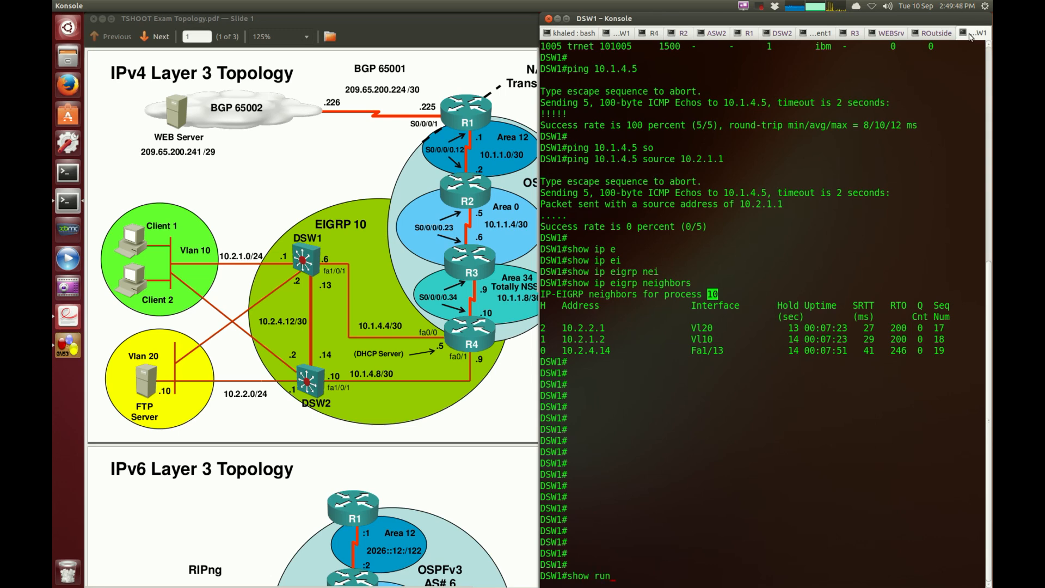
type("| section eigrp")
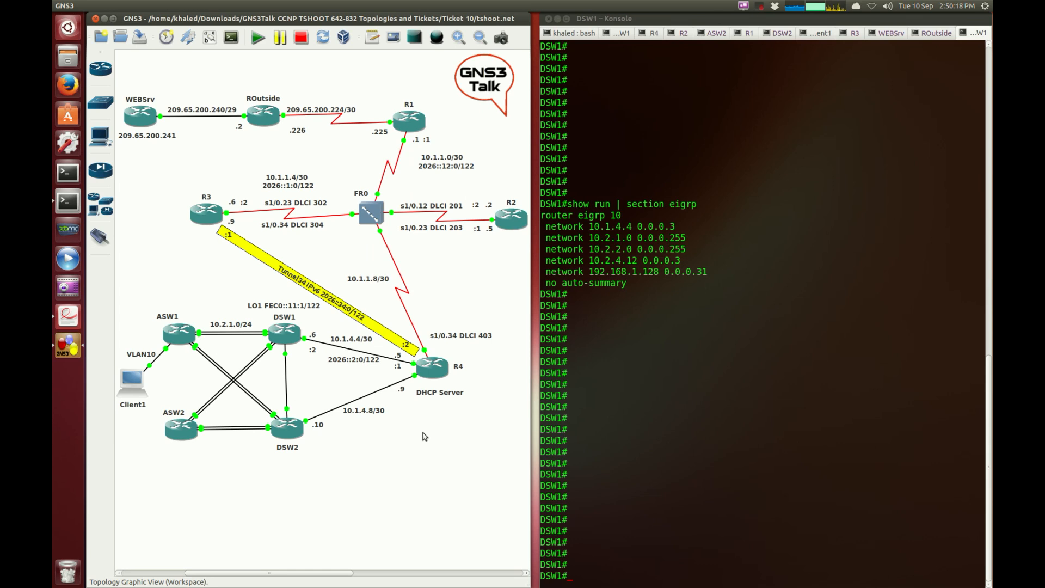
mouse_move(420, 424)
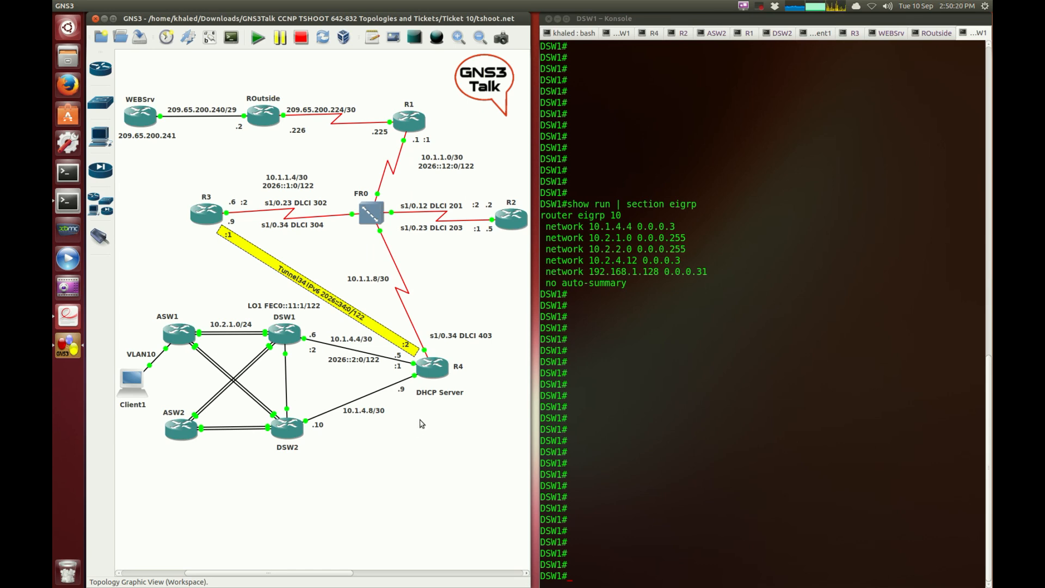
mouse_move(422, 420)
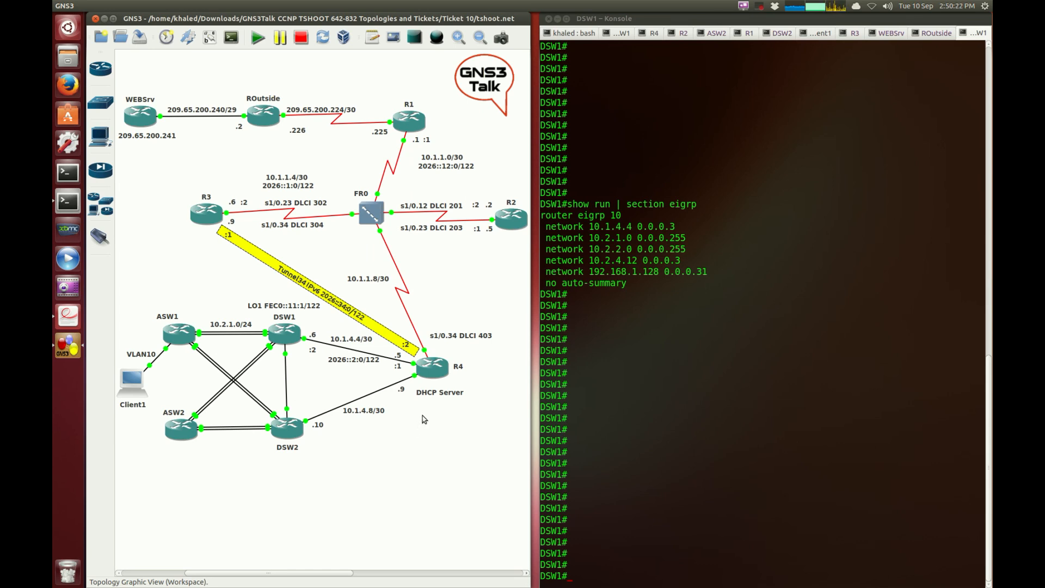
mouse_move(425, 413)
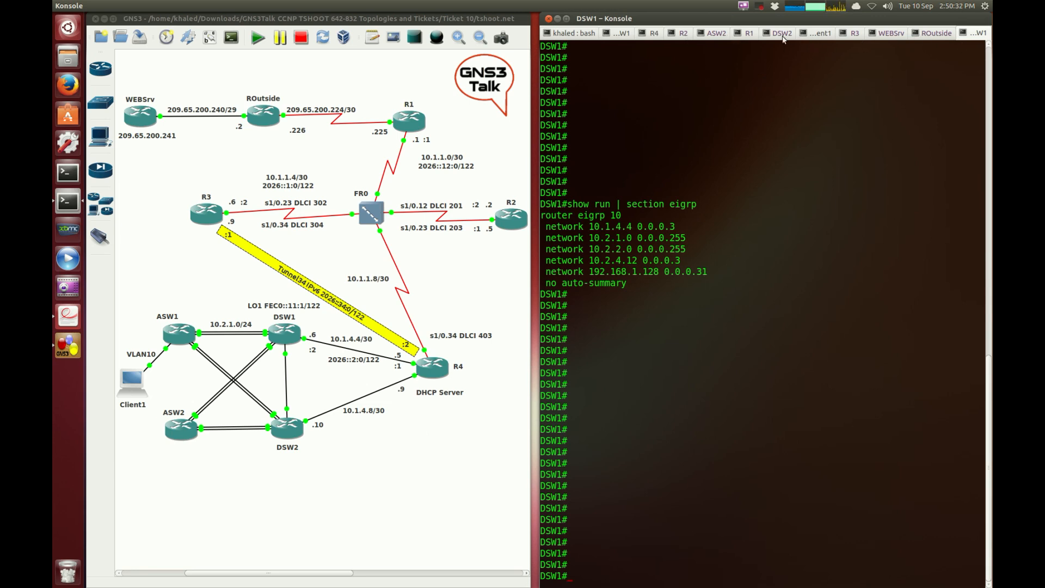
Enter R4 configuration mode and remove the wrongly numbered router eigrp 1 process
left_click(653, 32)
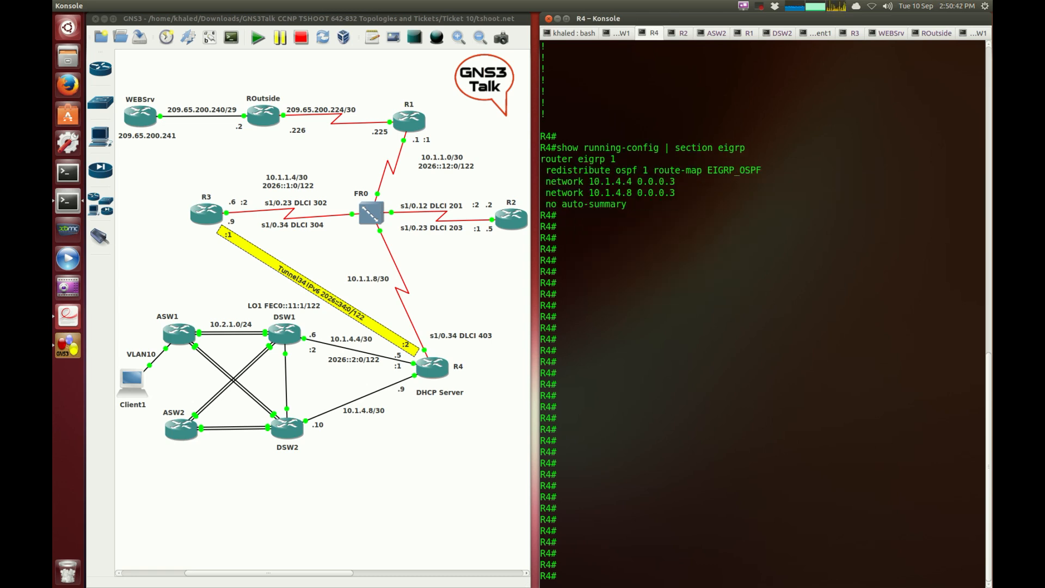
type("conf t")
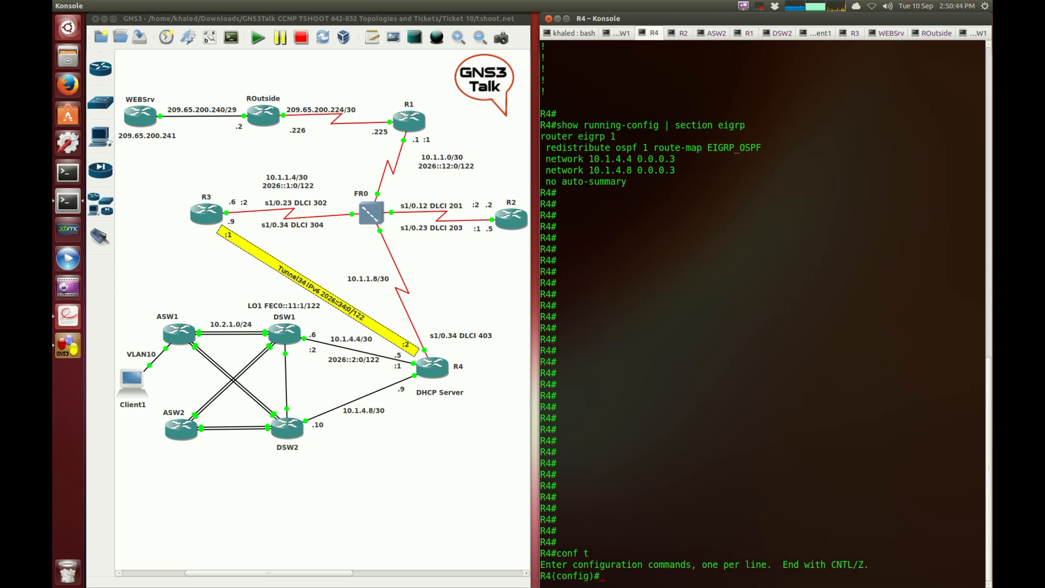
type("no router eigrp 1")
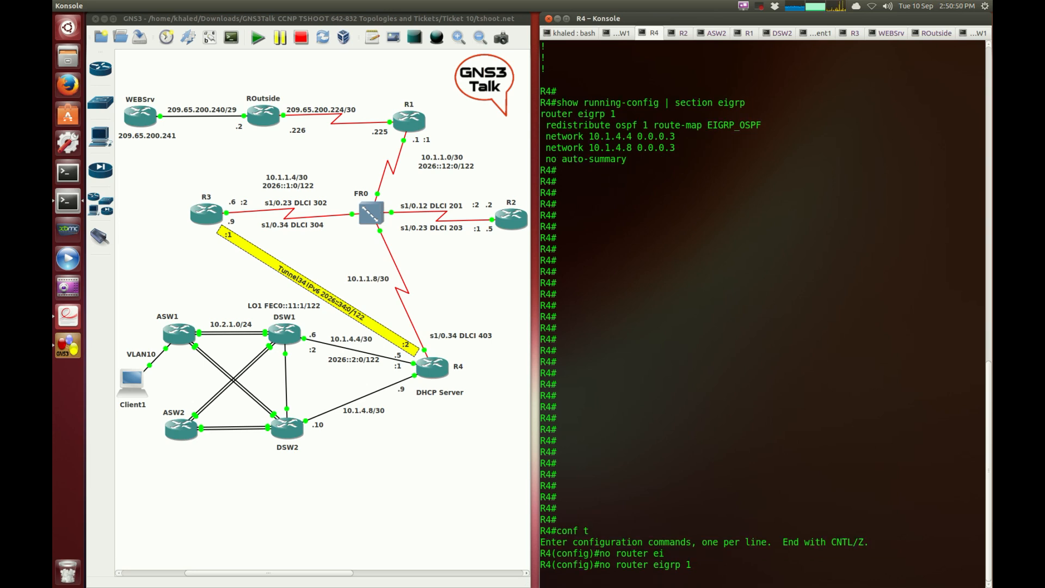
key("Return")
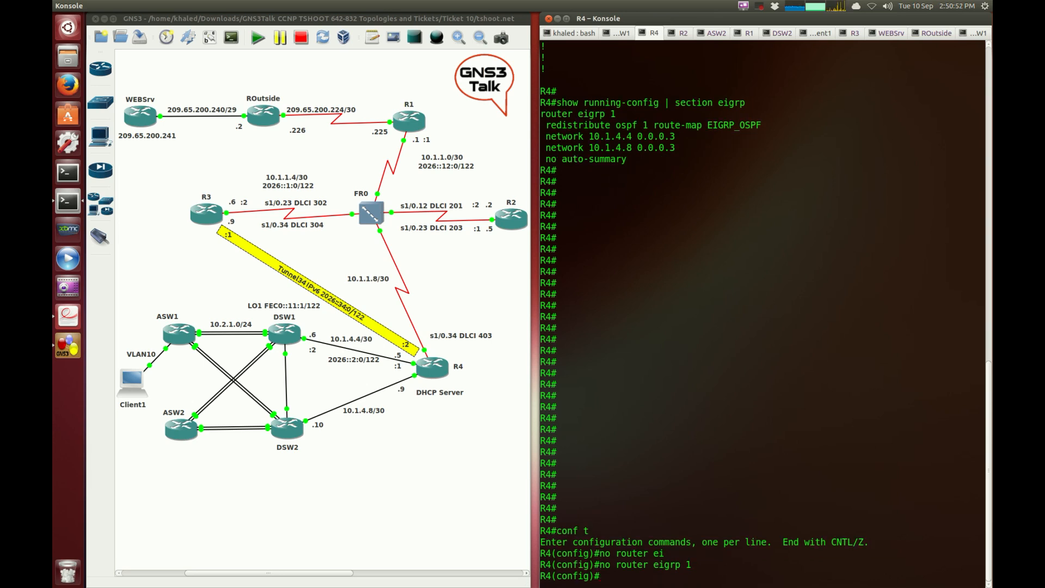
Recreate router eigrp 10 on R4 with redistribute ospf 1 route-map EIGRP_OSPF and both networks
type("router eigrp 10")
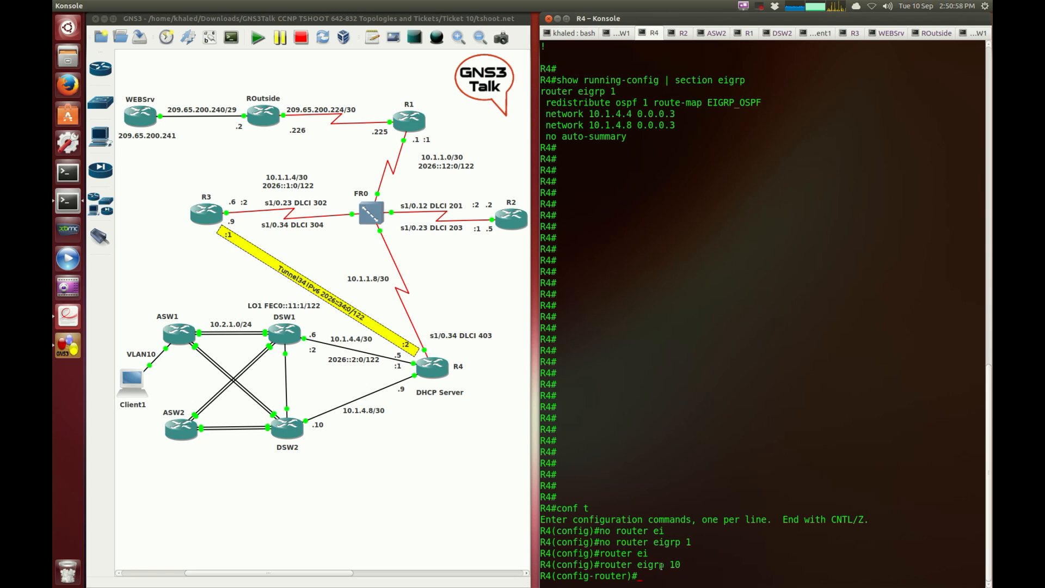
type("redistribute ospf 1 route-map EIGRP_OSPF")
type("no auto-summary")
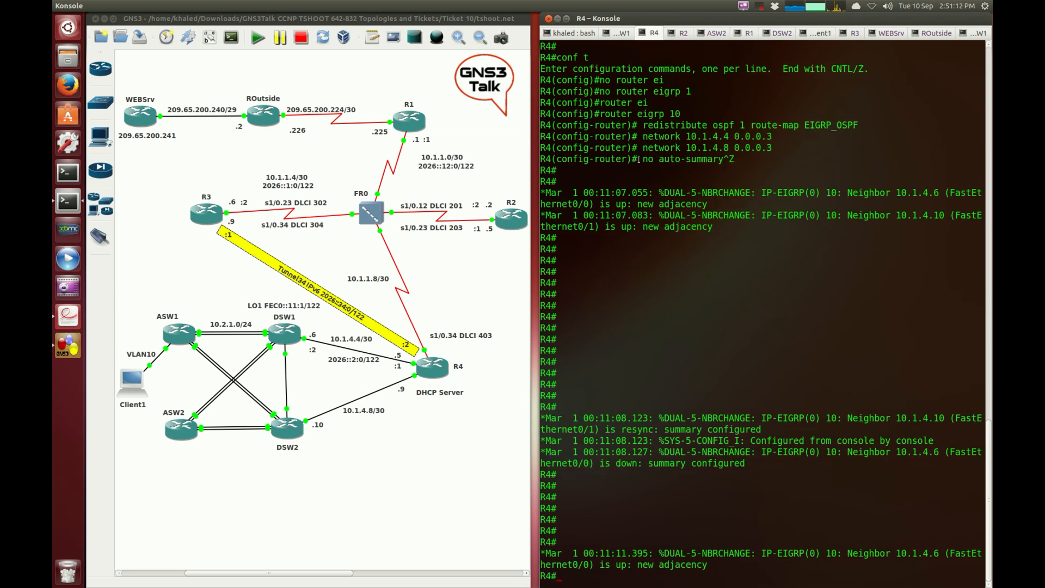
double_click(679, 159)
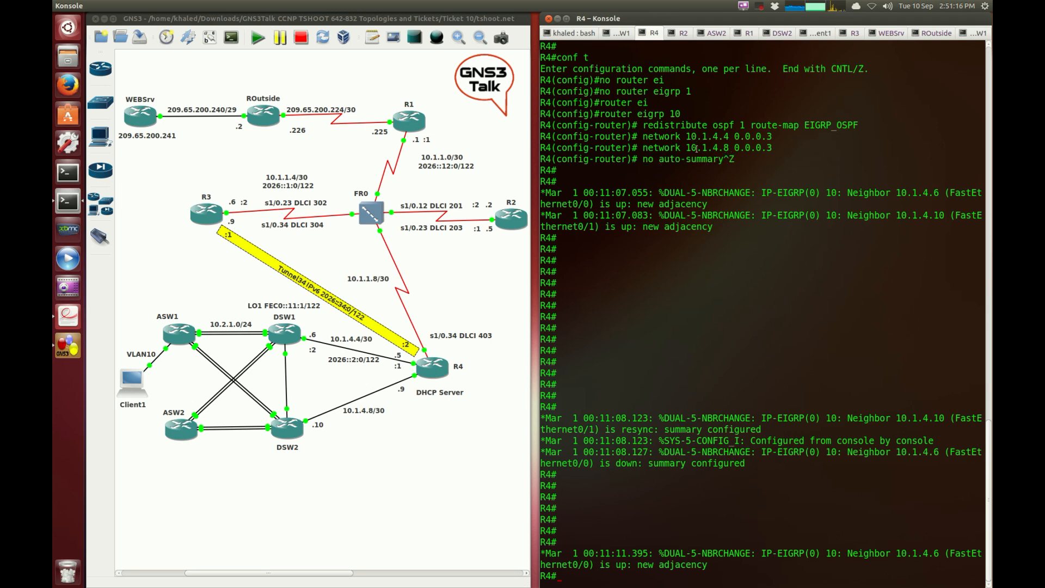
mouse_move(700, 336)
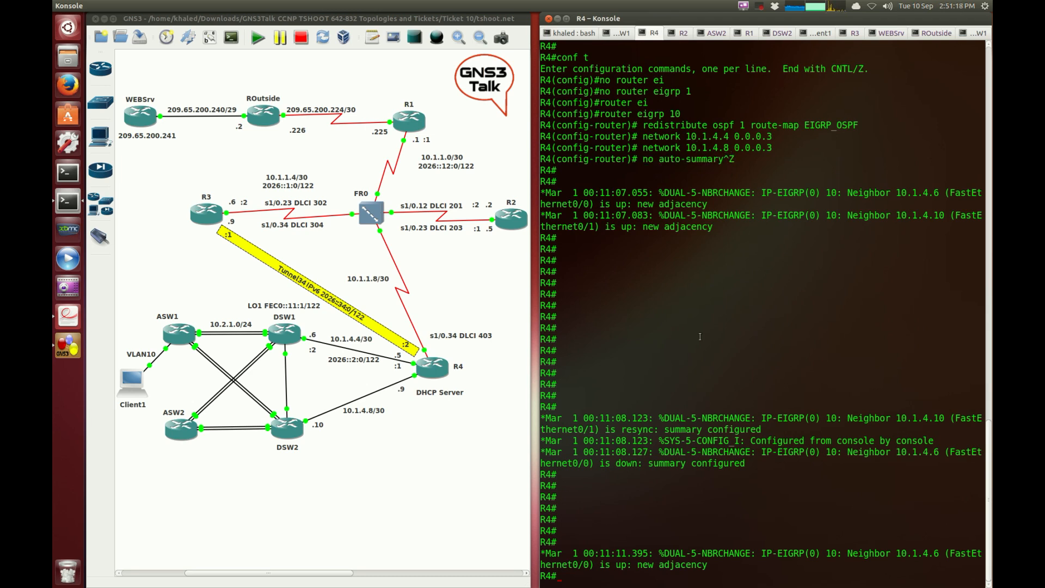
scroll("down", 3)
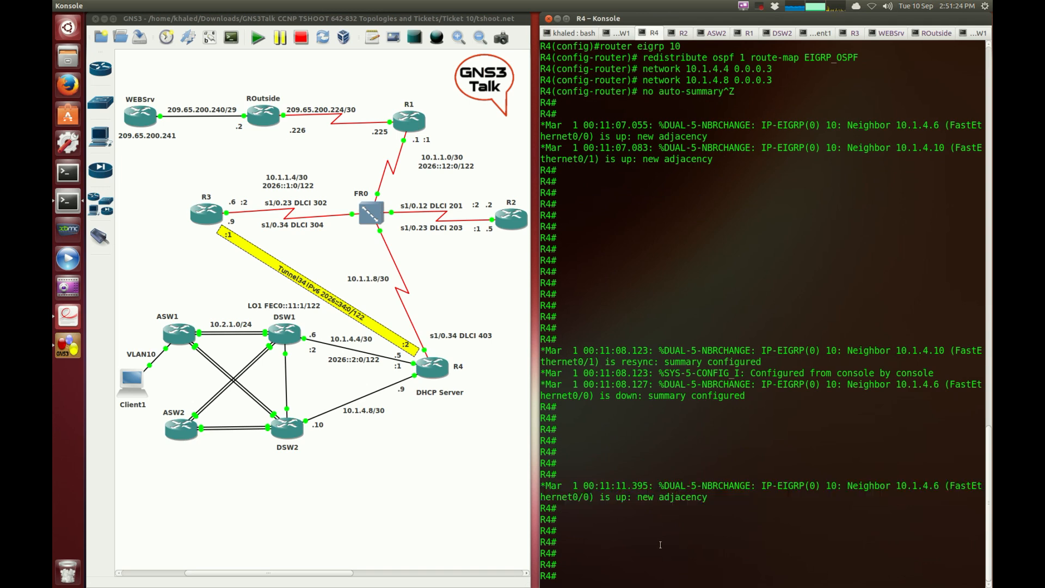
List R4's EIGRP routes, noting 10.2.2.0/24, 10.2.1.0/24 and 10.2.4.12/30 now learned
type("show ip route eigrp")
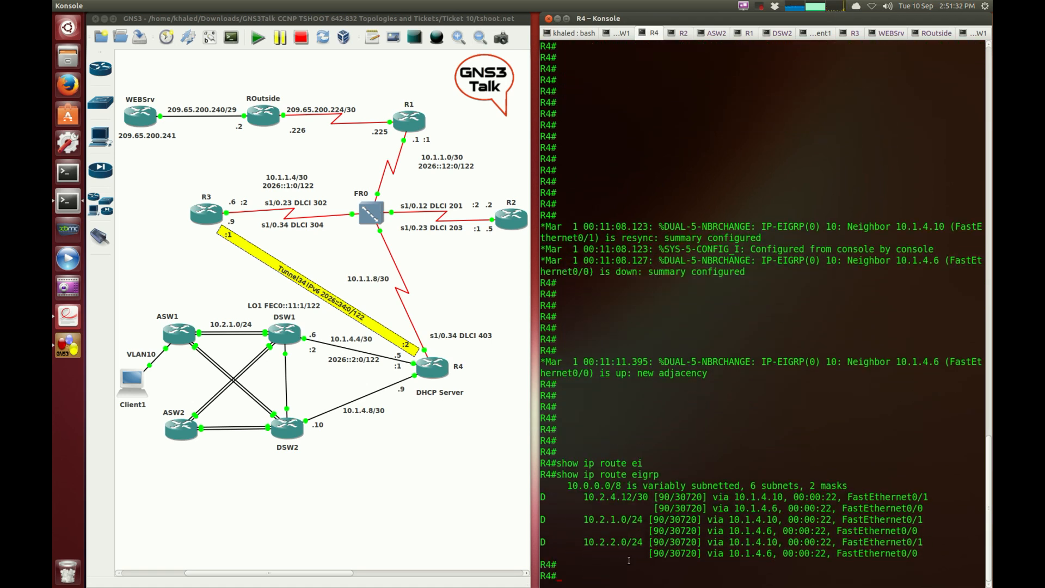
double_click(613, 497)
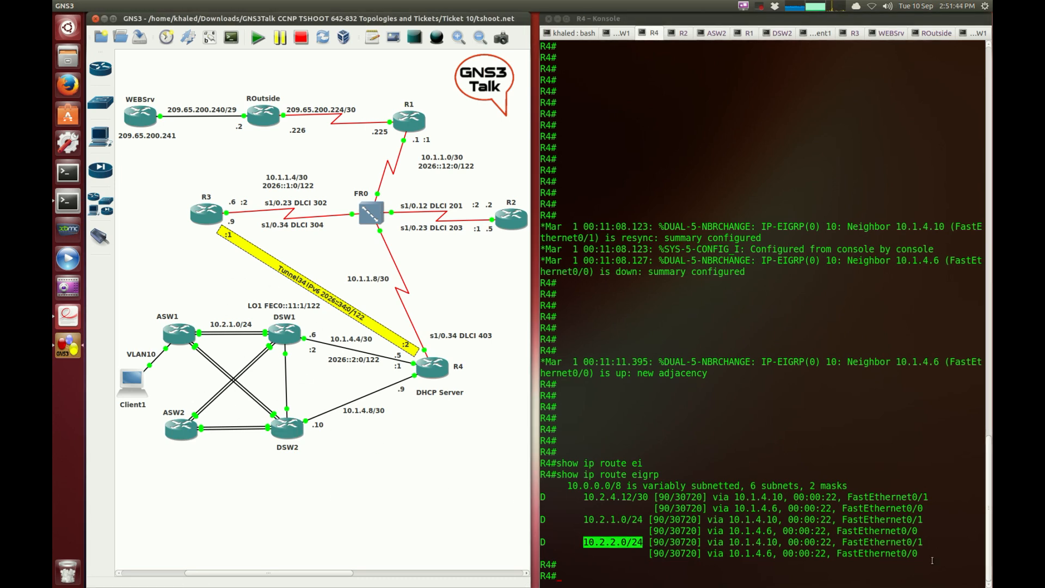
mouse_move(483, 468)
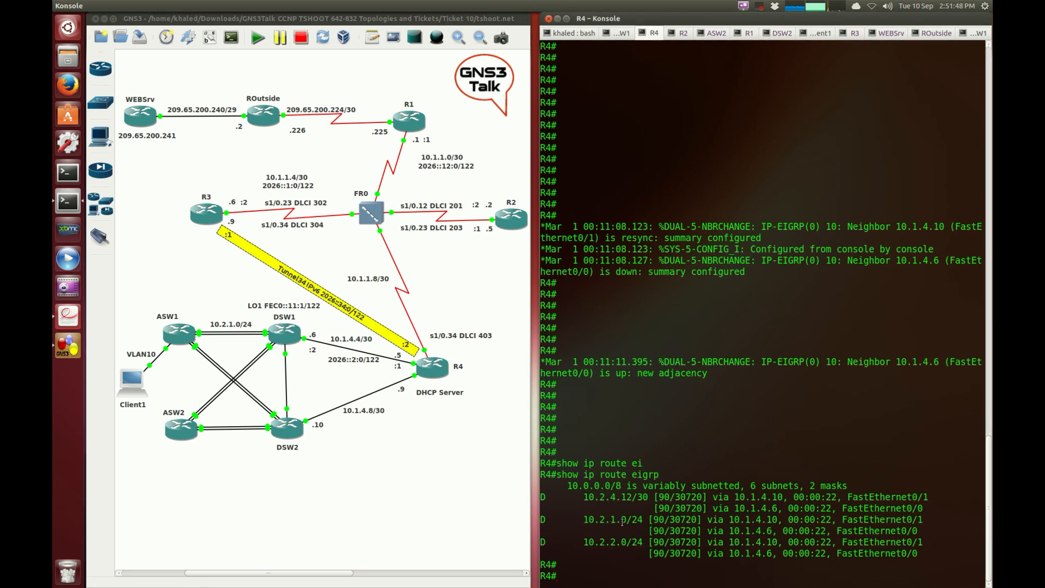
double_click(610, 519)
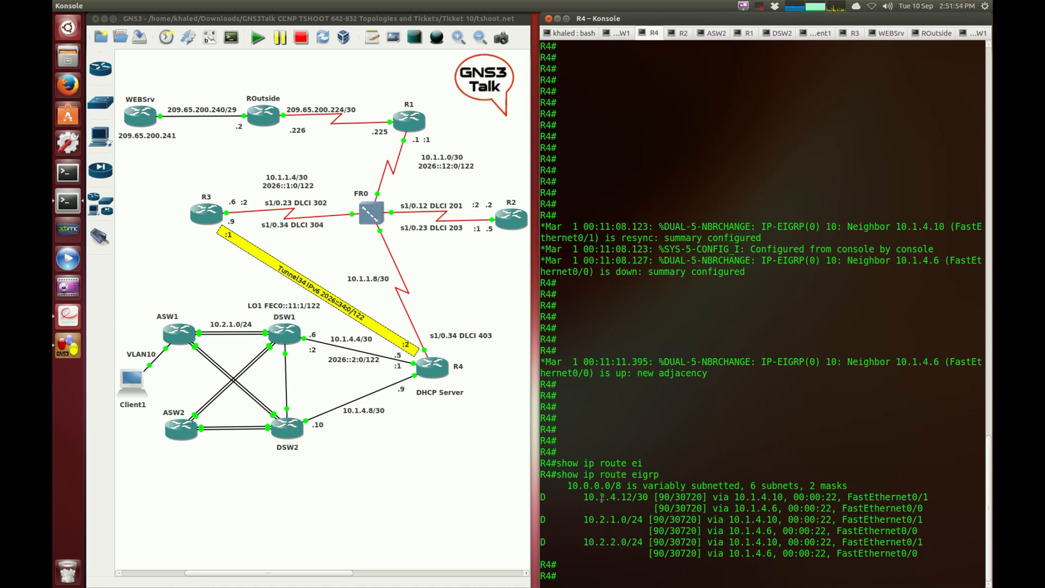
double_click(614, 498)
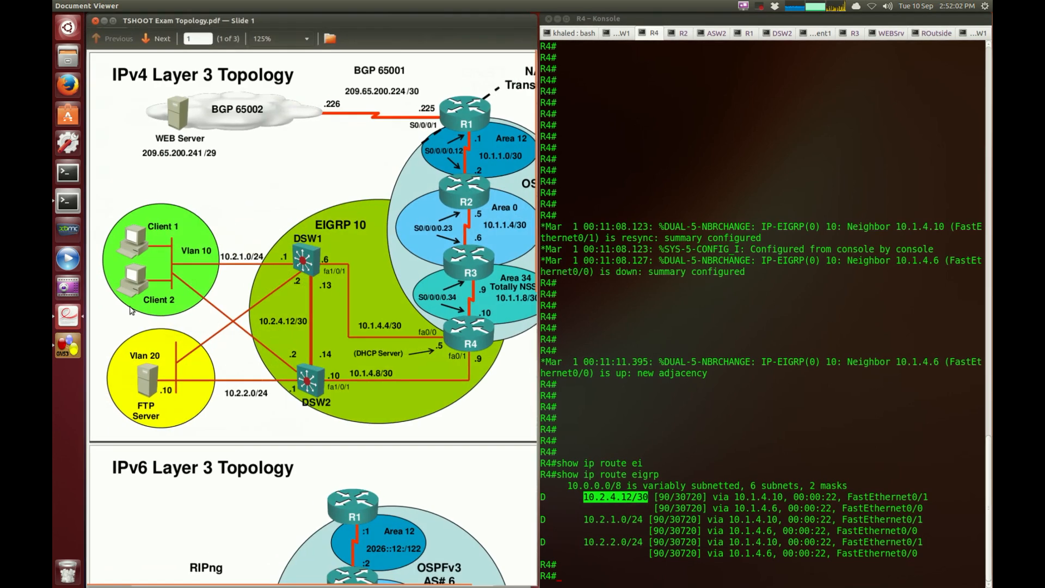
Compare against the enlarged Layer 2/3 topology page in the PDF
left_click(156, 38)
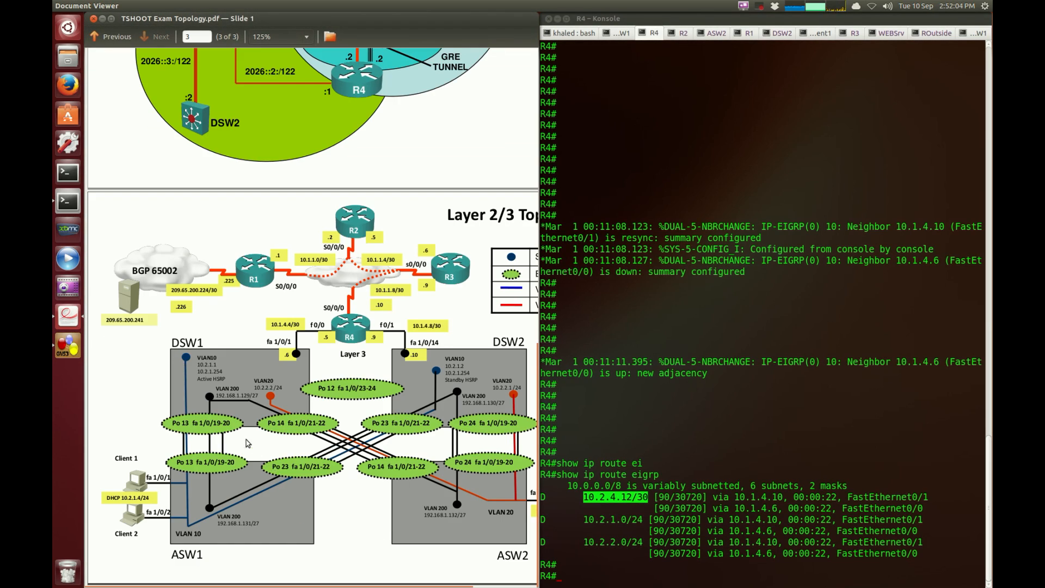
left_click(307, 37)
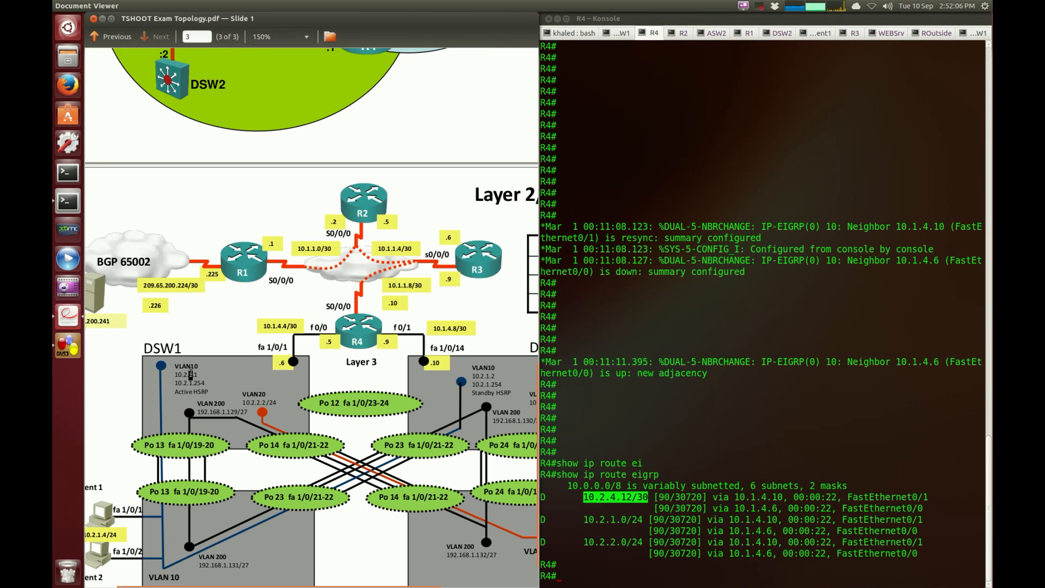
scroll("down", 3)
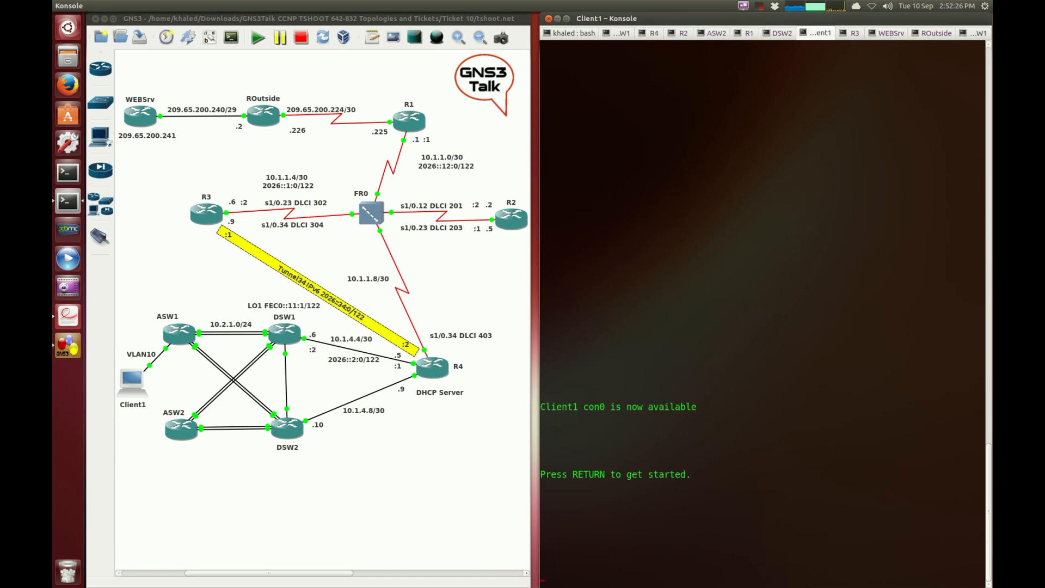
On Client1 enter privileged mode and confirm Fa0/0 holds DHCP address 10.2.1.3
type("ent1>en")
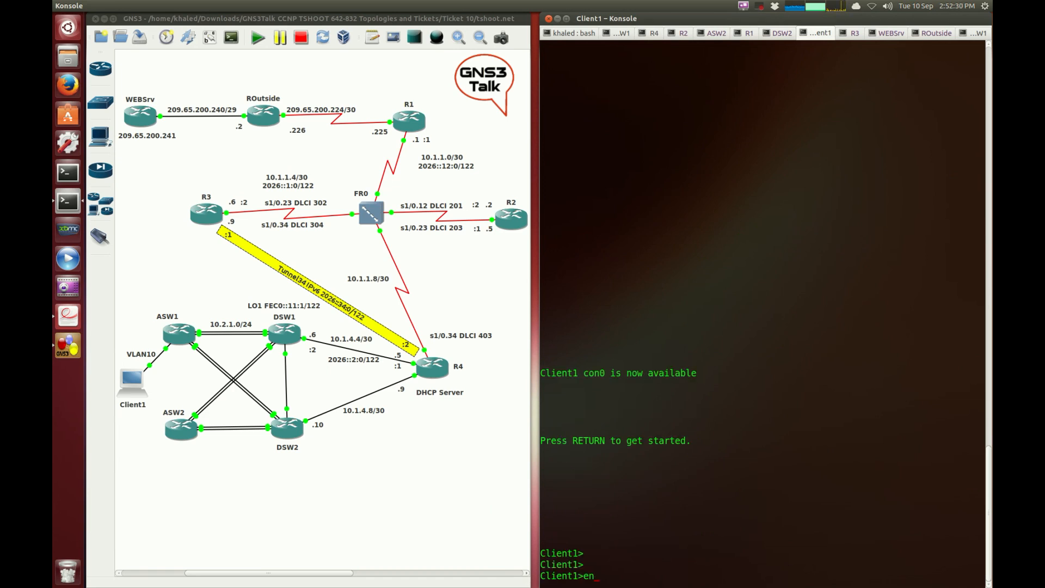
type("show ip int bri")
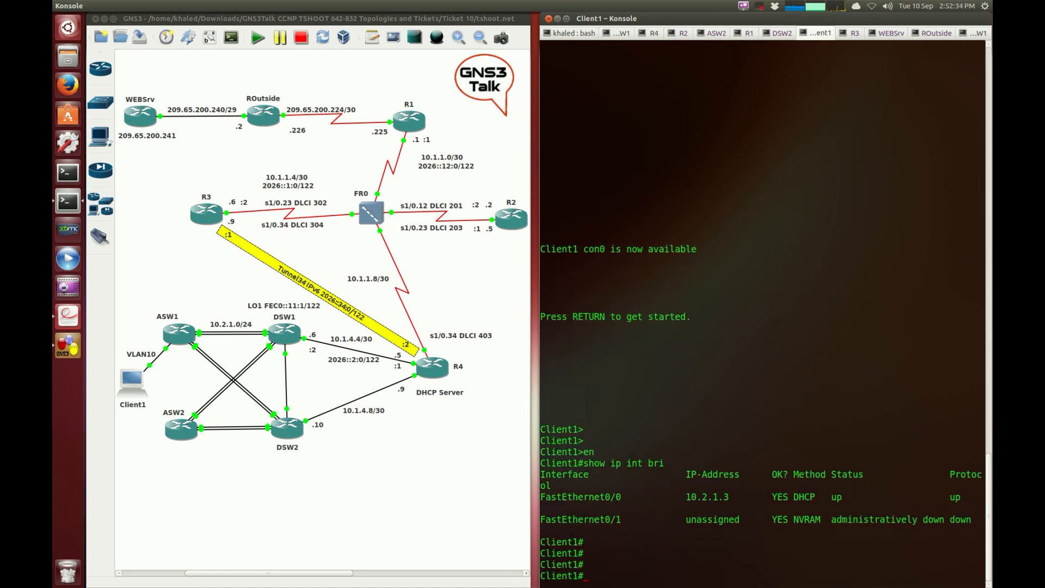
Ping web server 209.65.200.241 from Client1, still getting 0/5 replies
type("ping 10")
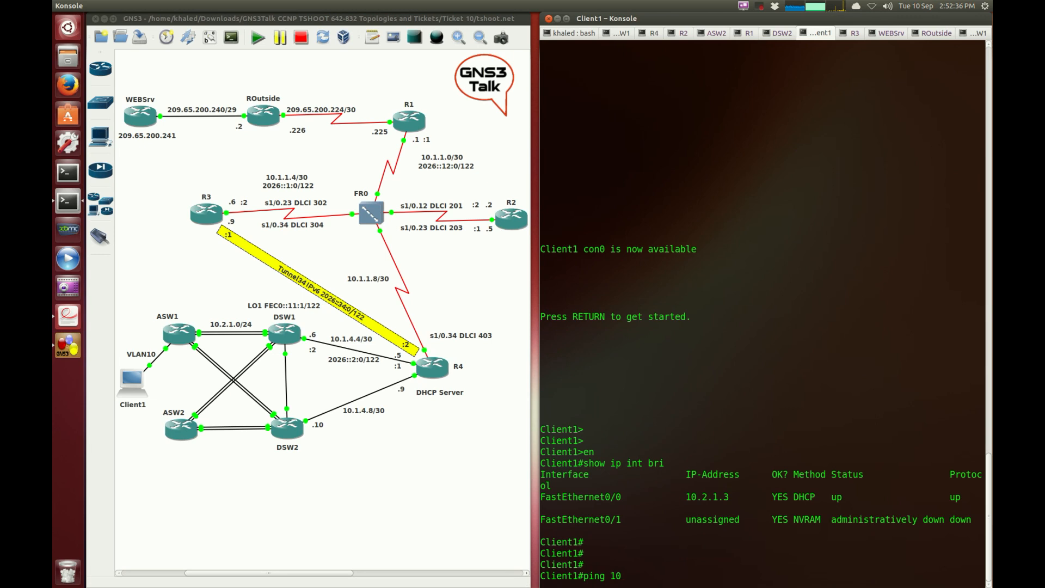
type("209")
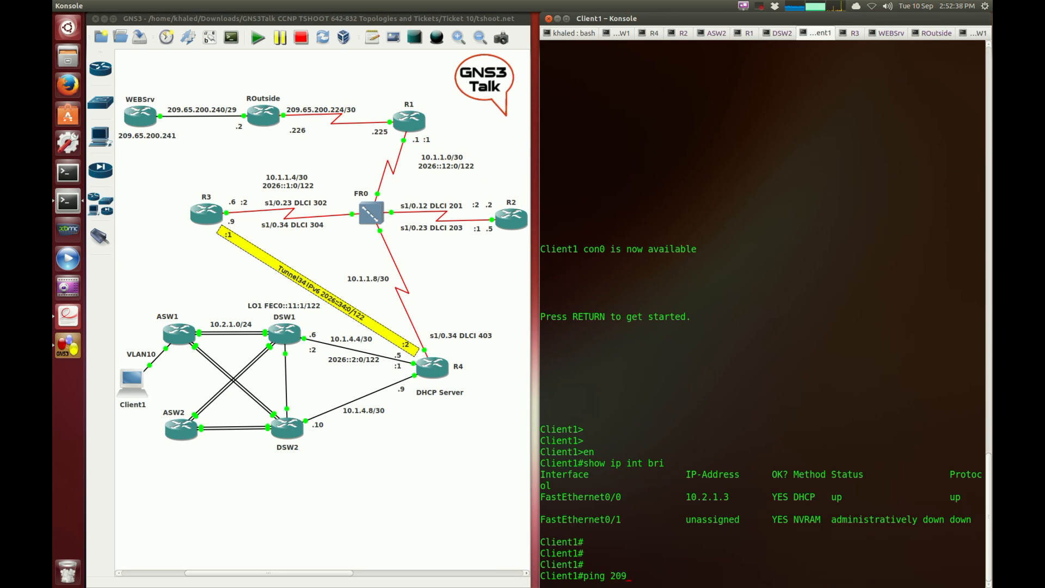
type(".6")
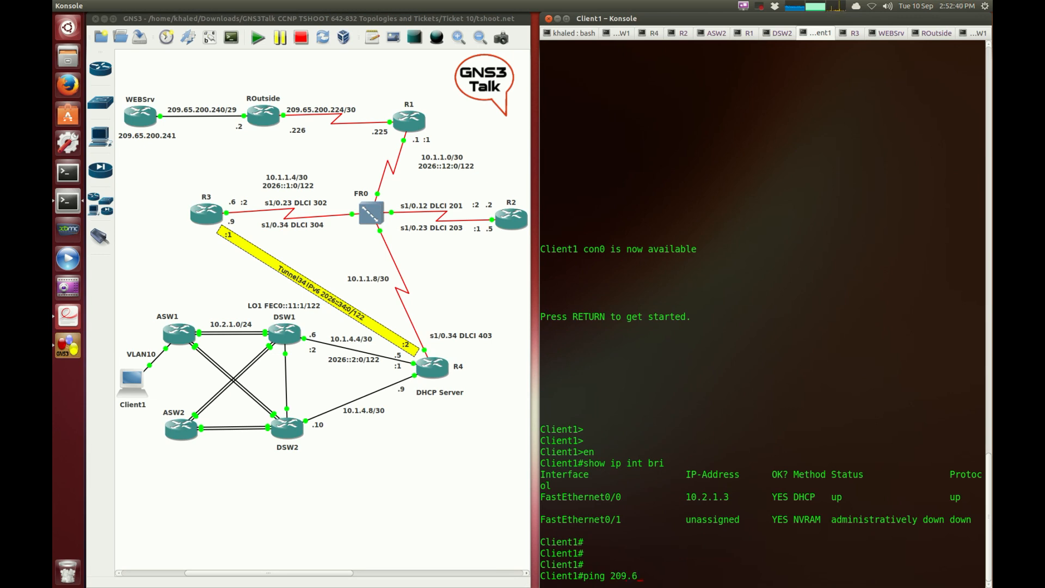
type("5.200.241")
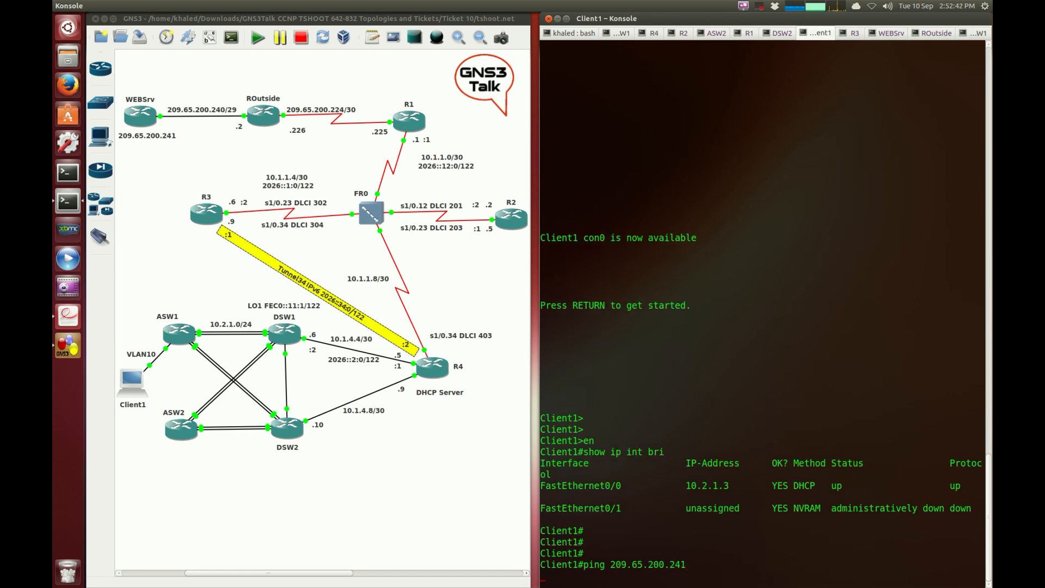
key("Return")
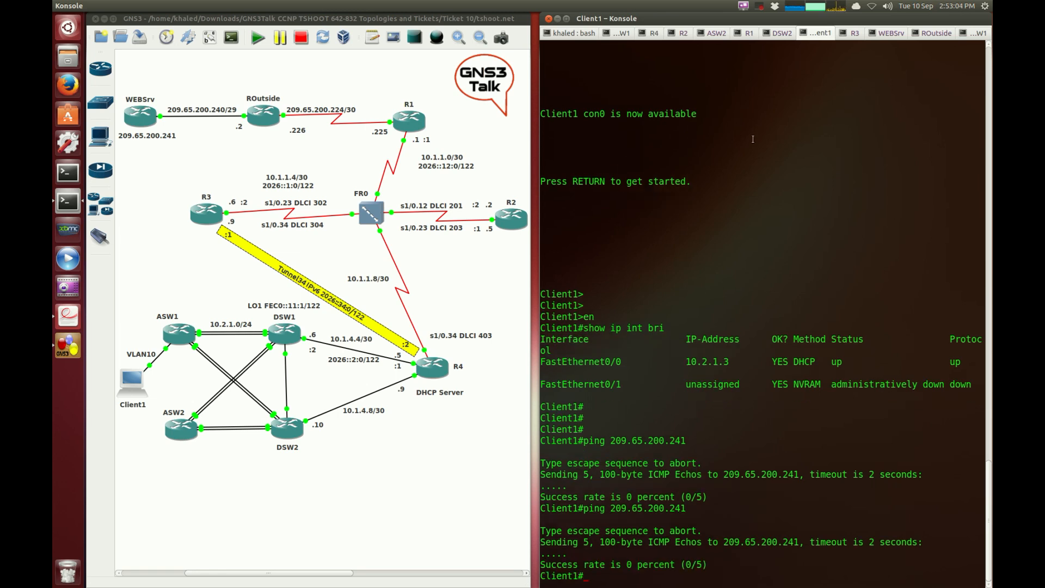
Ping web server 209.65.200.241 from DSW1, which also fails 0/5
left_click(651, 33)
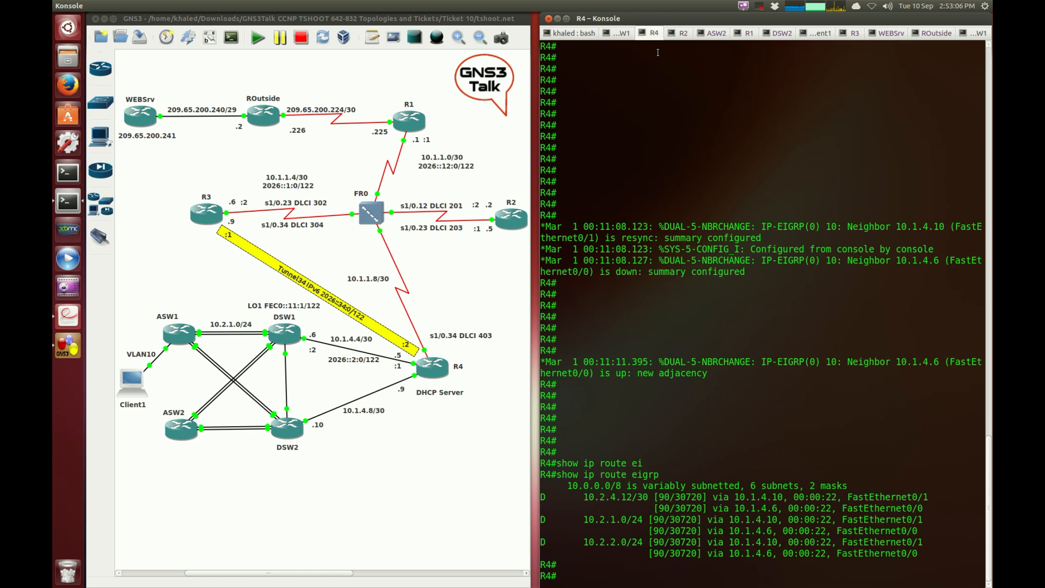
type("ping")
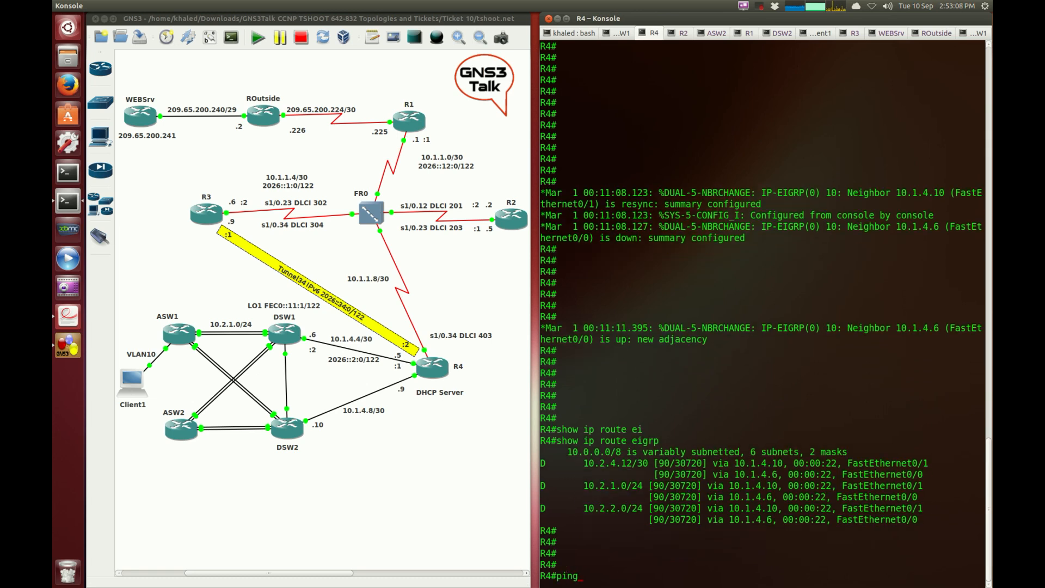
type("209.65.")
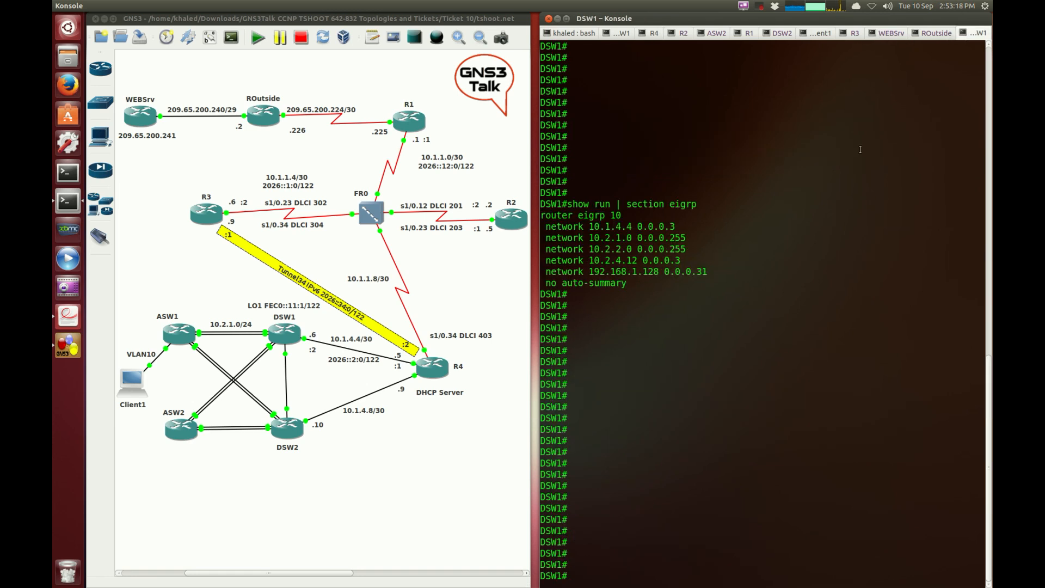
type("ping 209.6")
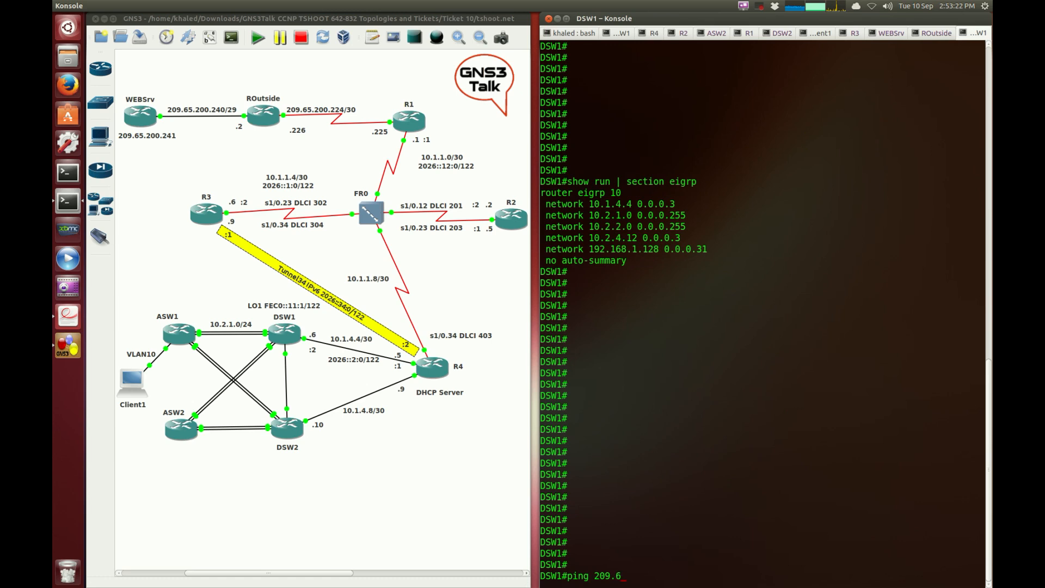
key("Return")
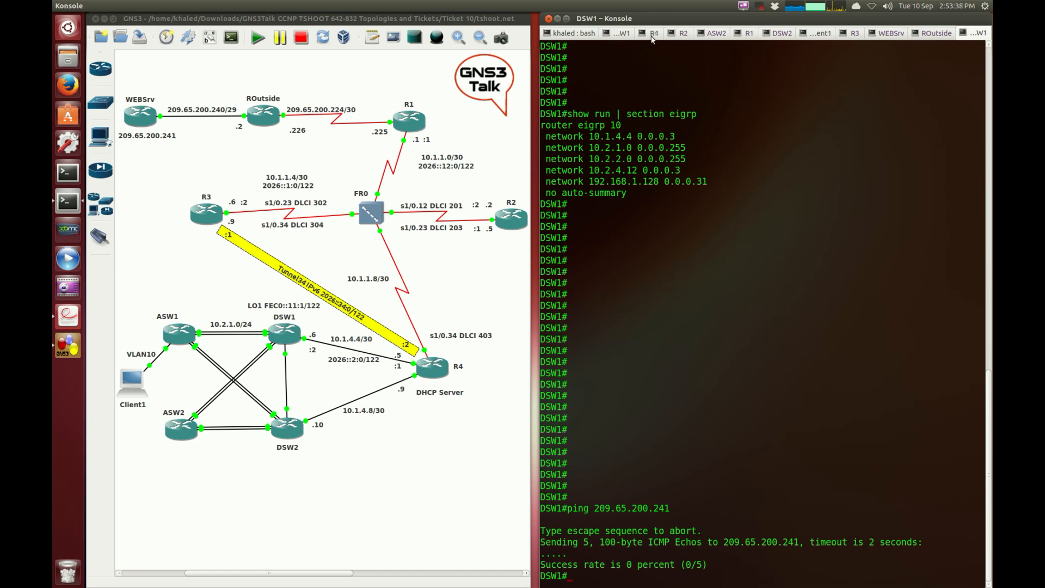
mouse_move(291, 266)
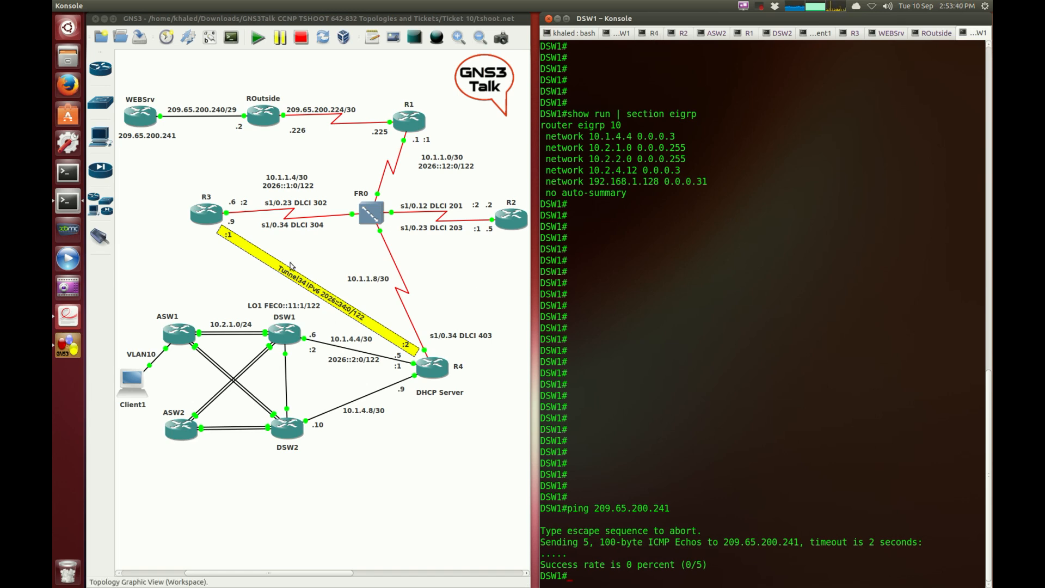
mouse_move(392, 306)
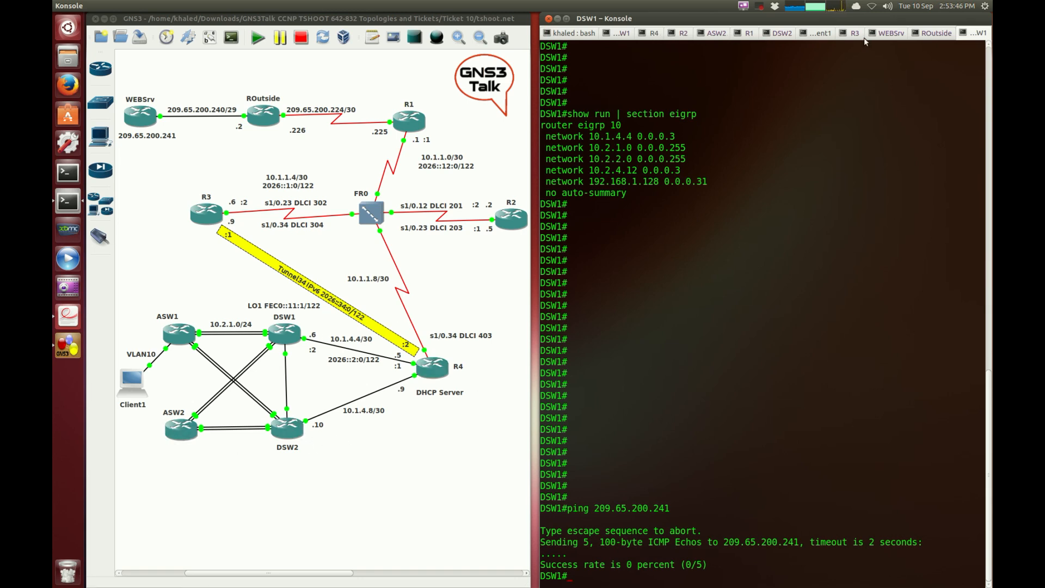
On R3 list OSPF routes (marking the IA code) and OSPF neighbors, then return to R4
left_click(854, 32)
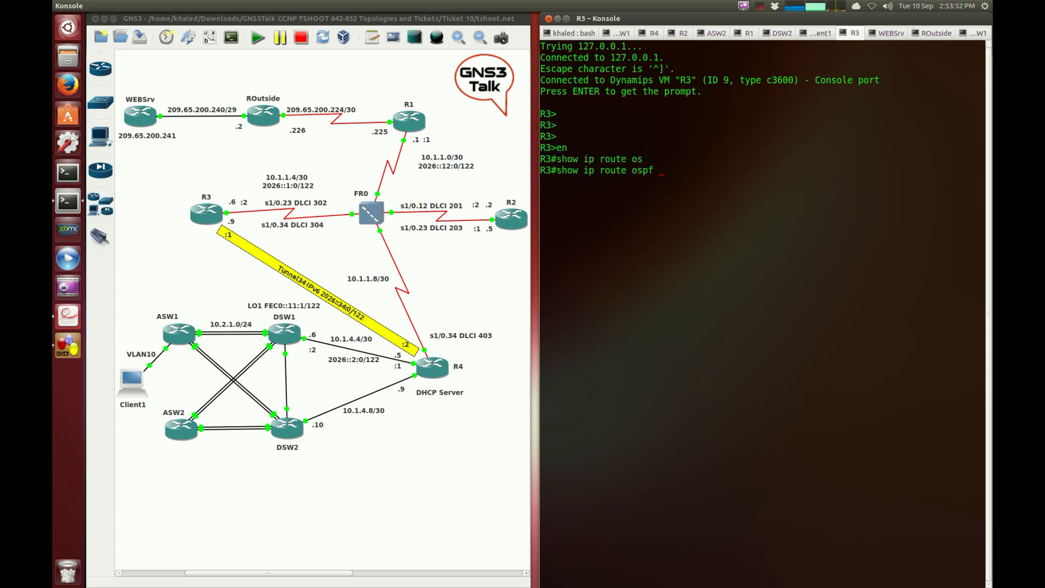
key("Return")
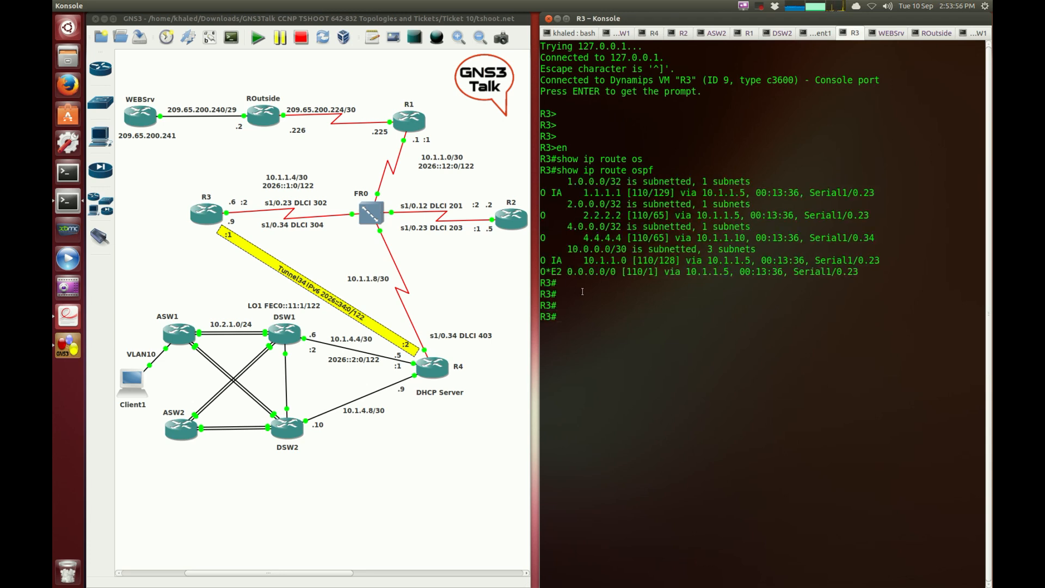
double_click(604, 260)
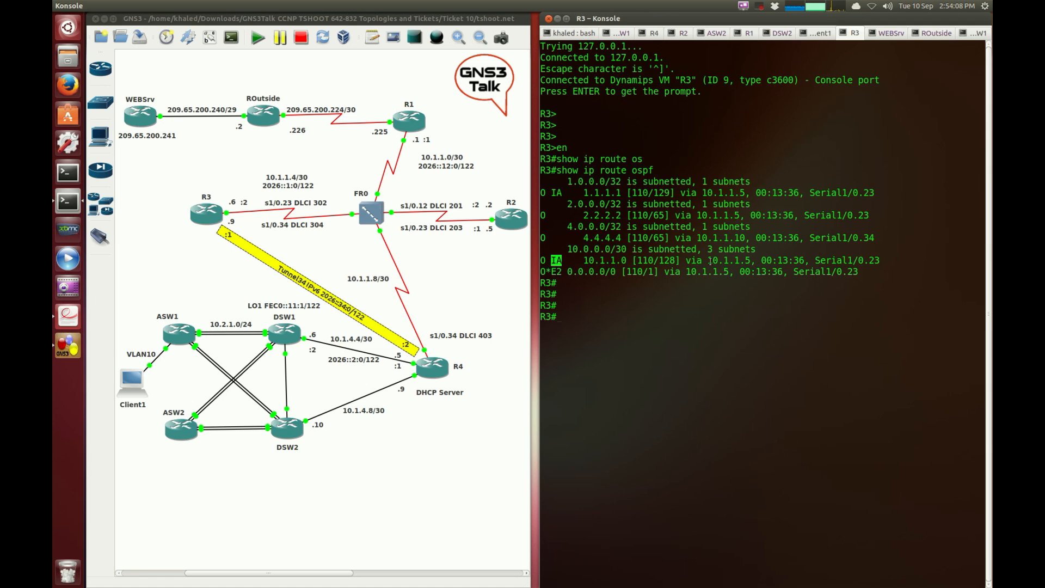
mouse_move(367, 285)
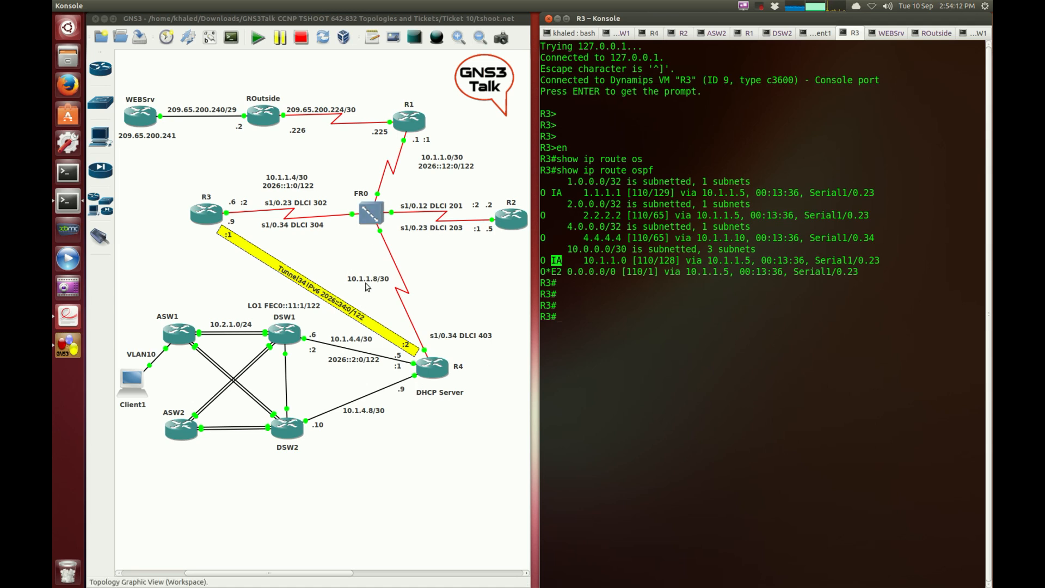
type("show ip osp")
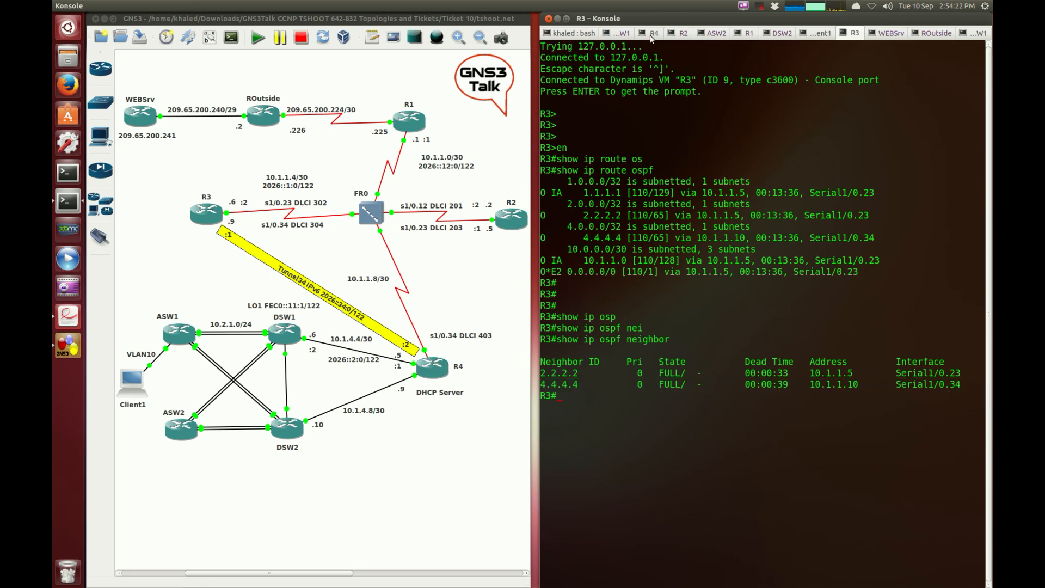
left_click(652, 33)
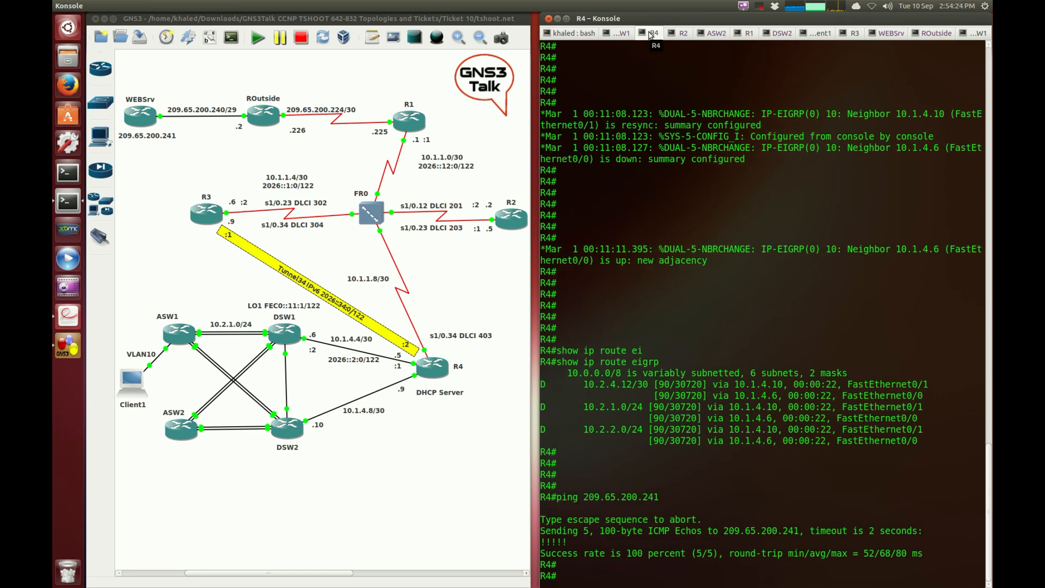
Display R4's running configuration down through the router eigrp 10 and router ospf 1 sections
type("show ip")
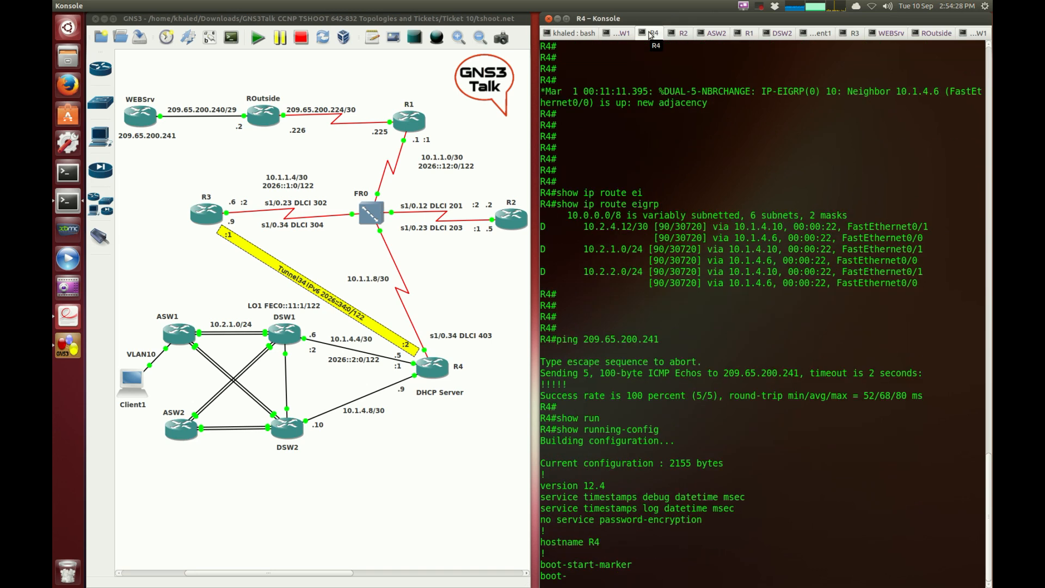
scroll("down", 3)
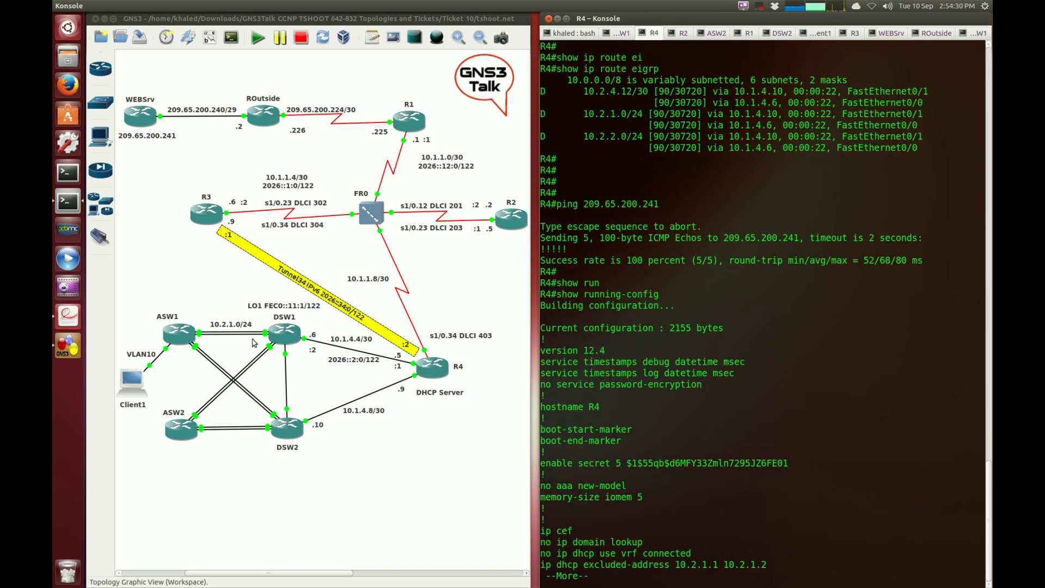
mouse_move(379, 372)
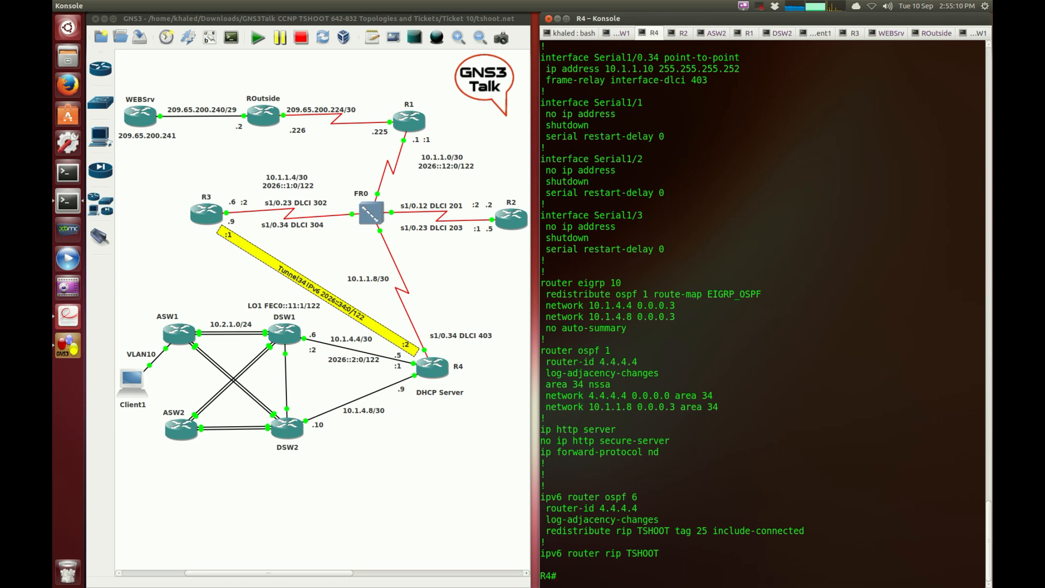
On R4 under router ospf 1 add 'redistribute eigrp 10 subnets metric 100', then return to R3's console
type("conf t")
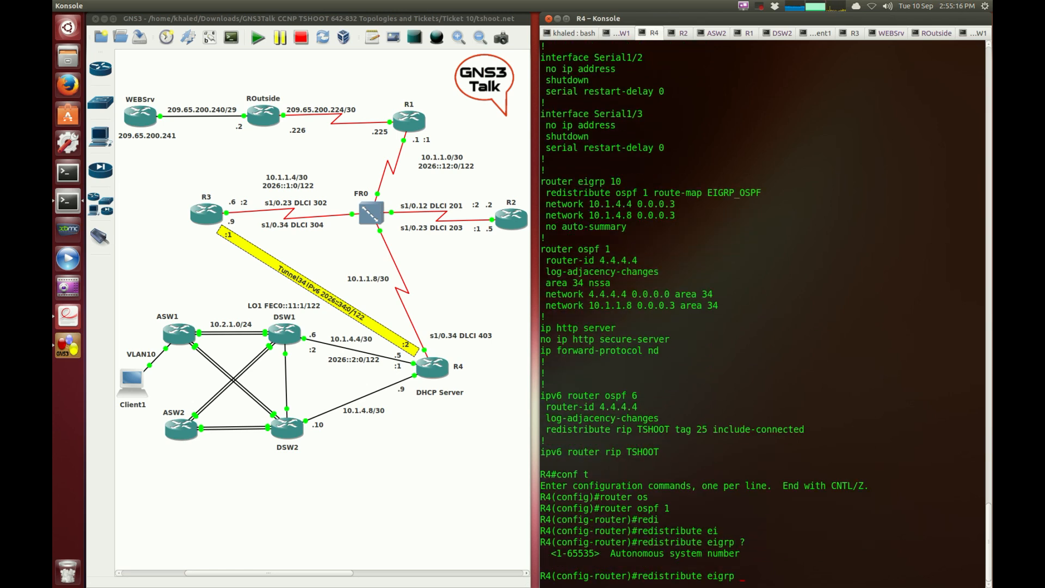
type("10 subnets metric")
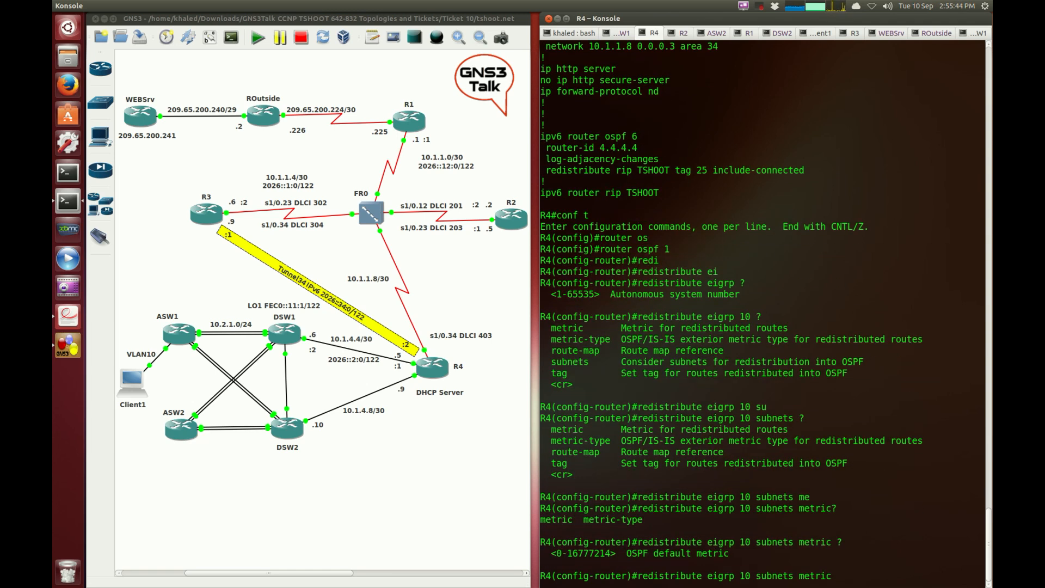
type("100 ?")
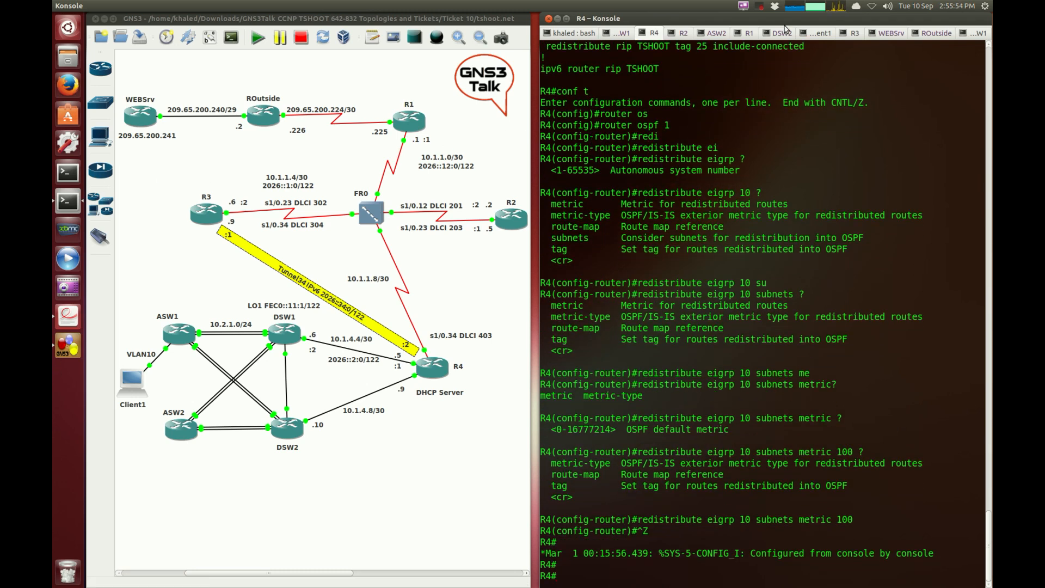
left_click(856, 32)
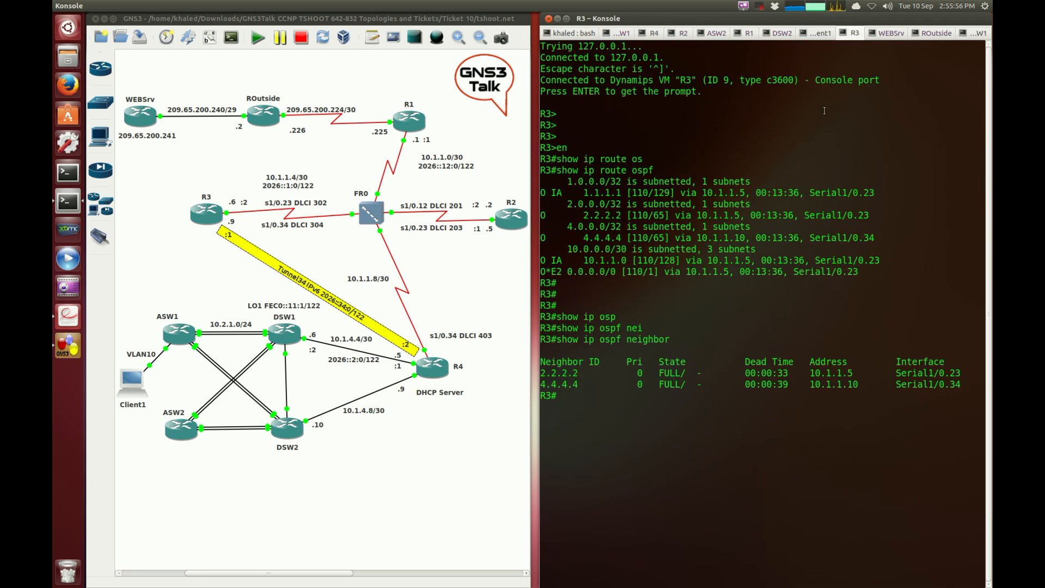
Run 'show ip route ospf' on R3 and verify the 10.2.x subnets appear as OSPF N2 routes via R4
type("show ip route ospf")
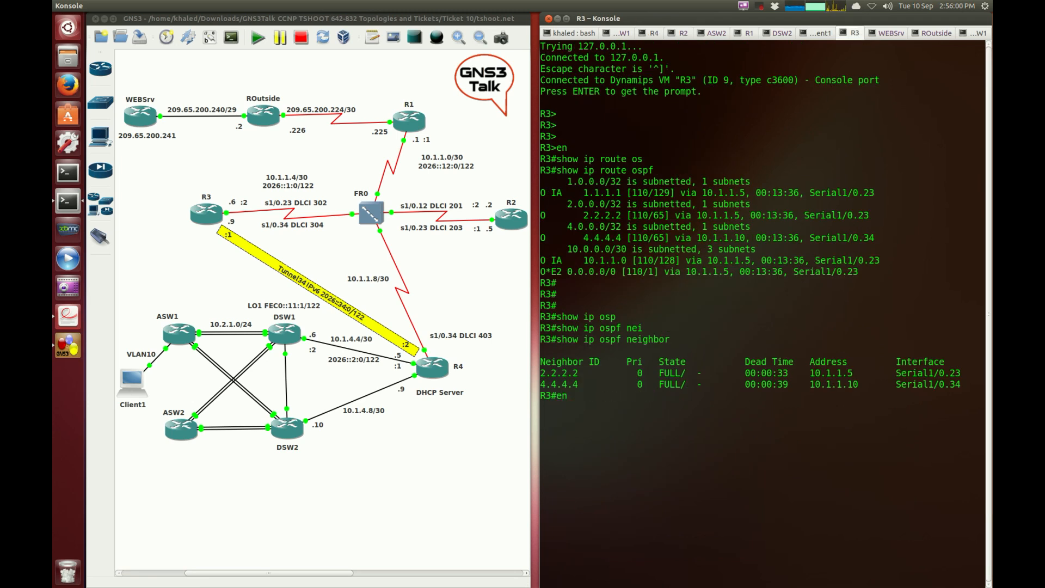
type("show ip rout")
key("Return")
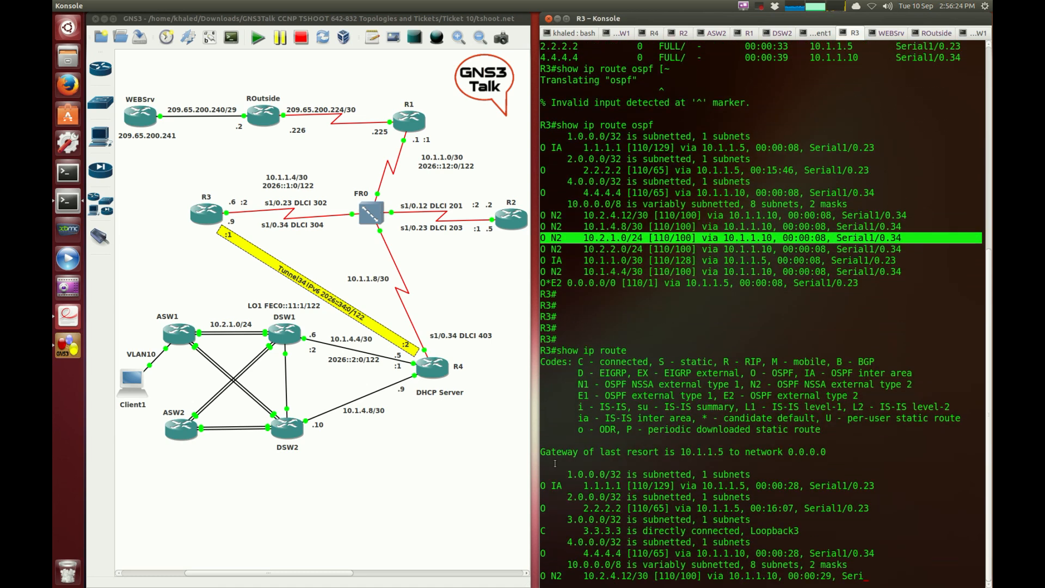
scroll("down", 3)
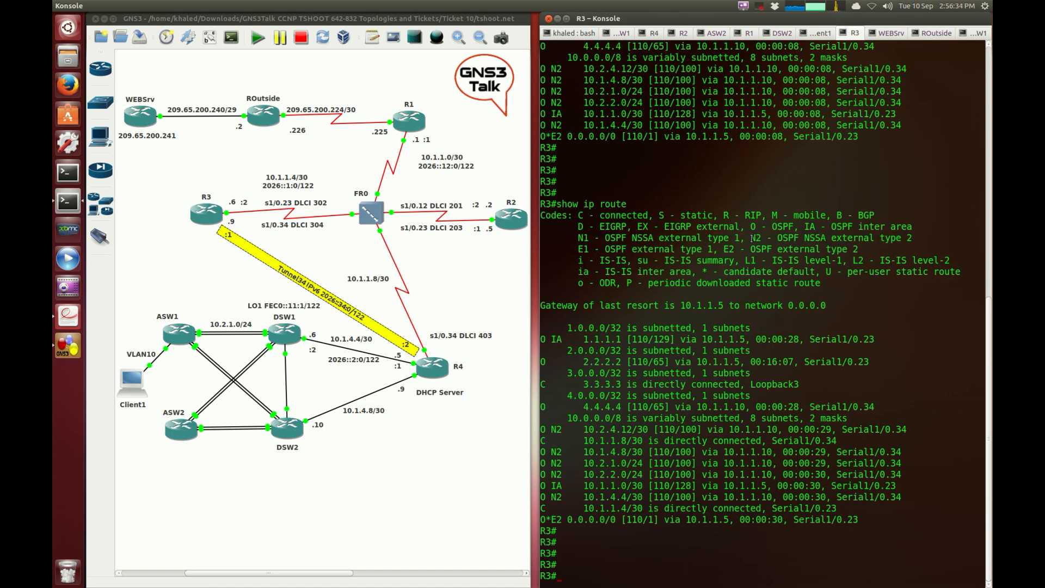
double_click(830, 238)
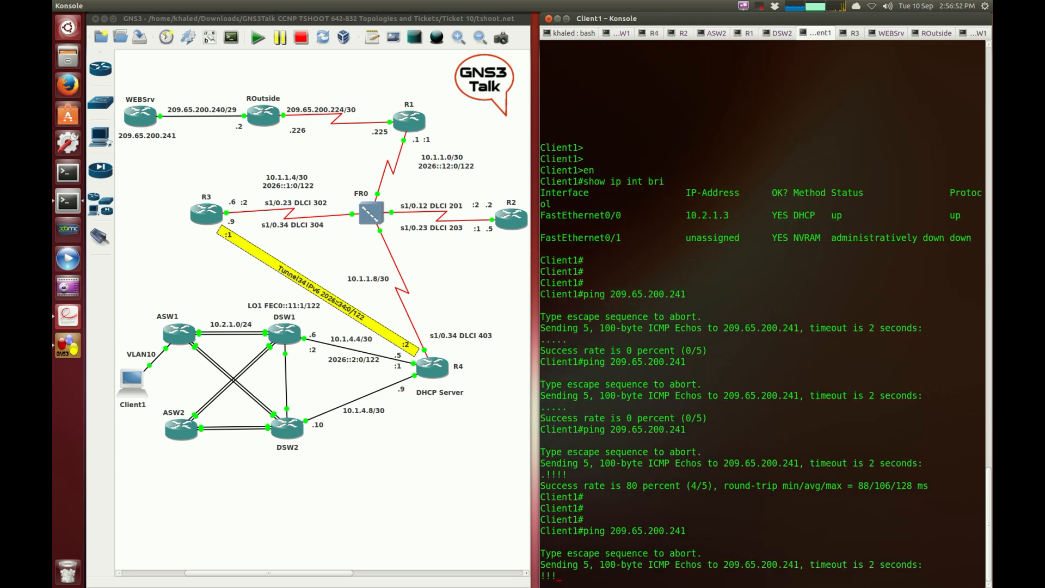
Verify Client1's ping to 209.65.200.241 succeeds 5 of 5, then close the Konsole window
scroll("down", 3)
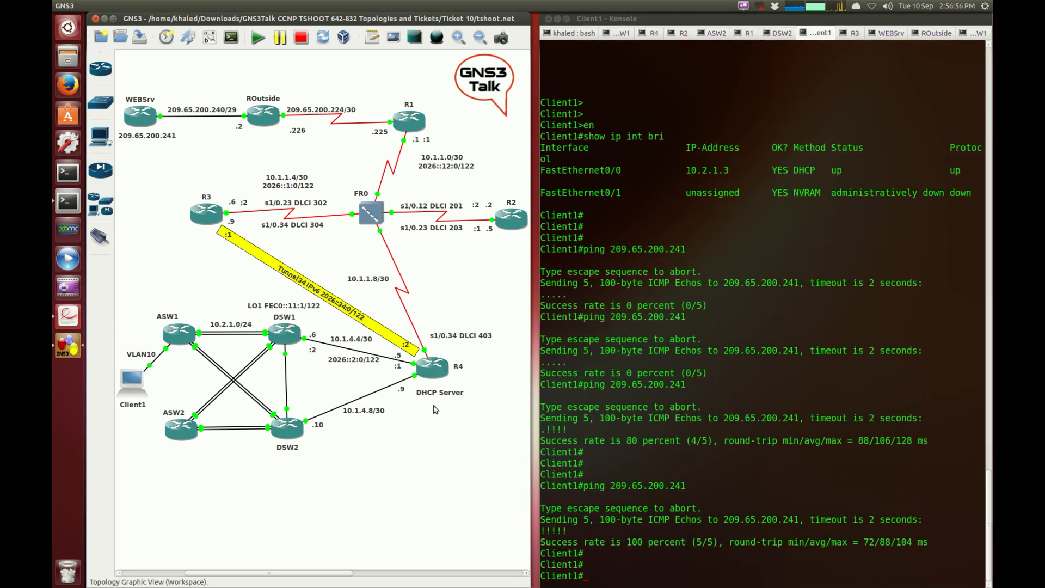
mouse_move(295, 374)
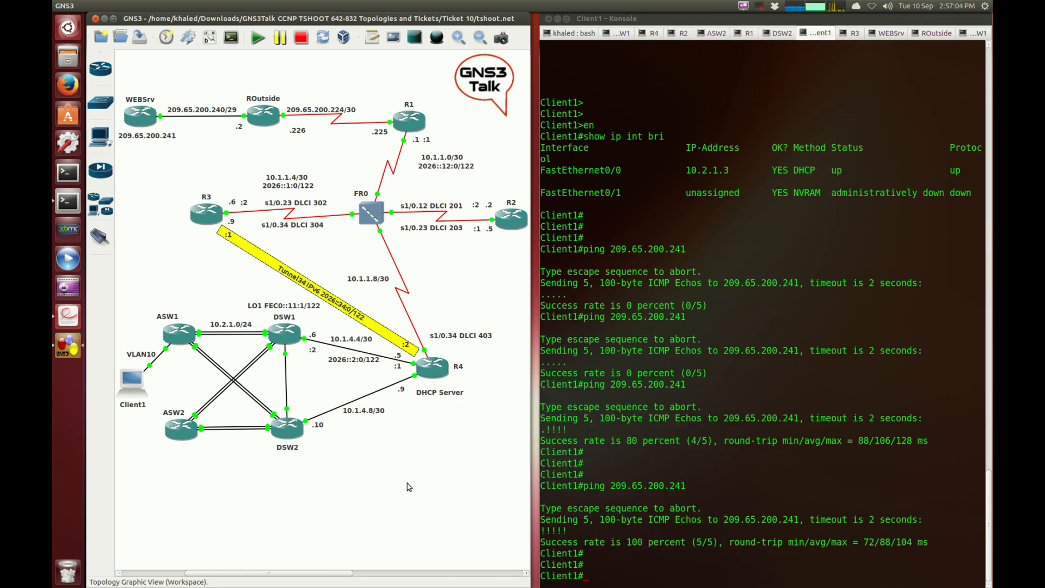
mouse_move(396, 402)
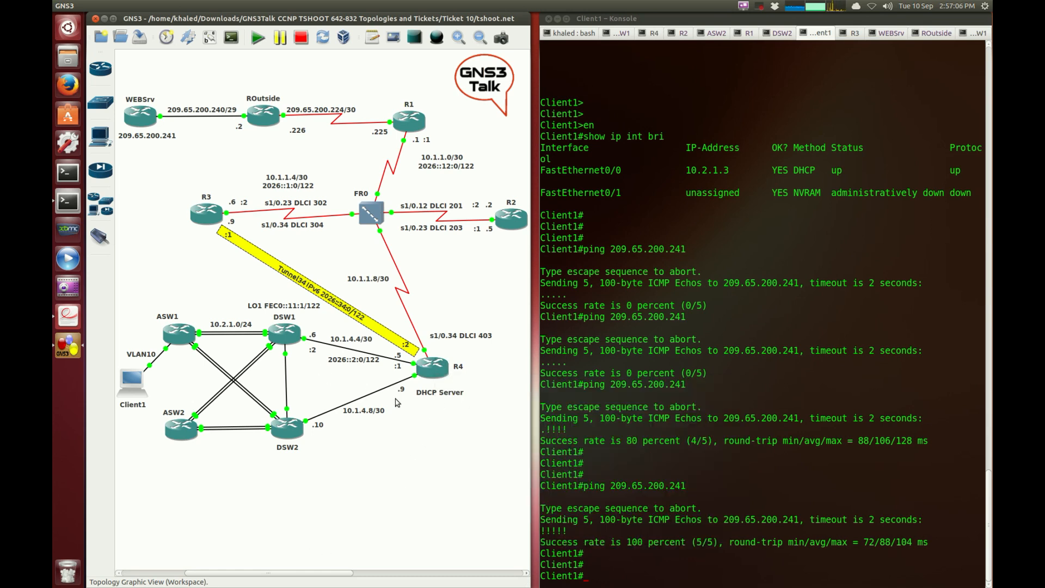
mouse_move(380, 310)
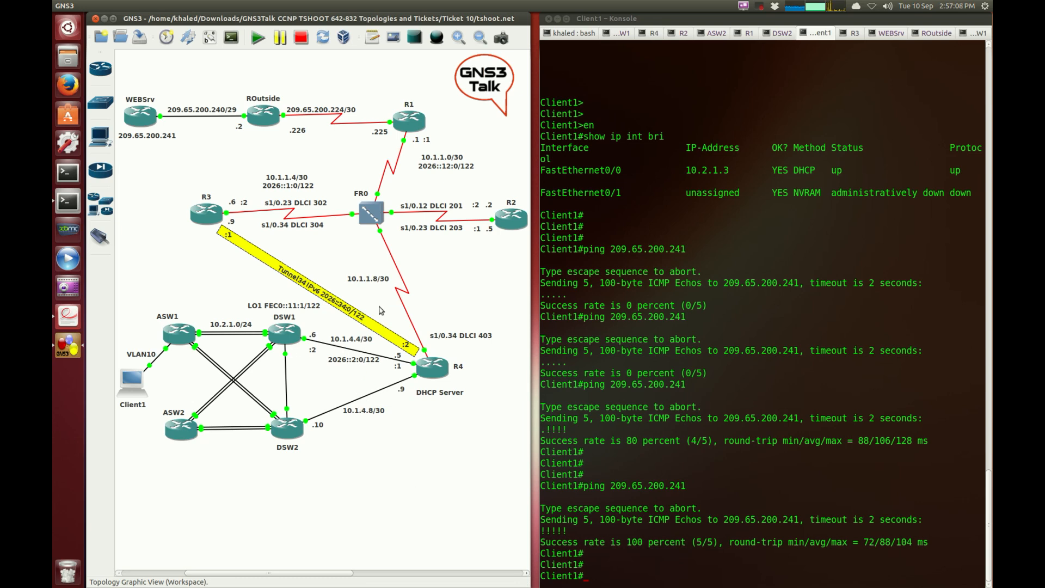
mouse_move(412, 428)
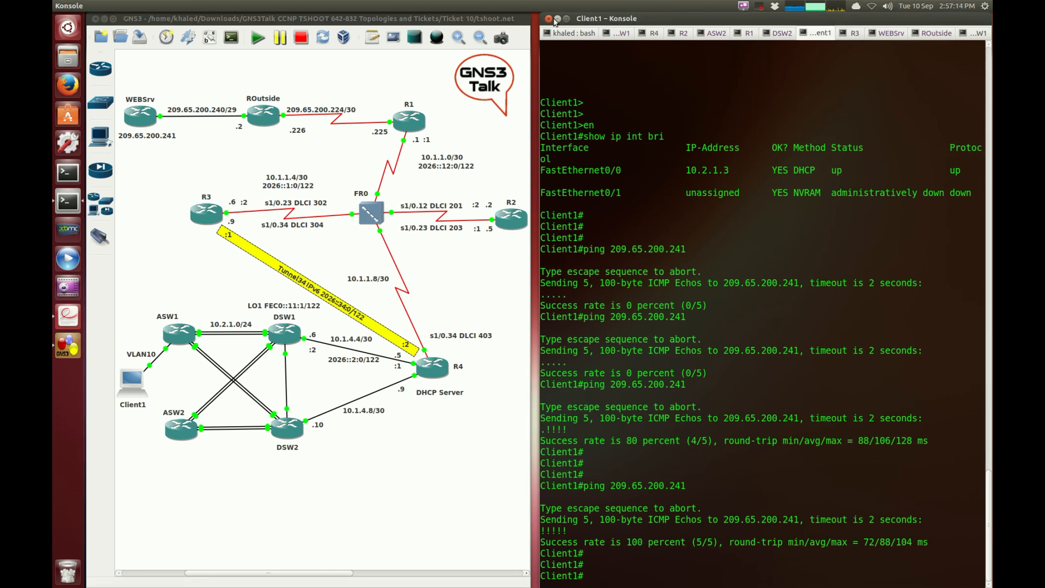
left_click(546, 19)
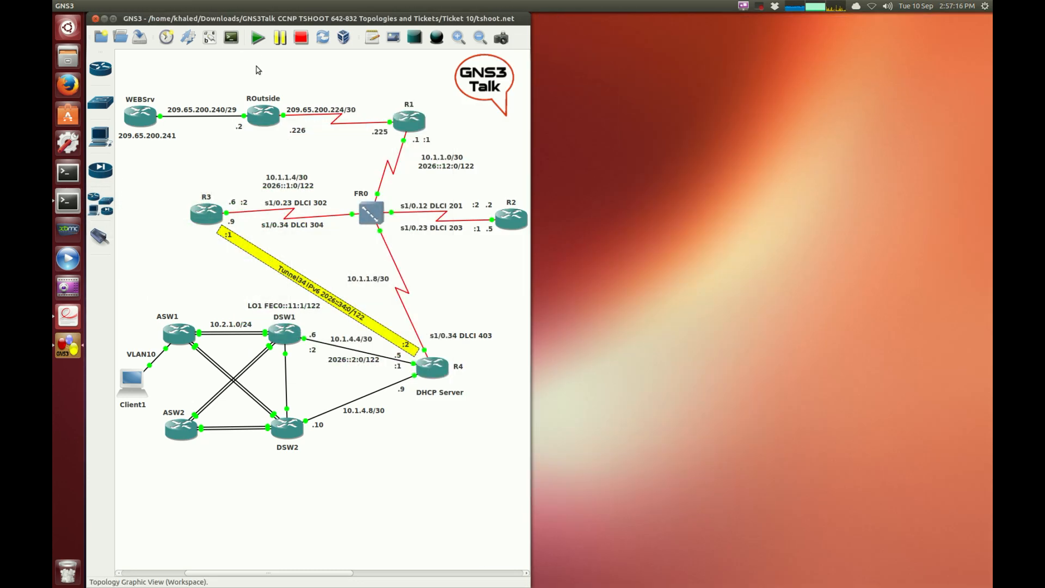
left_click(743, 7)
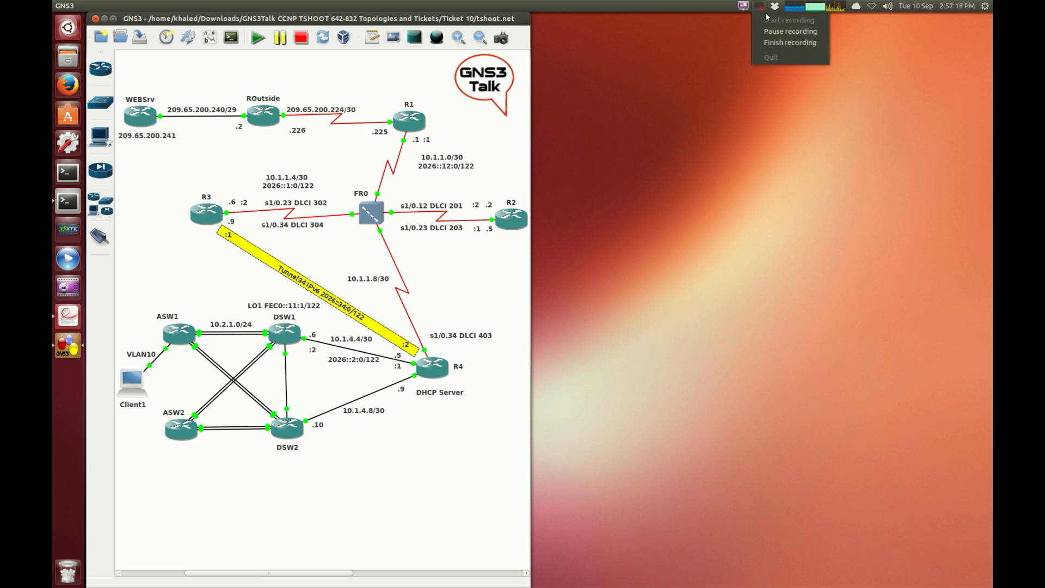